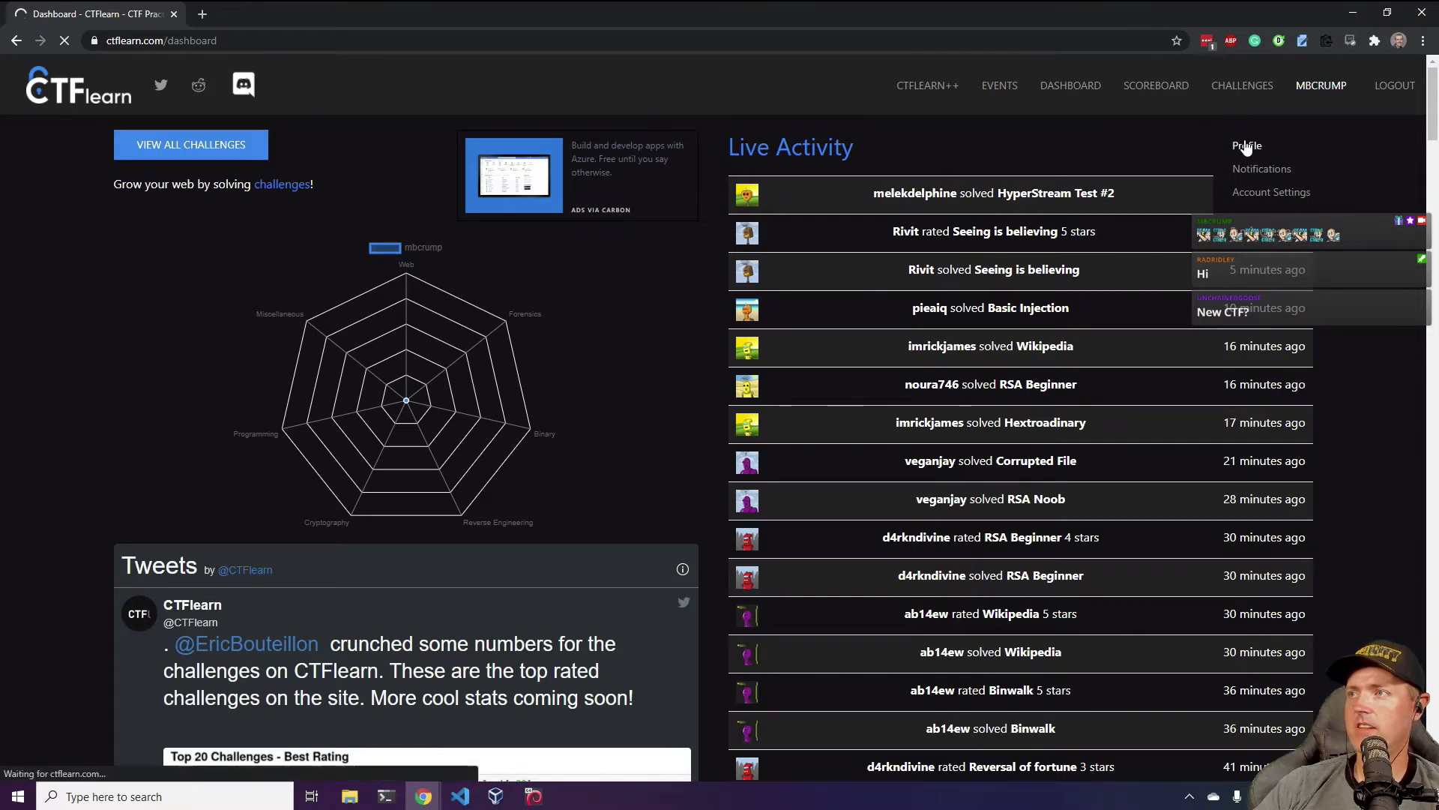
Go from the profile to the Web challenge list and open Basic Injection
{"action": "left_click", "coordinate": [1246, 147]}
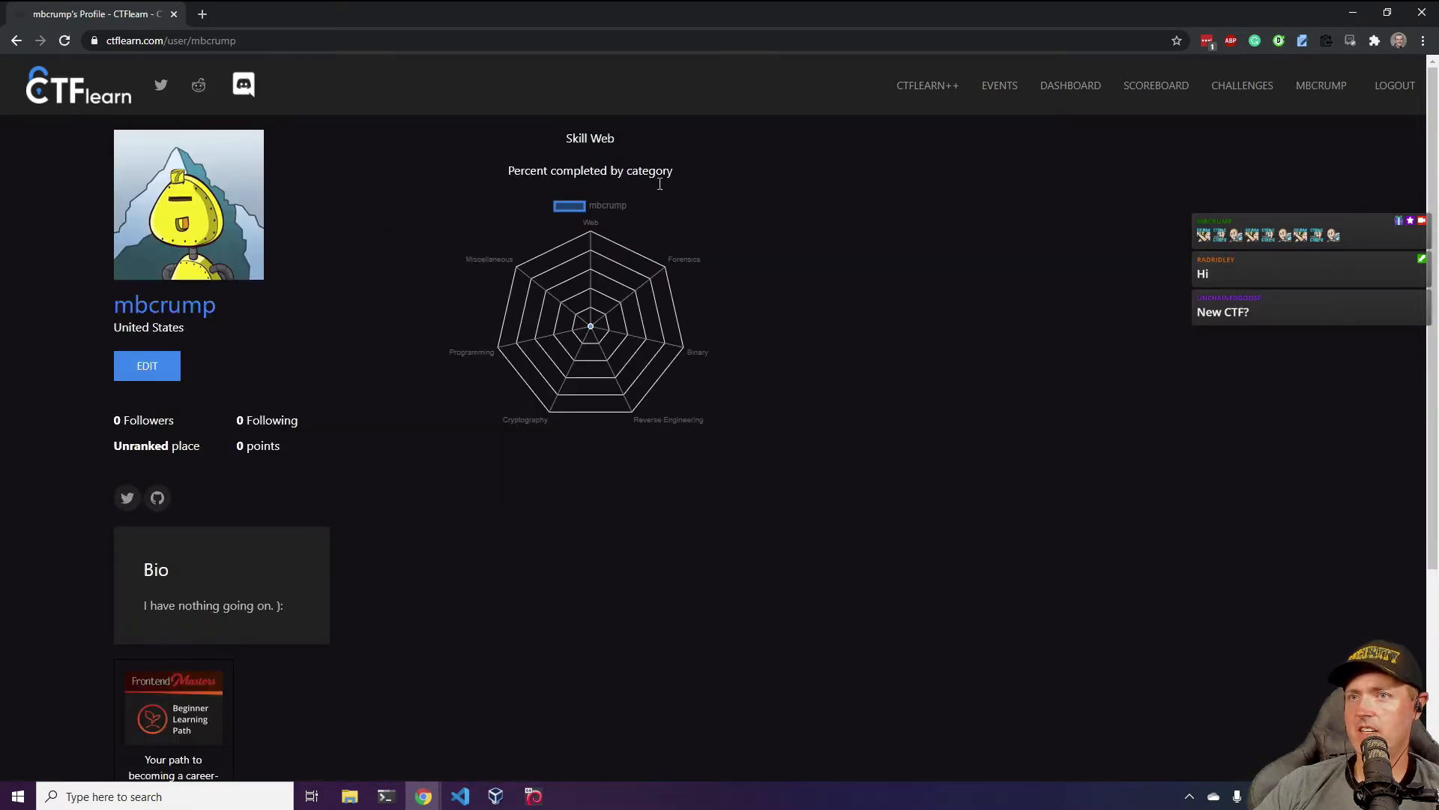
{"action": "left_click", "coordinate": [1241, 85]}
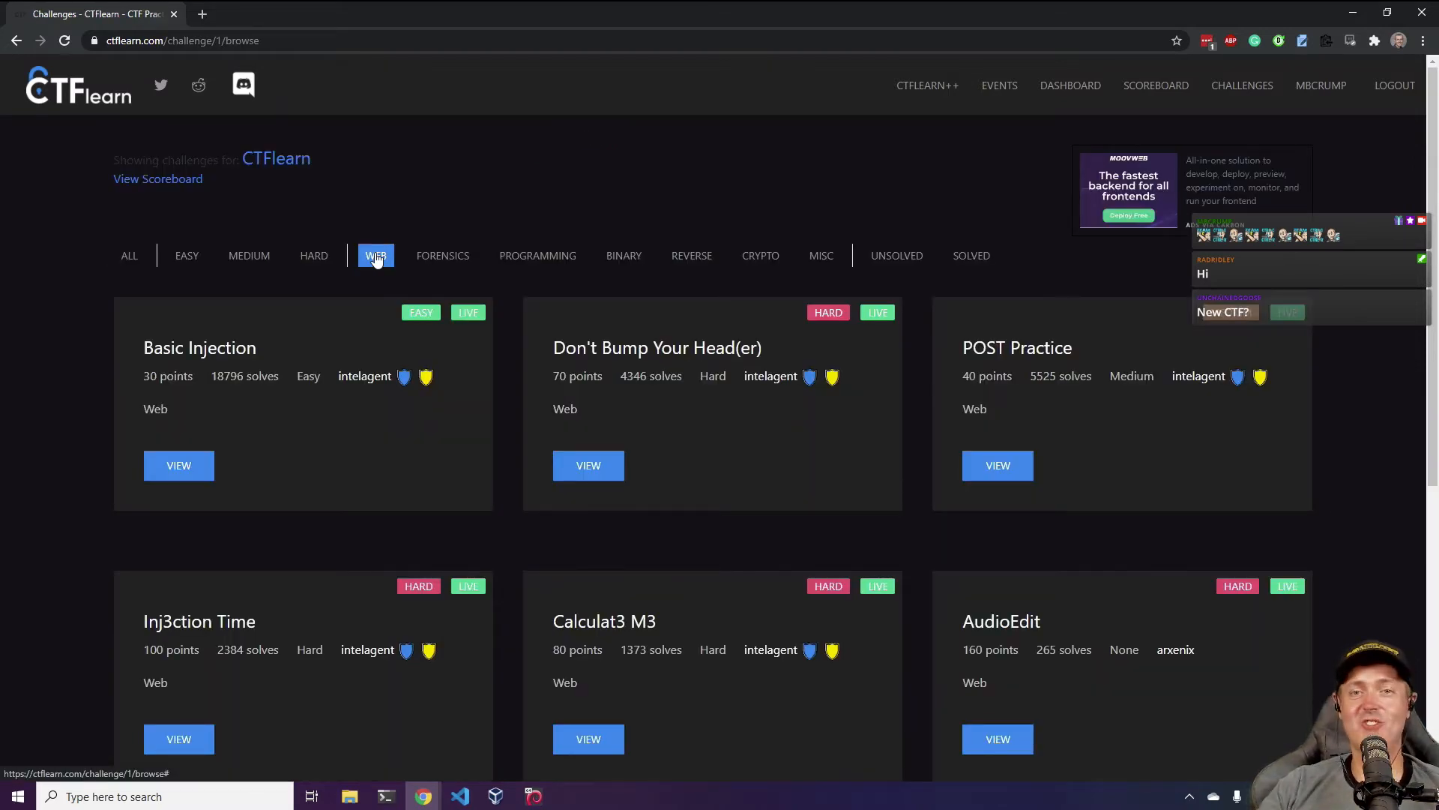
{"action": "mouse_move", "coordinate": [459, 334]}
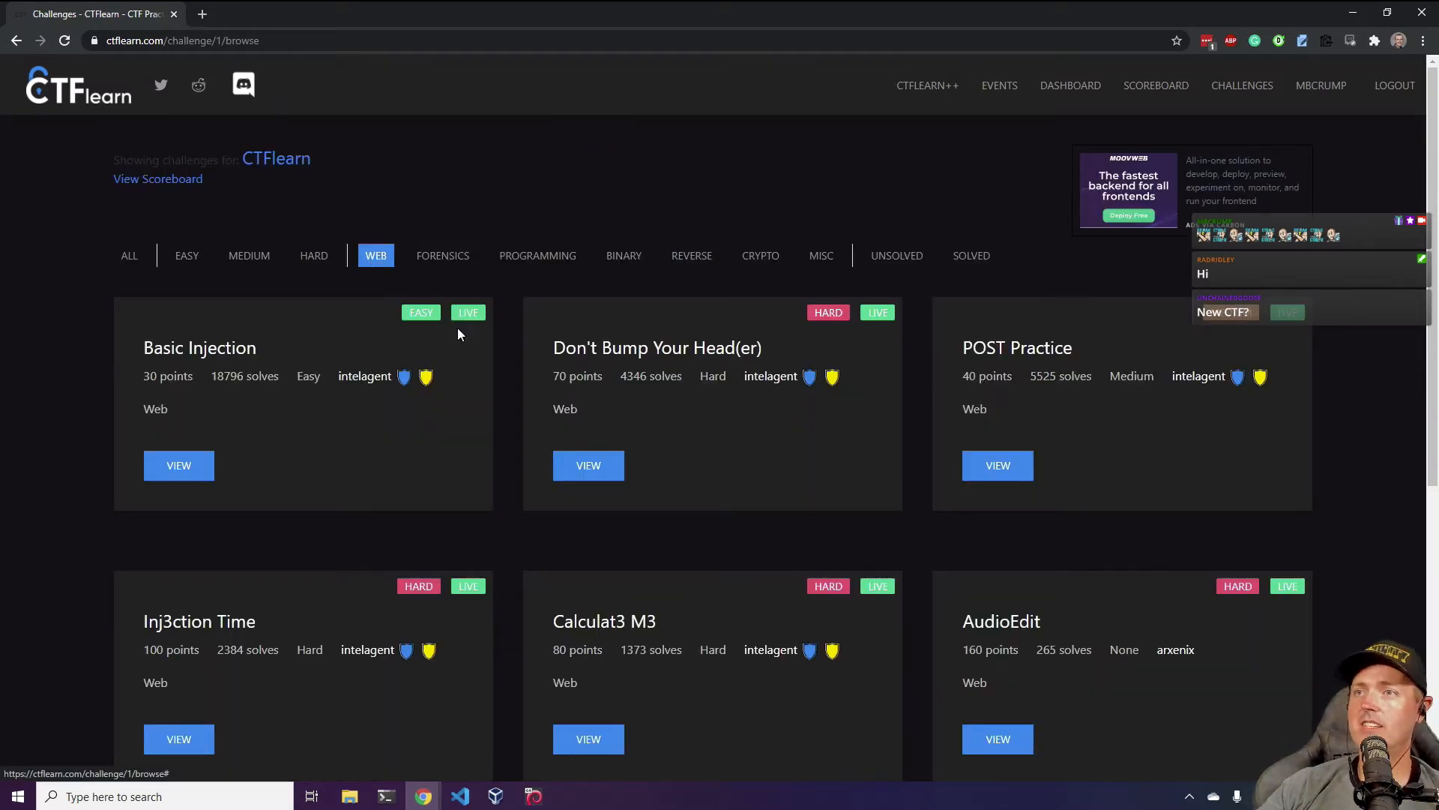
{"action": "mouse_move", "coordinate": [179, 465]}
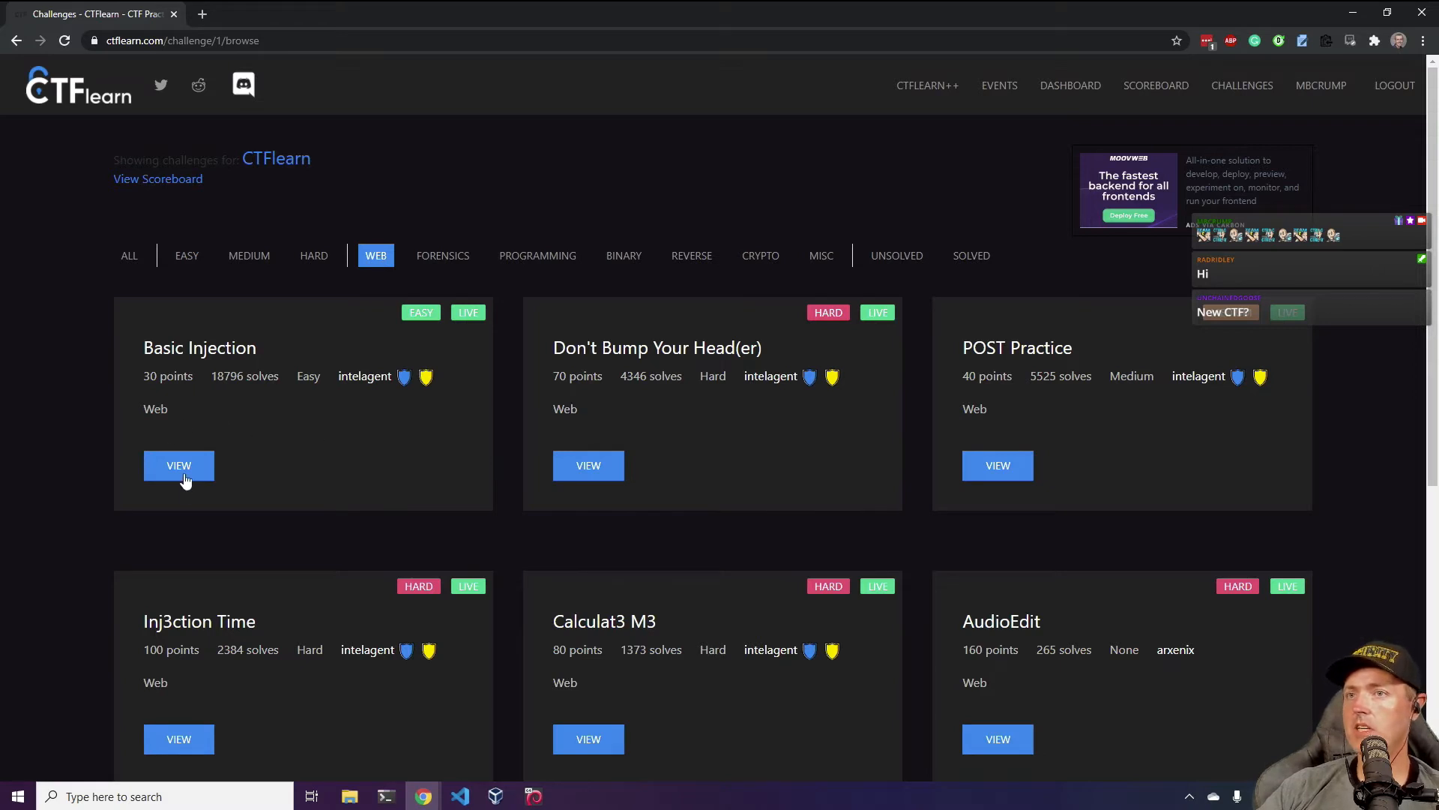
{"action": "left_click", "coordinate": [178, 465]}
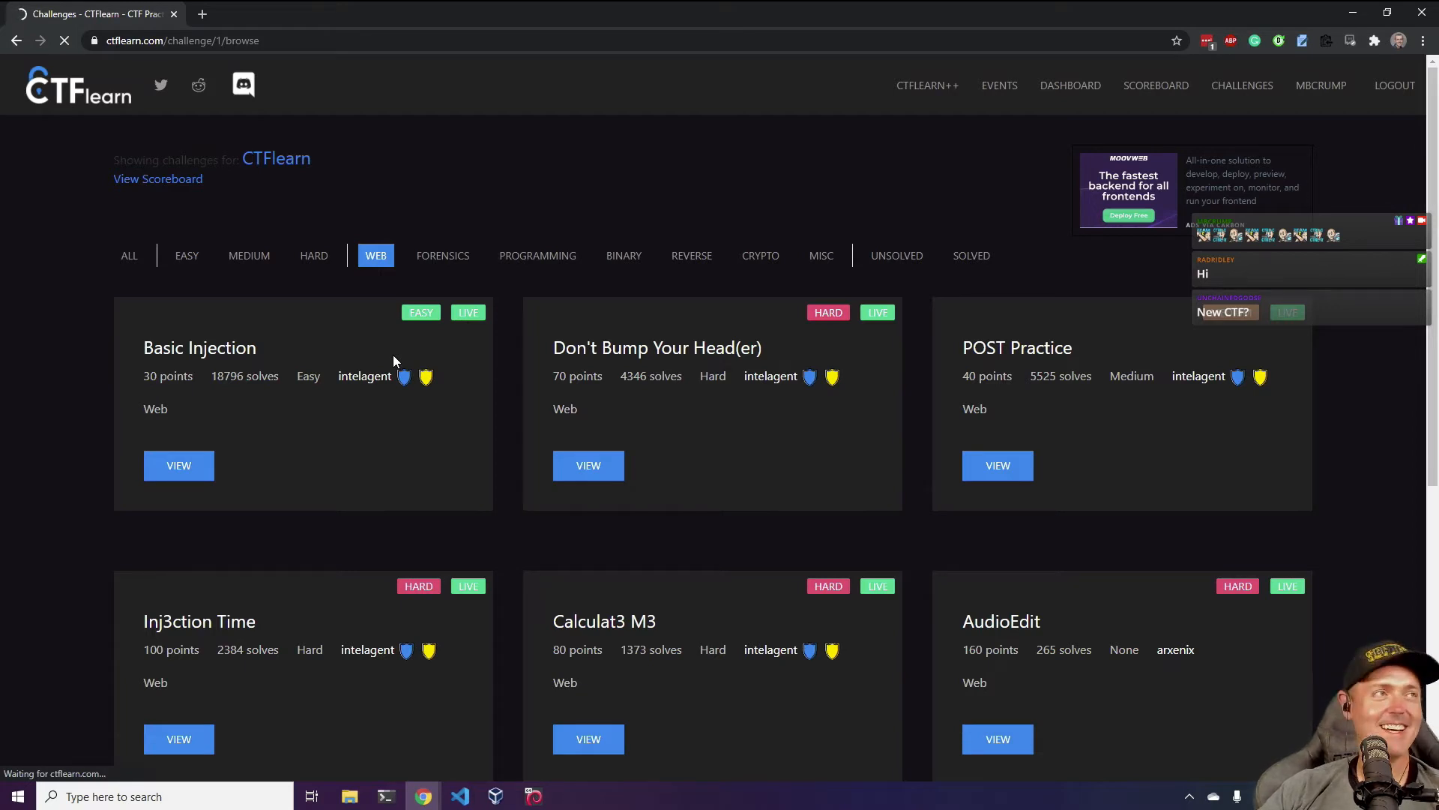
On the web4 page with developer tools open, submit the injection crump' OR 1=1 --
{"action": "left_click", "coordinate": [179, 466]}
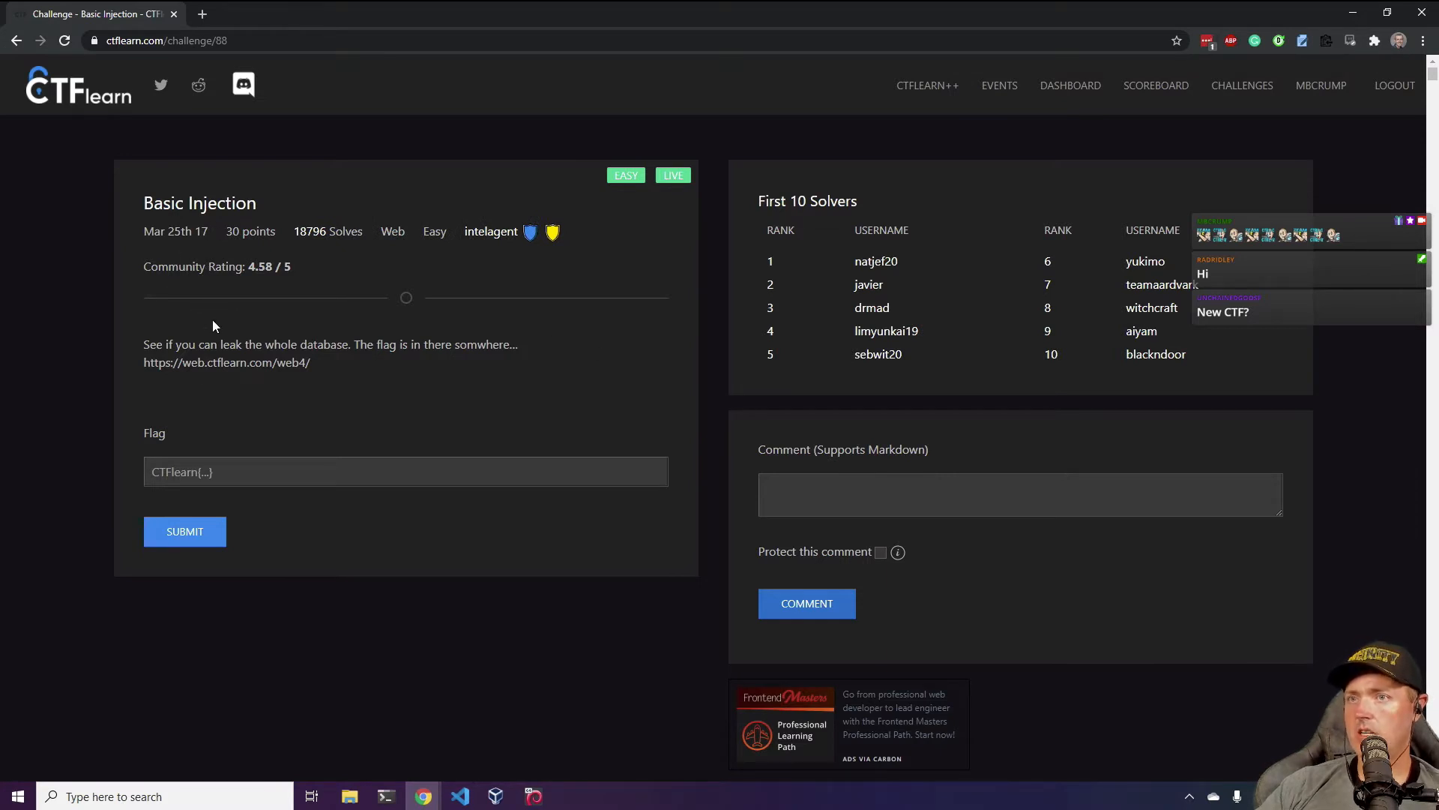
{"action": "mouse_move", "coordinate": [441, 356]}
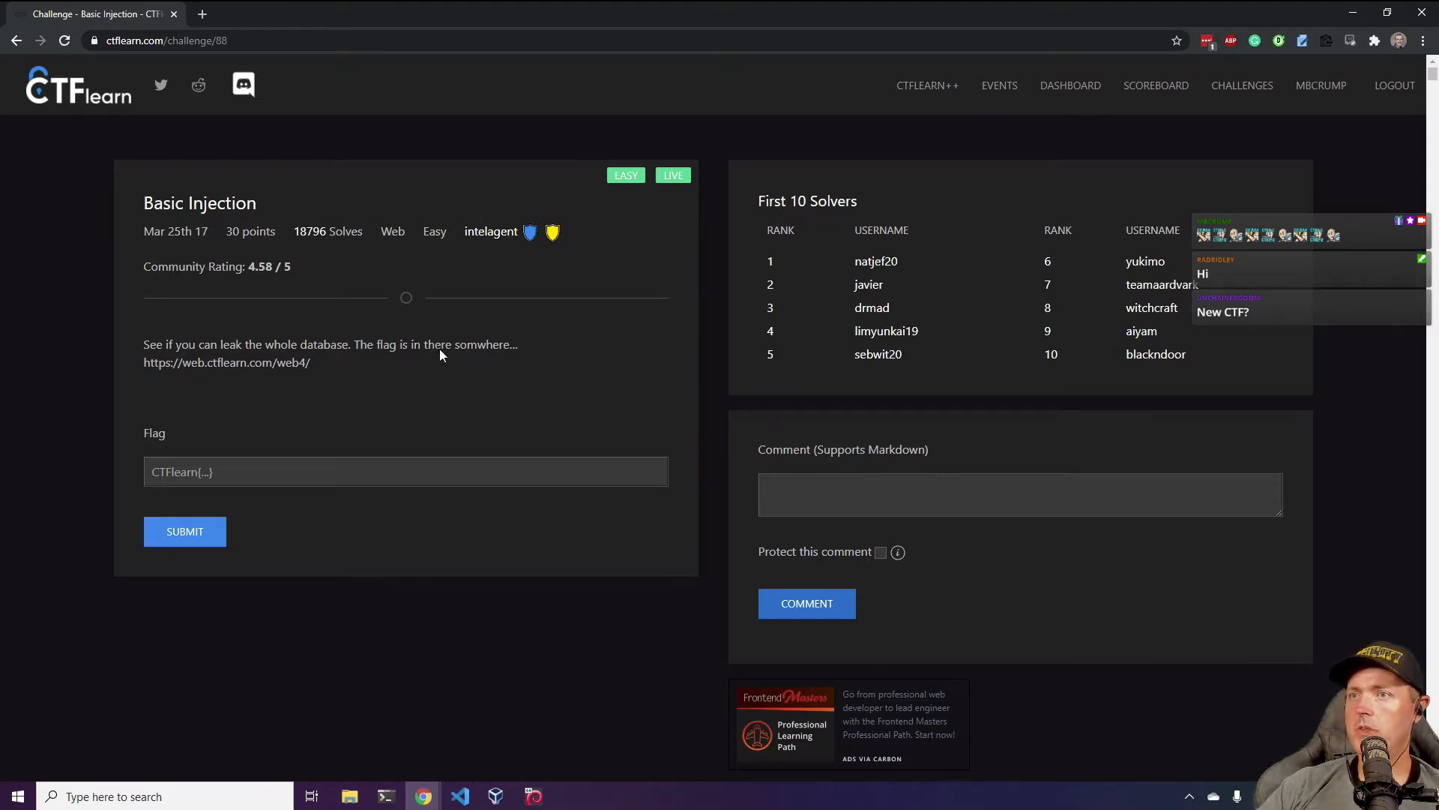
{"action": "left_click_drag", "start_coordinate": [207, 363], "coordinate": [310, 363]}
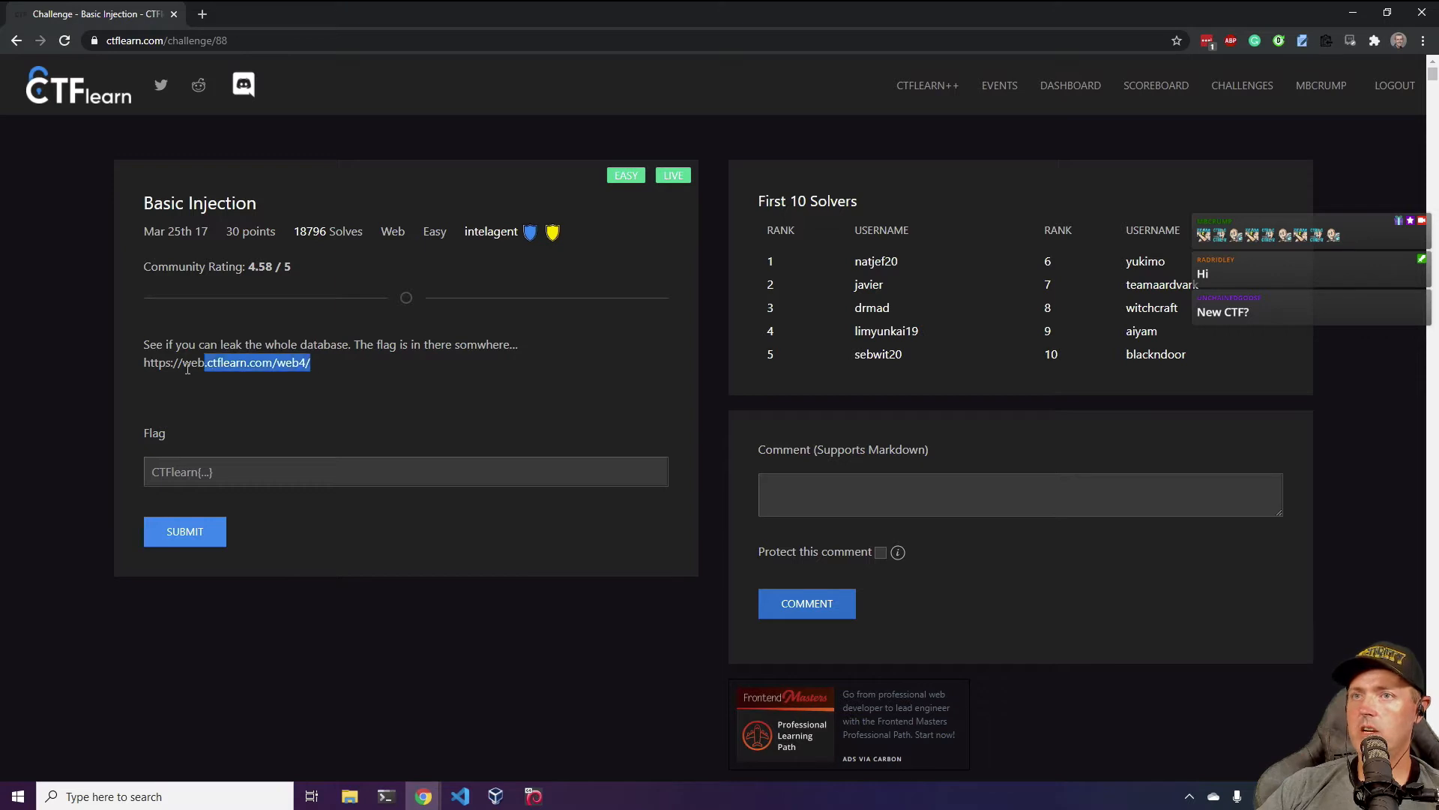
{"action": "left_click", "coordinate": [1421, 41]}
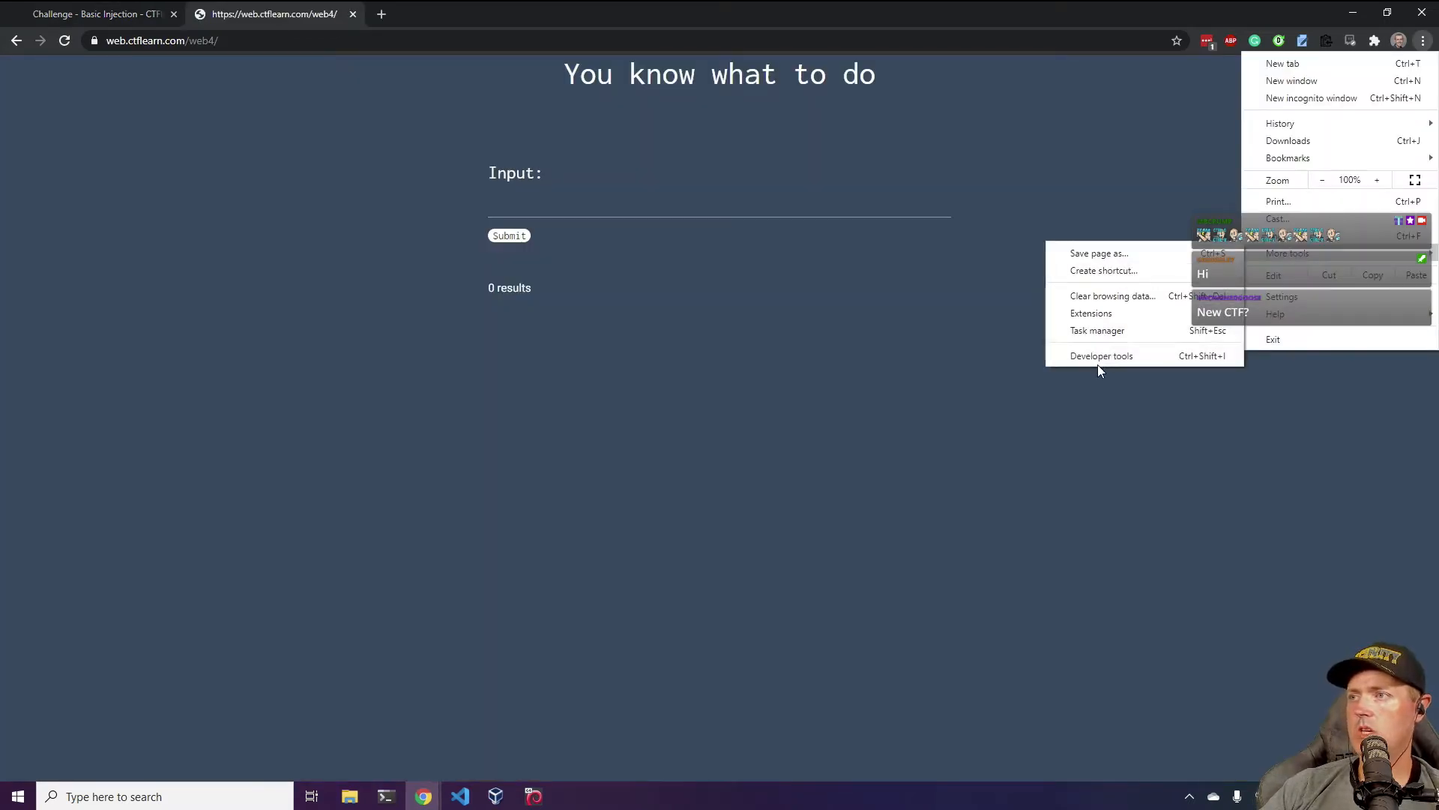
{"action": "left_click", "coordinate": [1101, 356]}
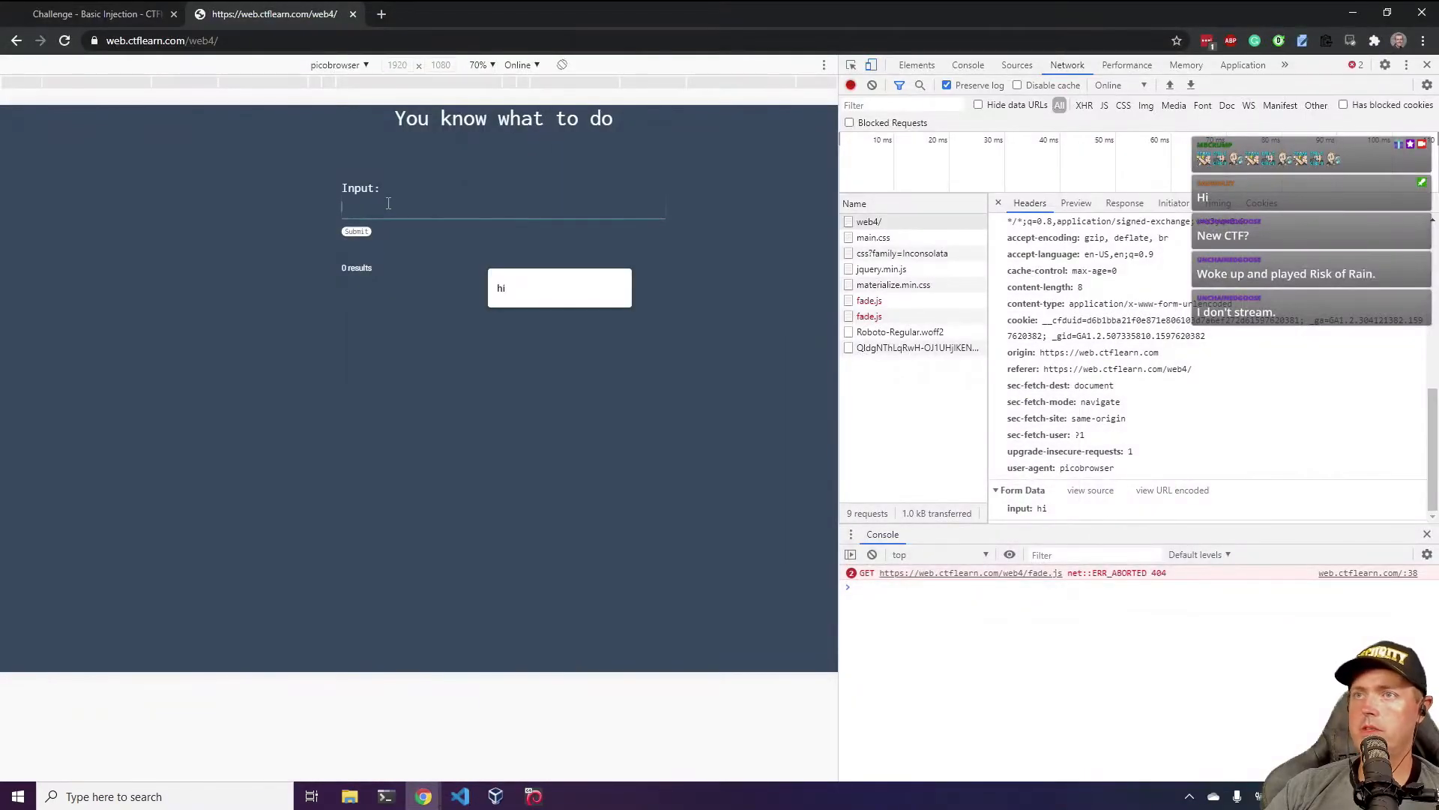
{"action": "type", "text": "crump' OR 1=1 --"}
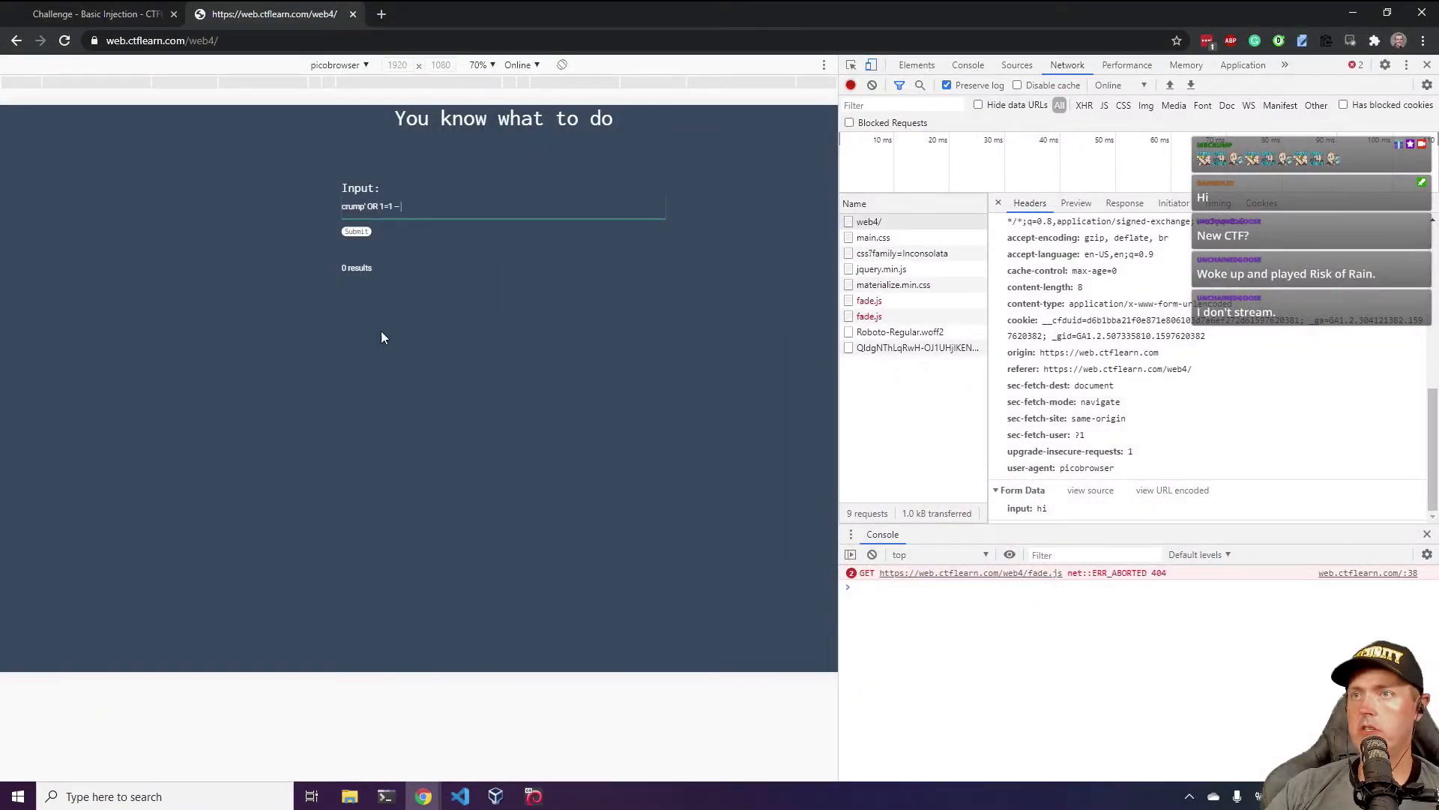
{"action": "left_click", "coordinate": [355, 230]}
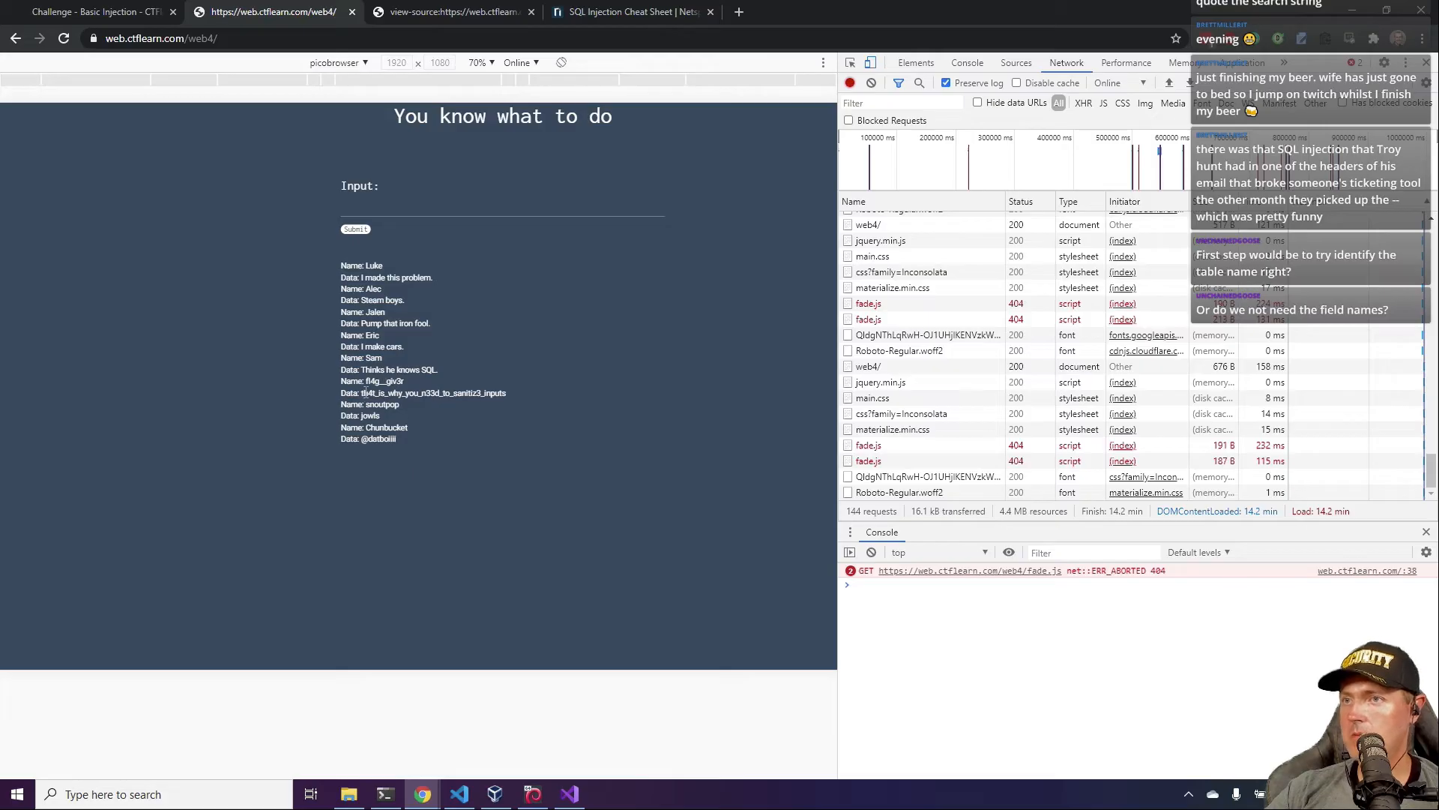
{"action": "right_click", "coordinate": [422, 392]}
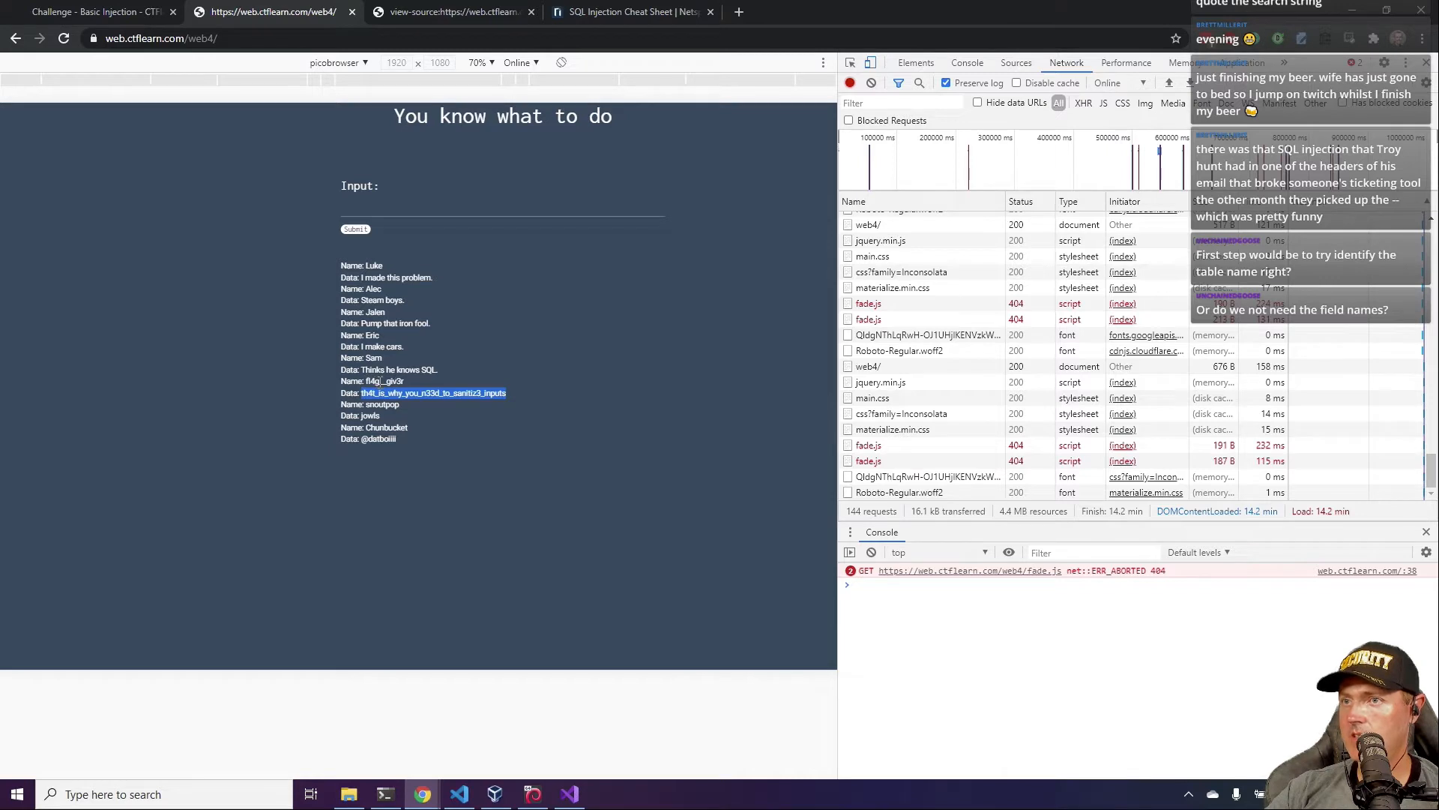
{"action": "left_click", "coordinate": [92, 11]}
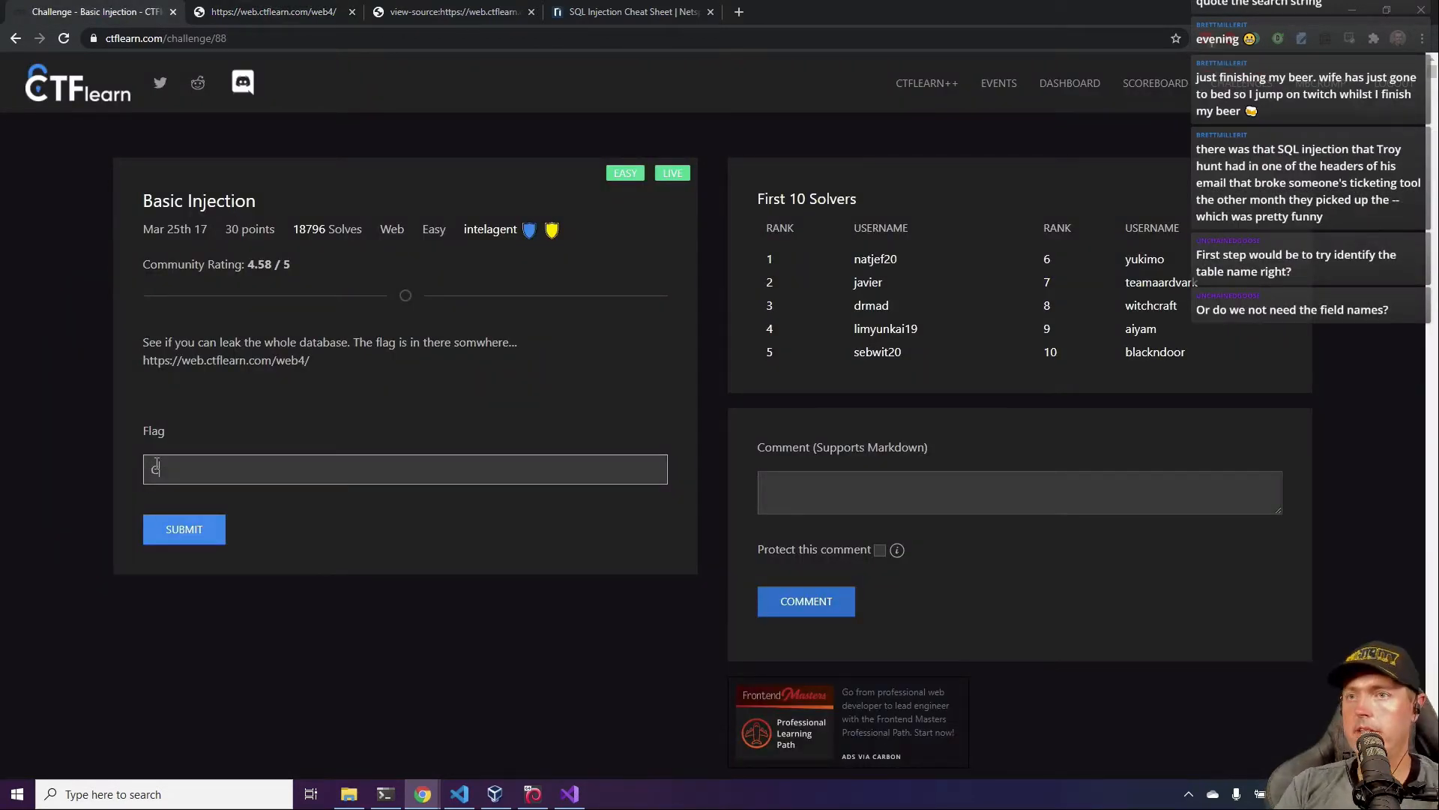
{"action": "type", "text": "TFlearn"}
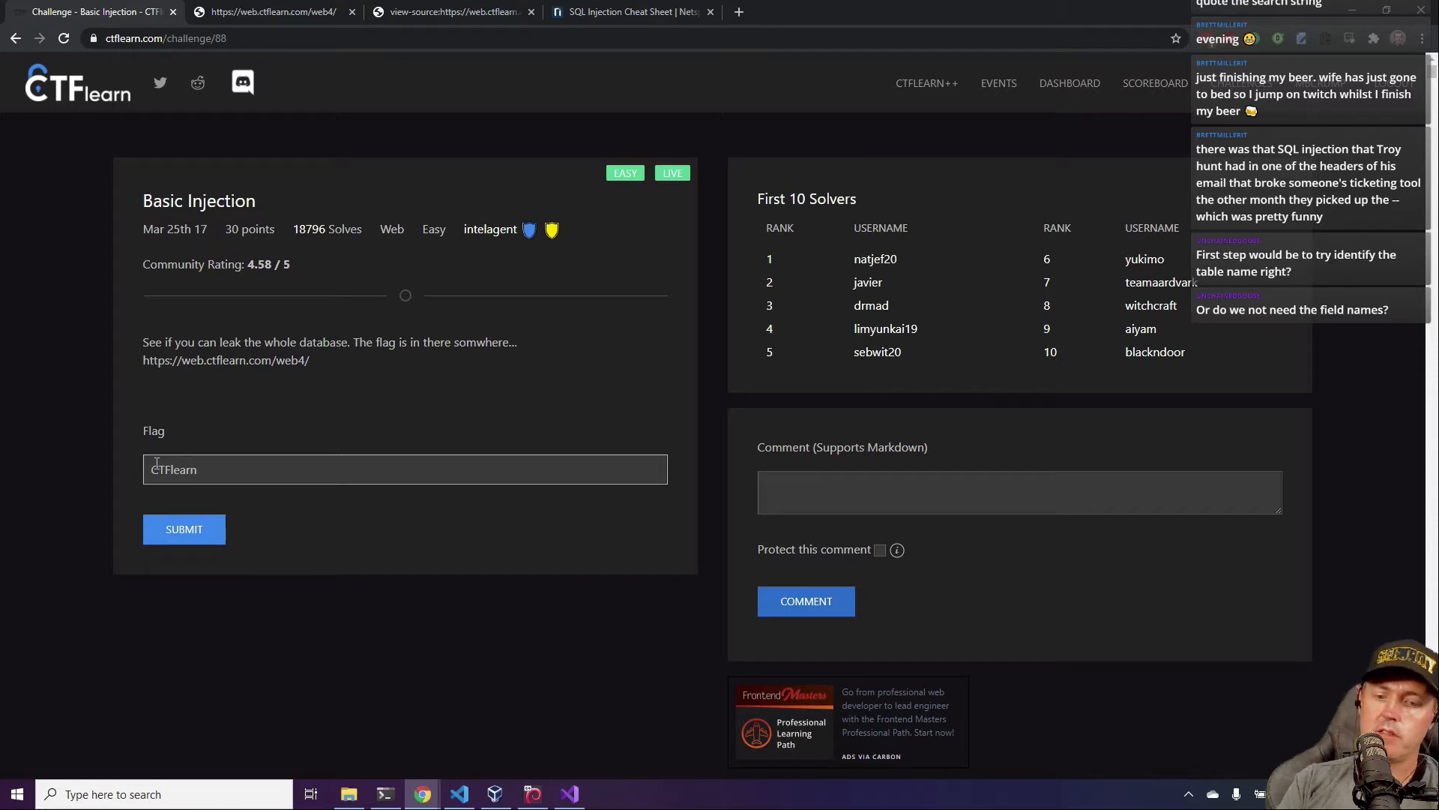
{"action": "type", "text": "{th4t_is_why_you_n33d_to_sanitiz3_inputs"}
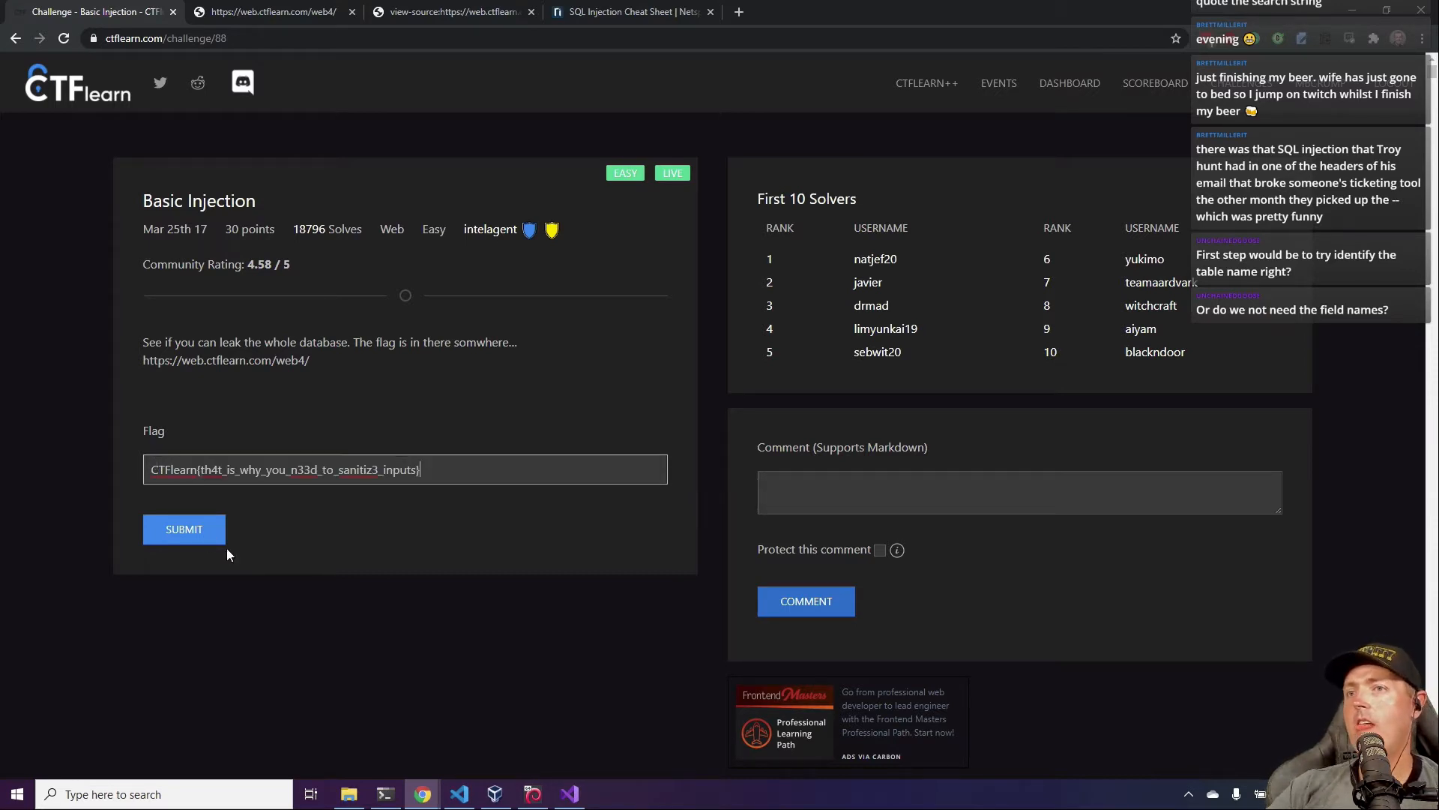
{"action": "left_click", "coordinate": [184, 528]}
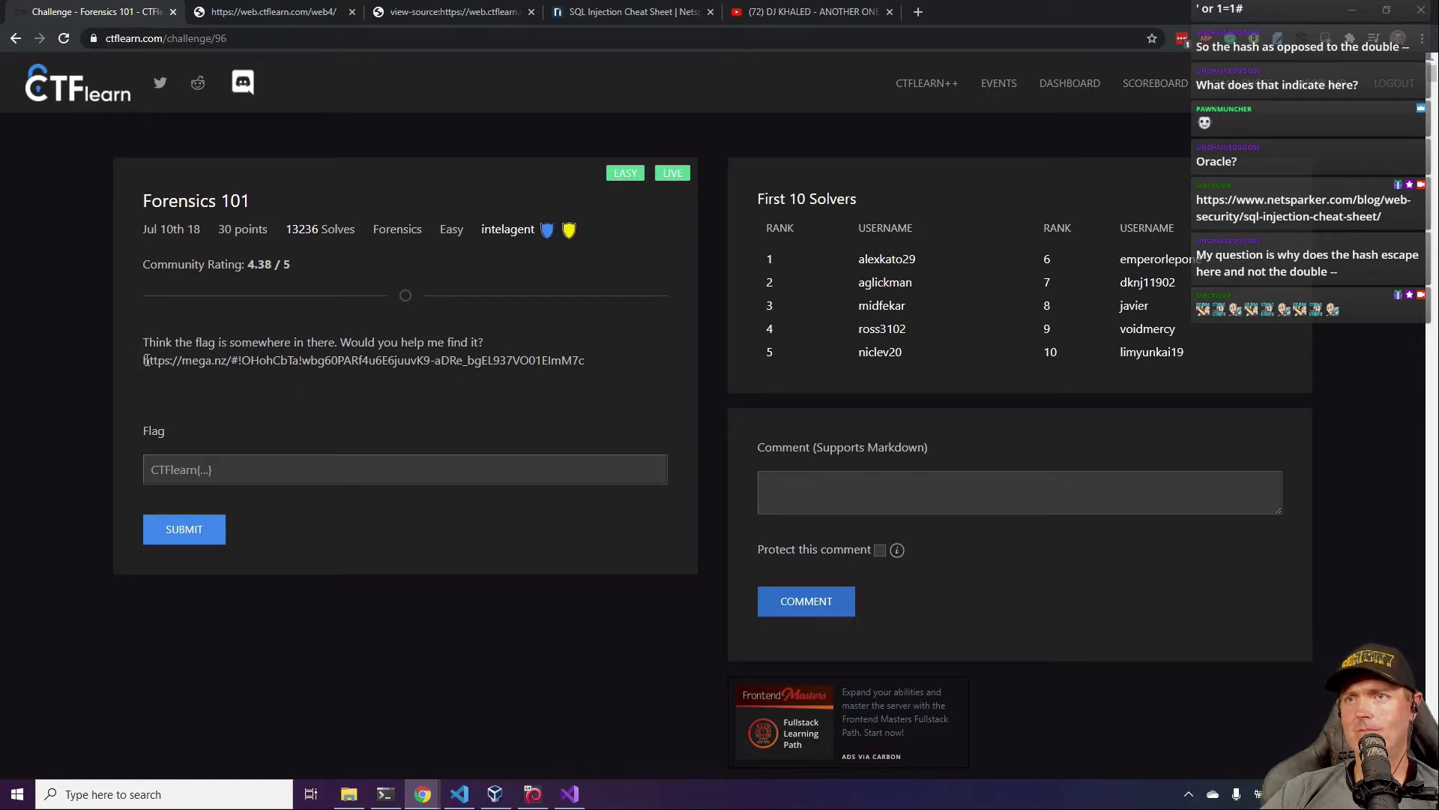
Load the Forensics 101 mega.nz file link in the second browser tab
{"action": "left_click_drag", "start_coordinate": [143, 360], "coordinate": [539, 360]}
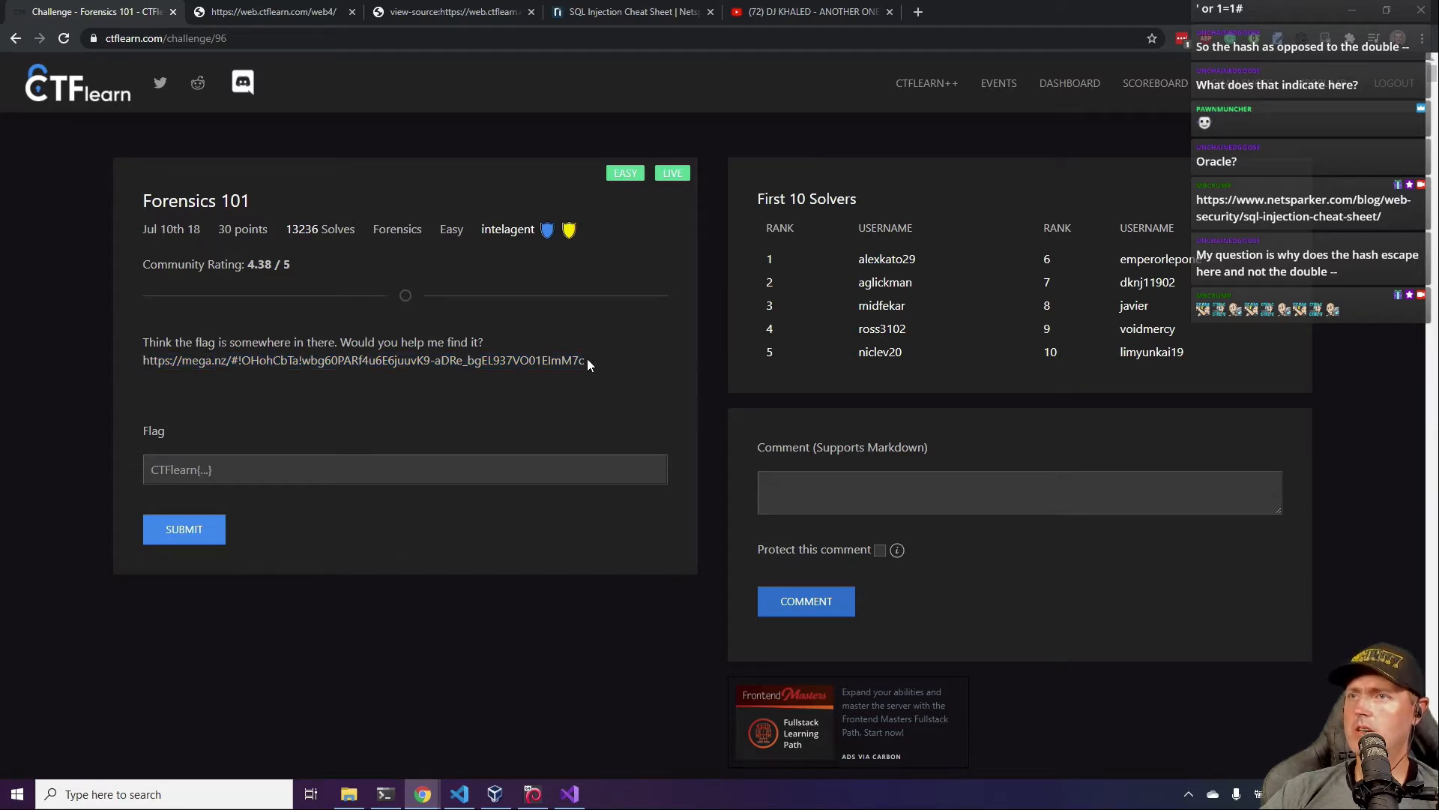
{"action": "left_click_drag", "start_coordinate": [143, 360], "coordinate": [584, 360]}
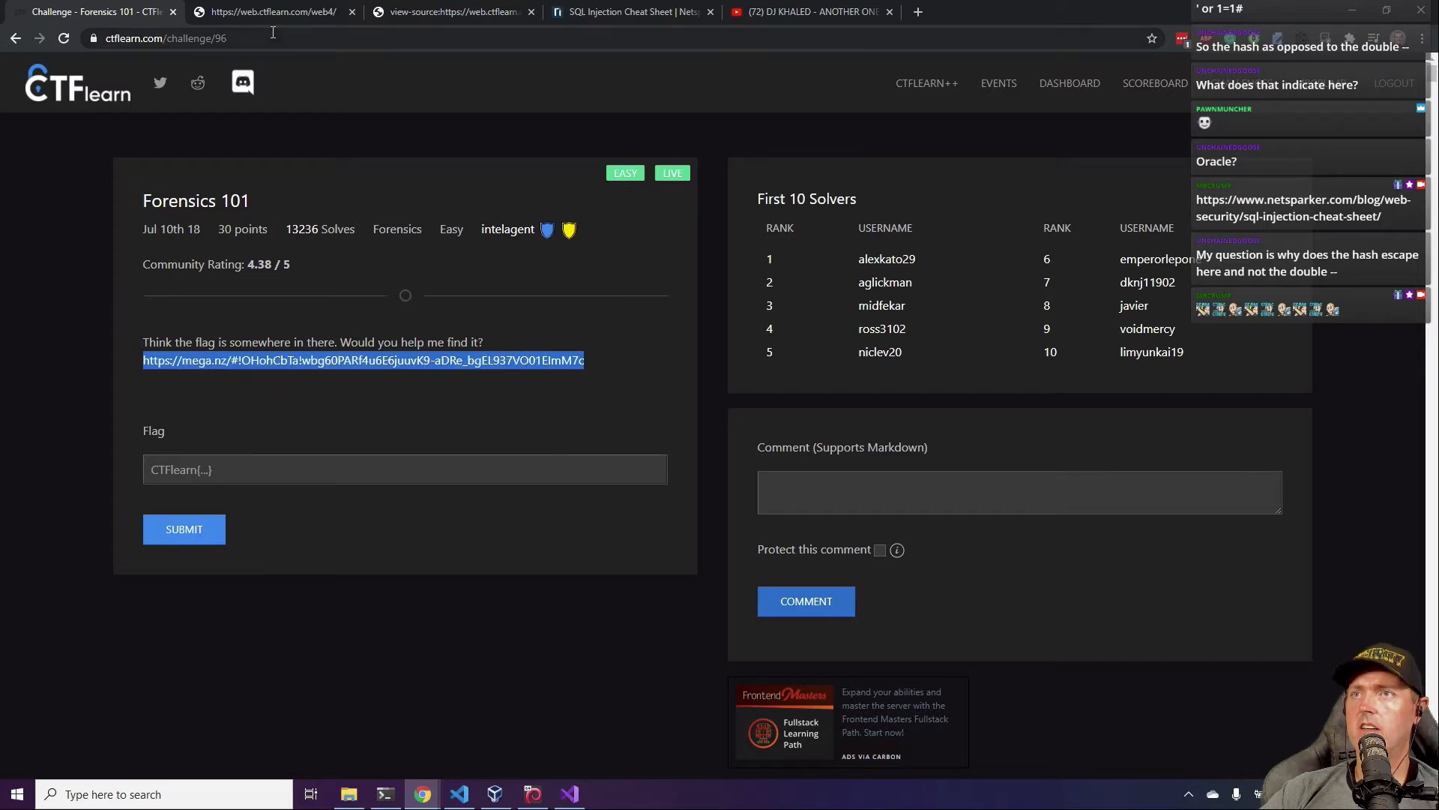
{"action": "left_click", "coordinate": [269, 12]}
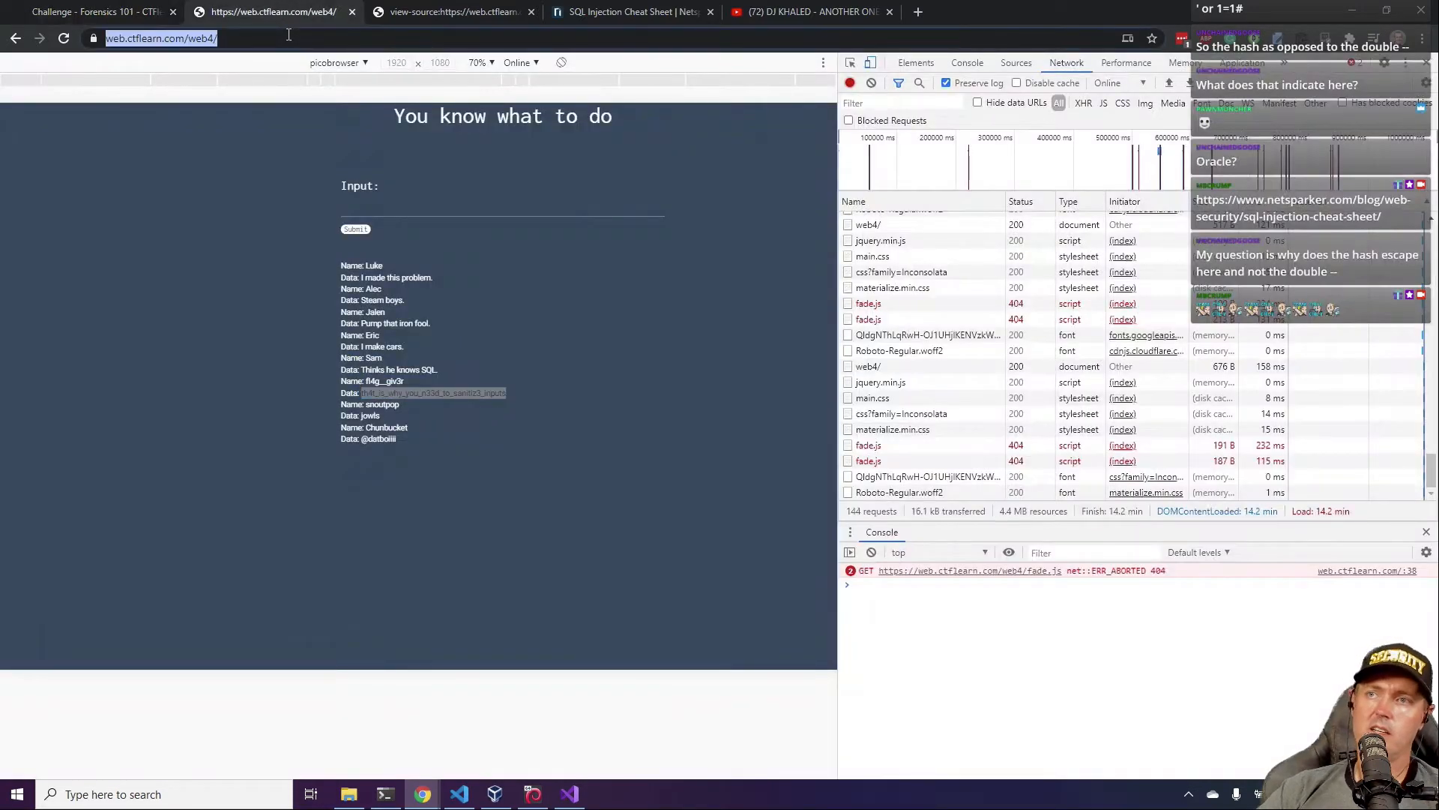
{"action": "type", "text": "https://mega.nz/#!OHohCbTa!wbg60PARf4u6E6juuvK9-aDRe_bgEL937VO01ElmM7c"}
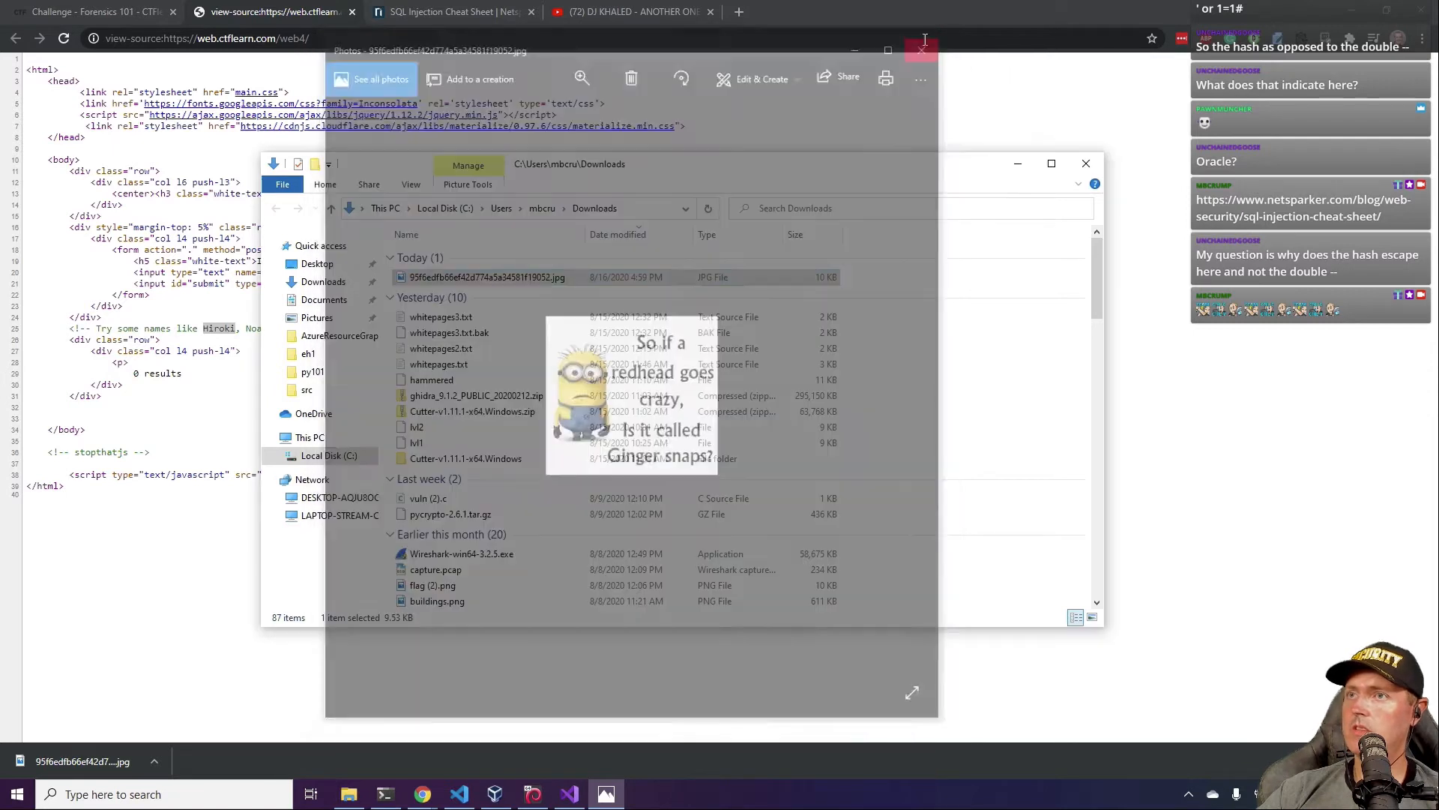
Close the downloaded JPG's photo preview
{"action": "left_click", "coordinate": [923, 50]}
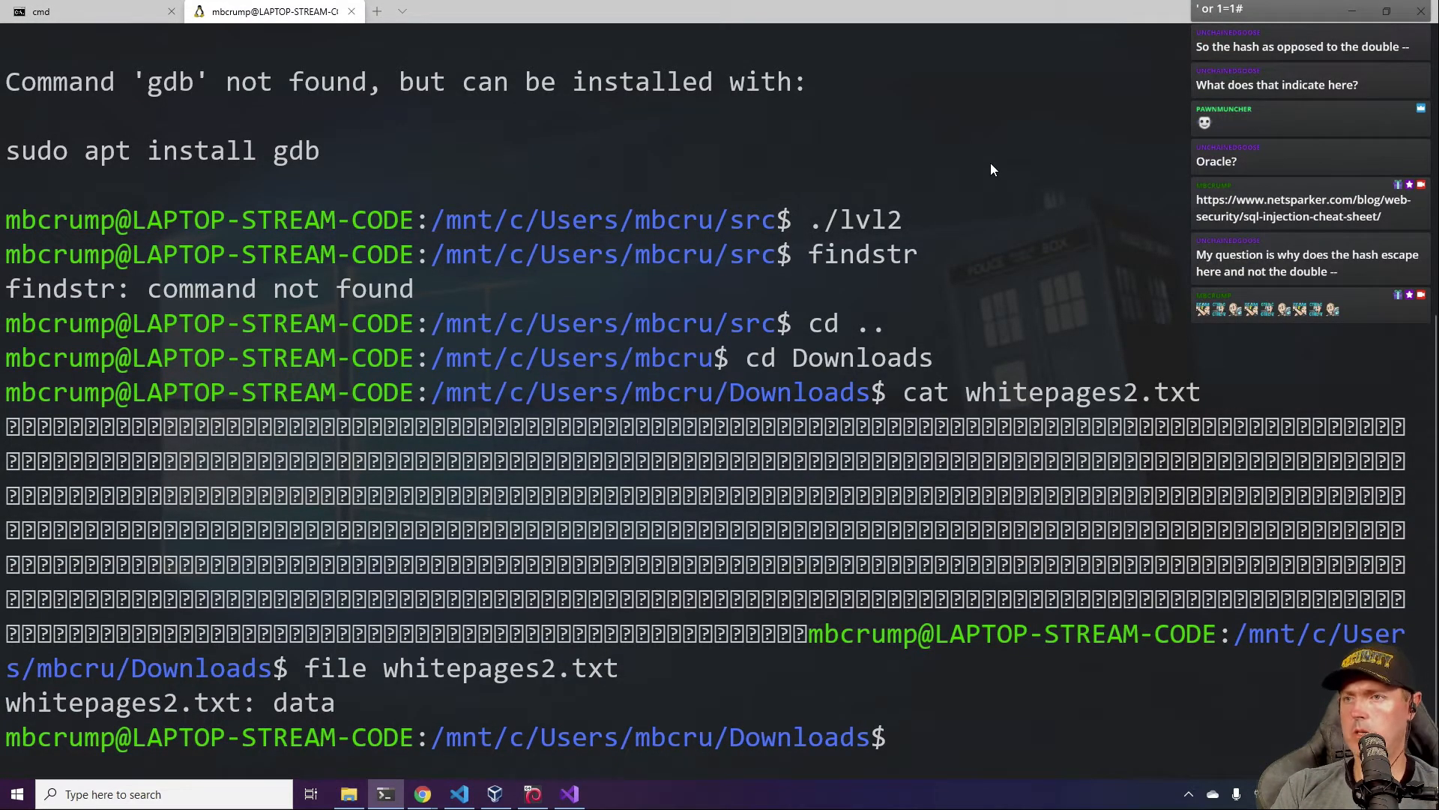
Run ls, file a1.jpg and strings a1.jpg, then select flag{wow!_data_is_cool}
{"action": "type", "text": "l"}
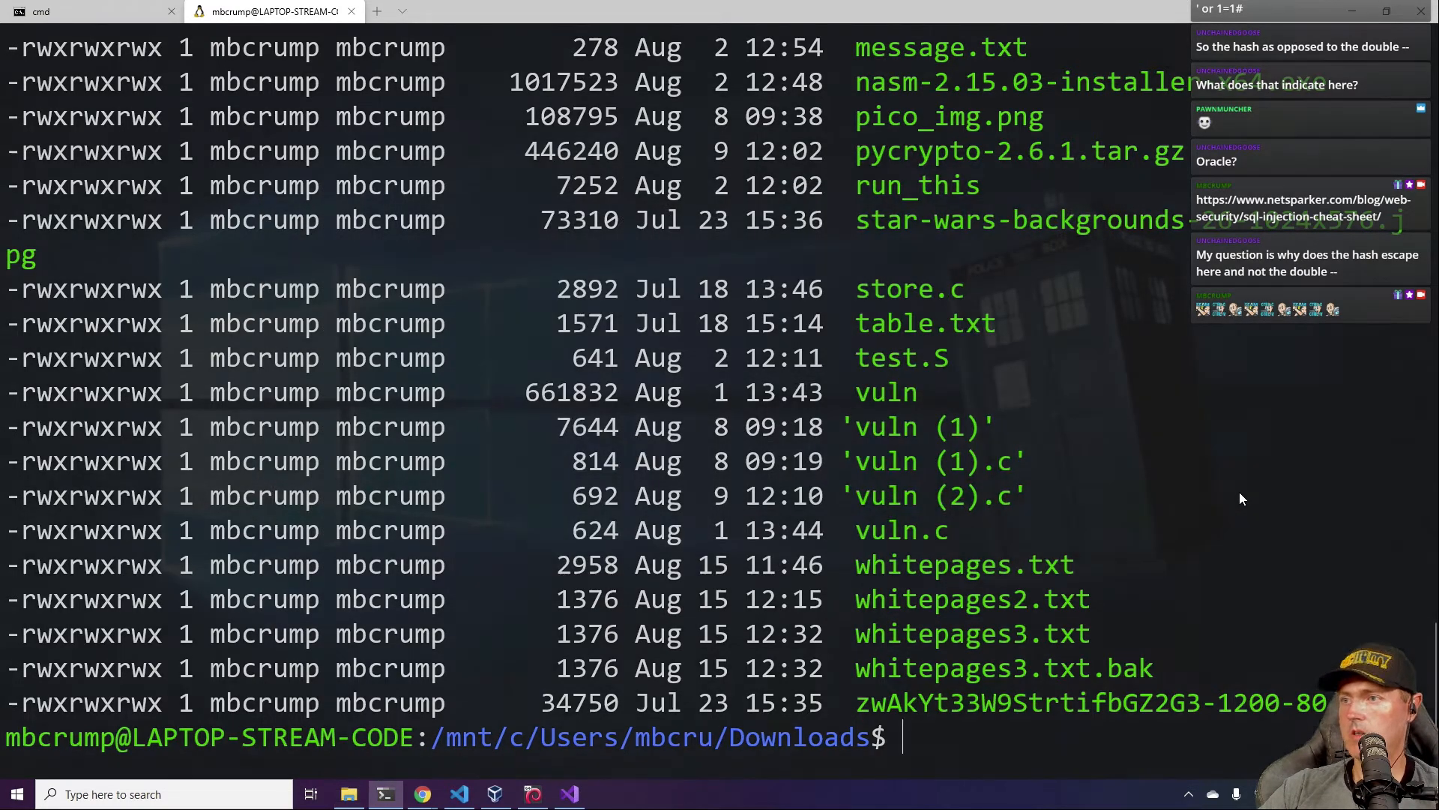
{"action": "type", "text": "file a1."}
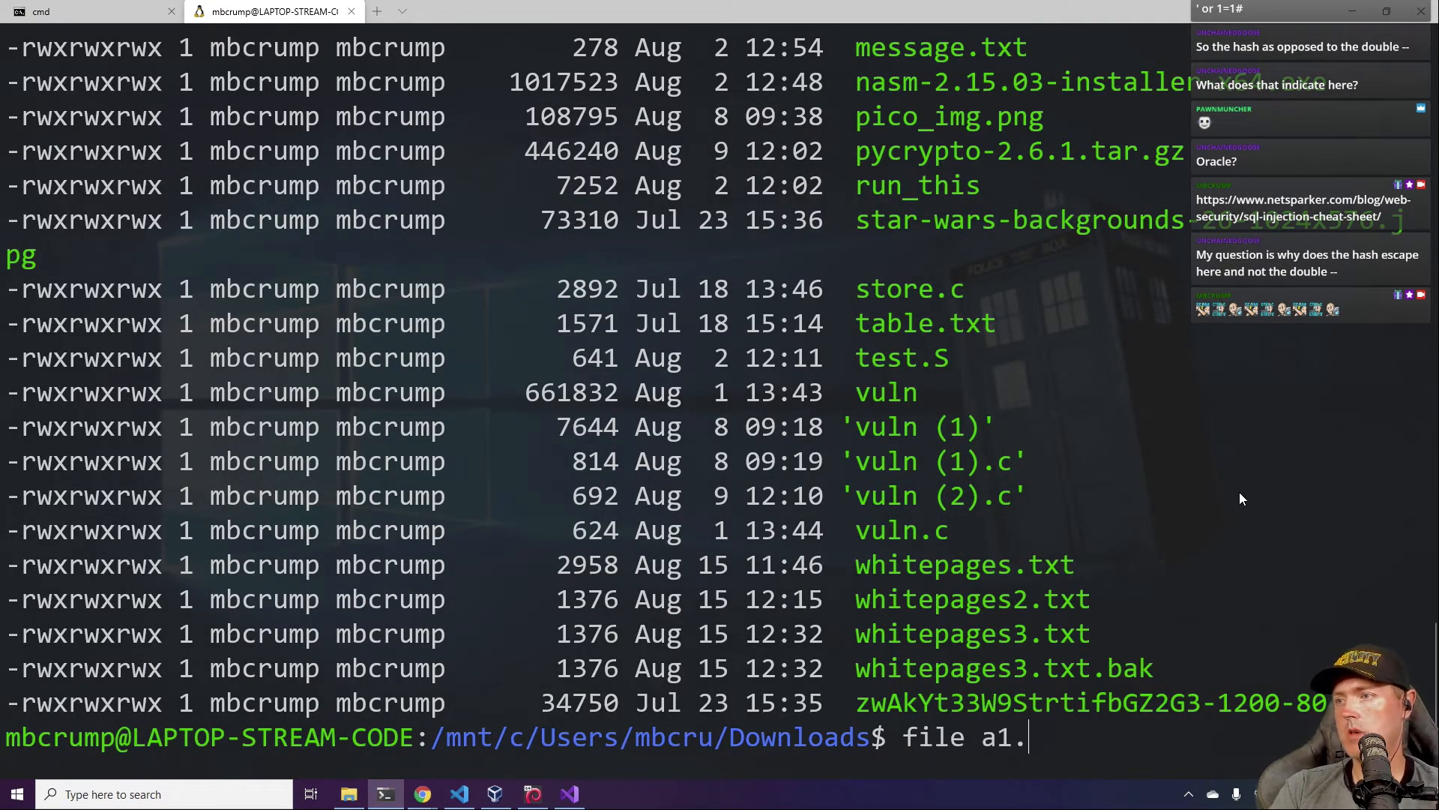
{"action": "type", "text": "jpg"}
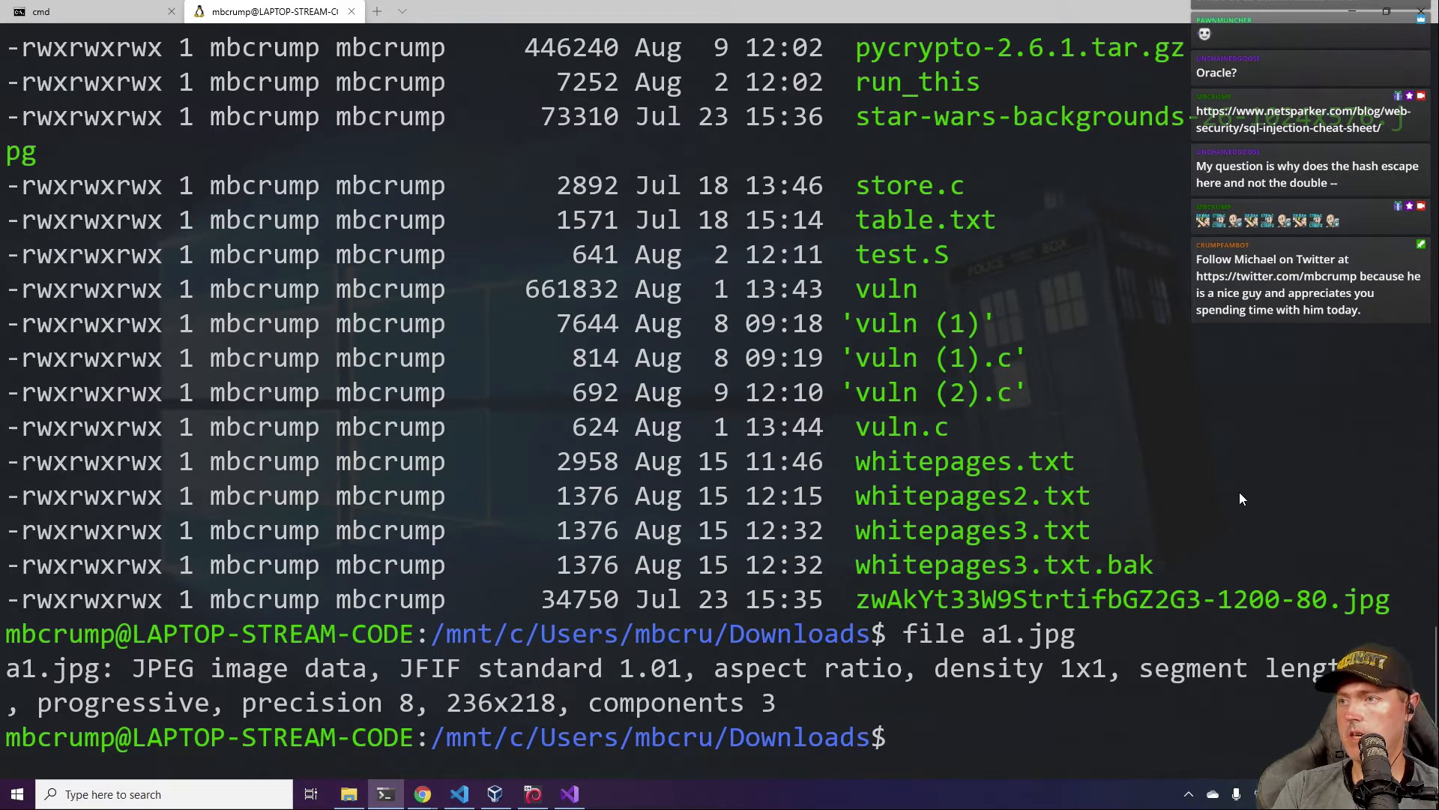
{"action": "type", "text": "s"}
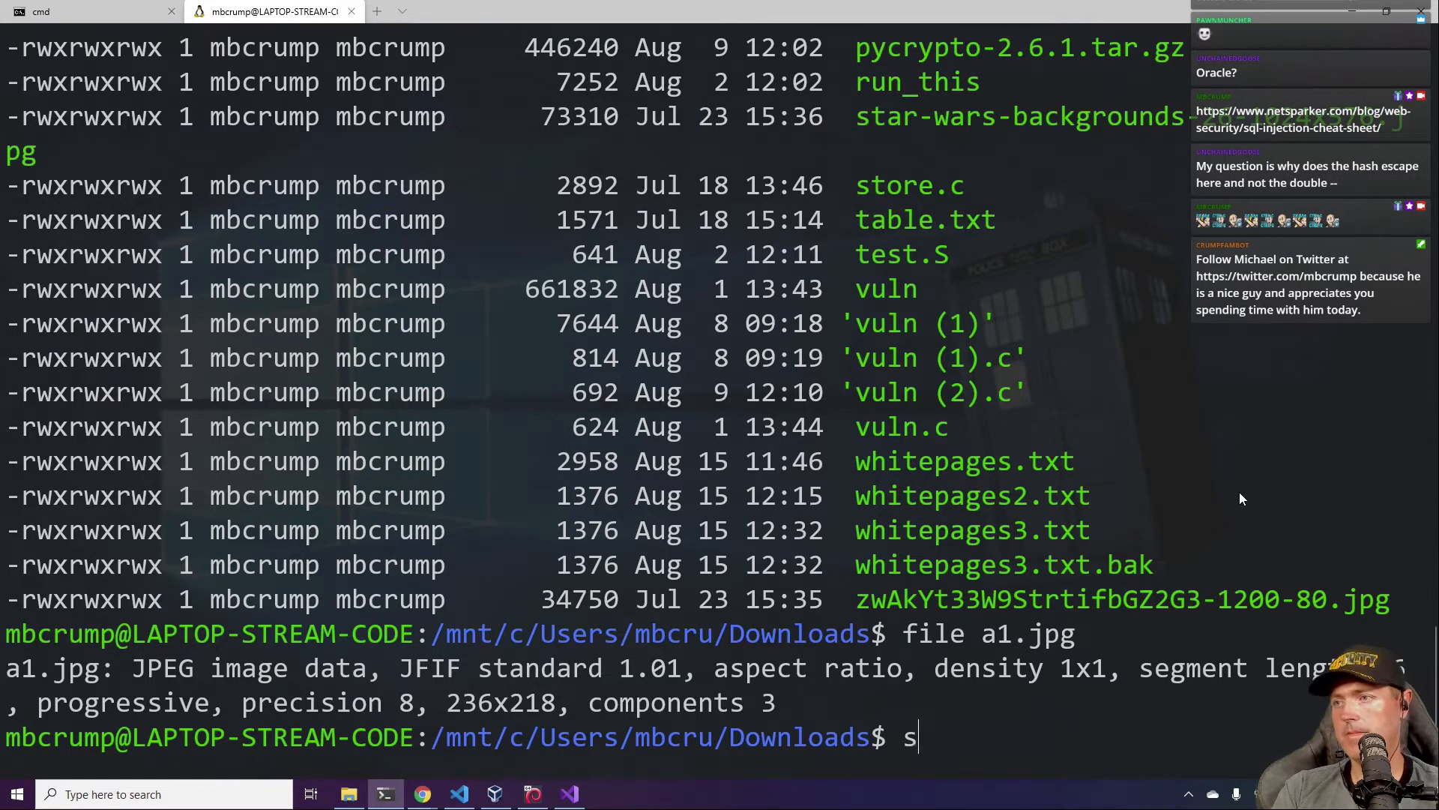
{"action": "type", "text": "trings a"}
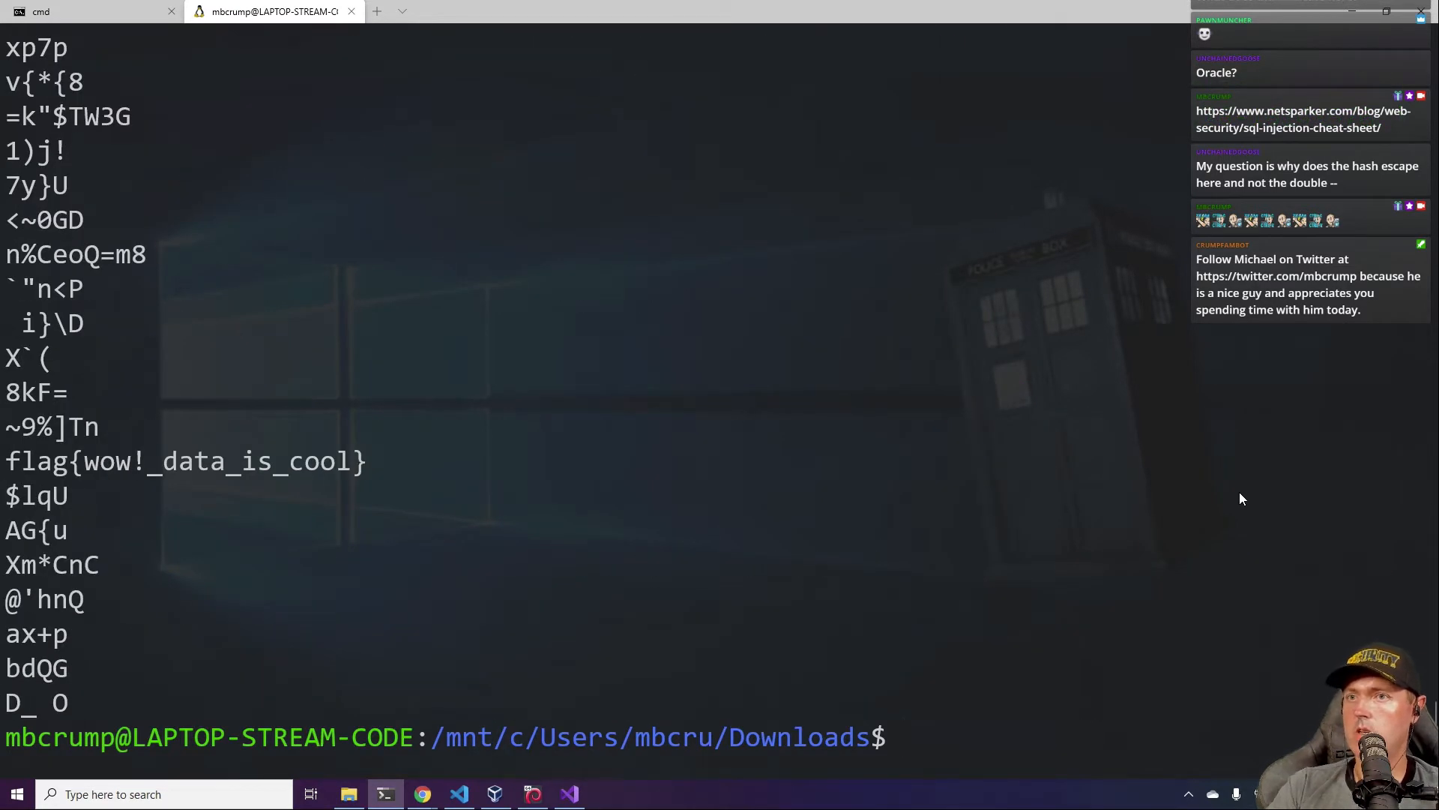
{"action": "mouse_move", "coordinate": [260, 487]}
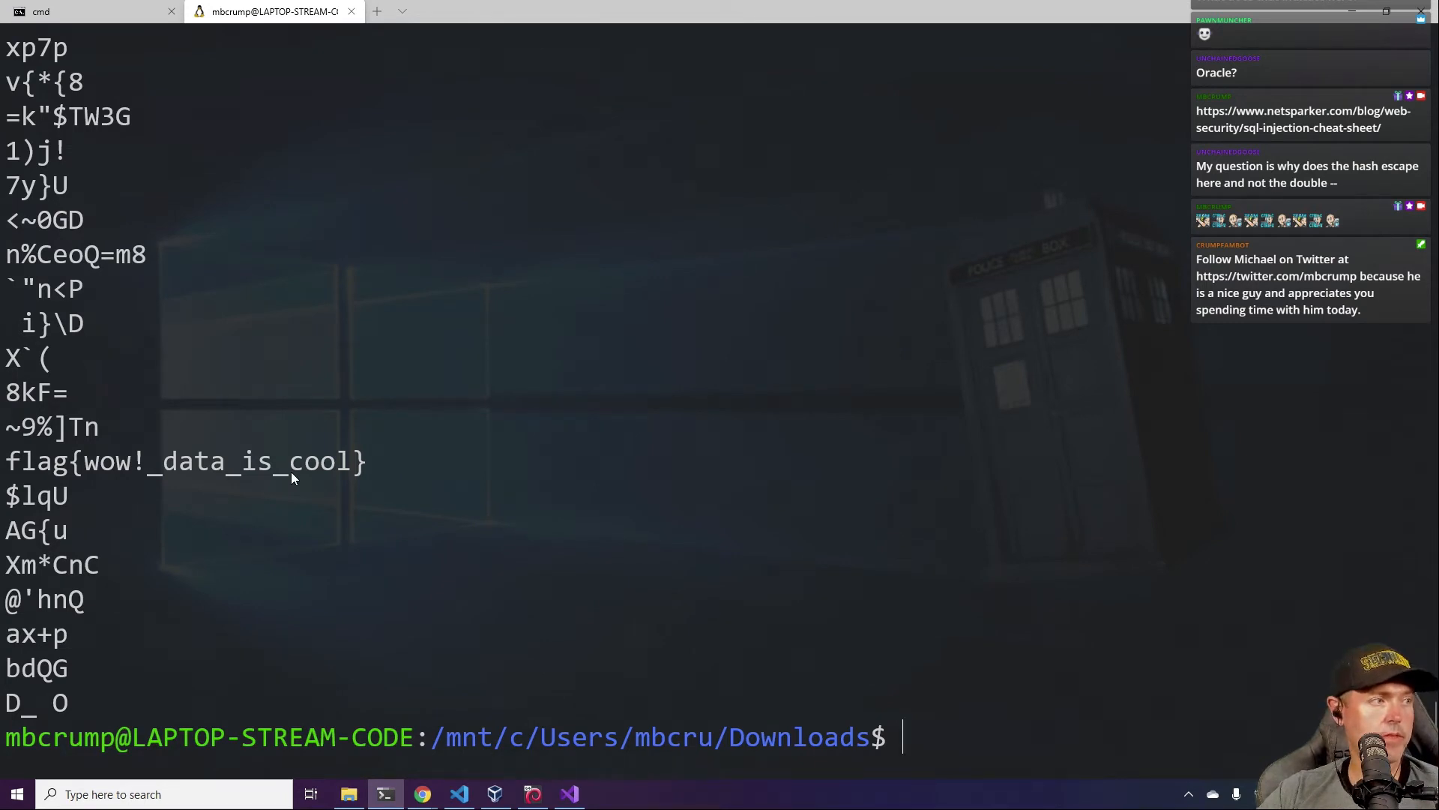
{"action": "double_click", "coordinate": [184, 461]}
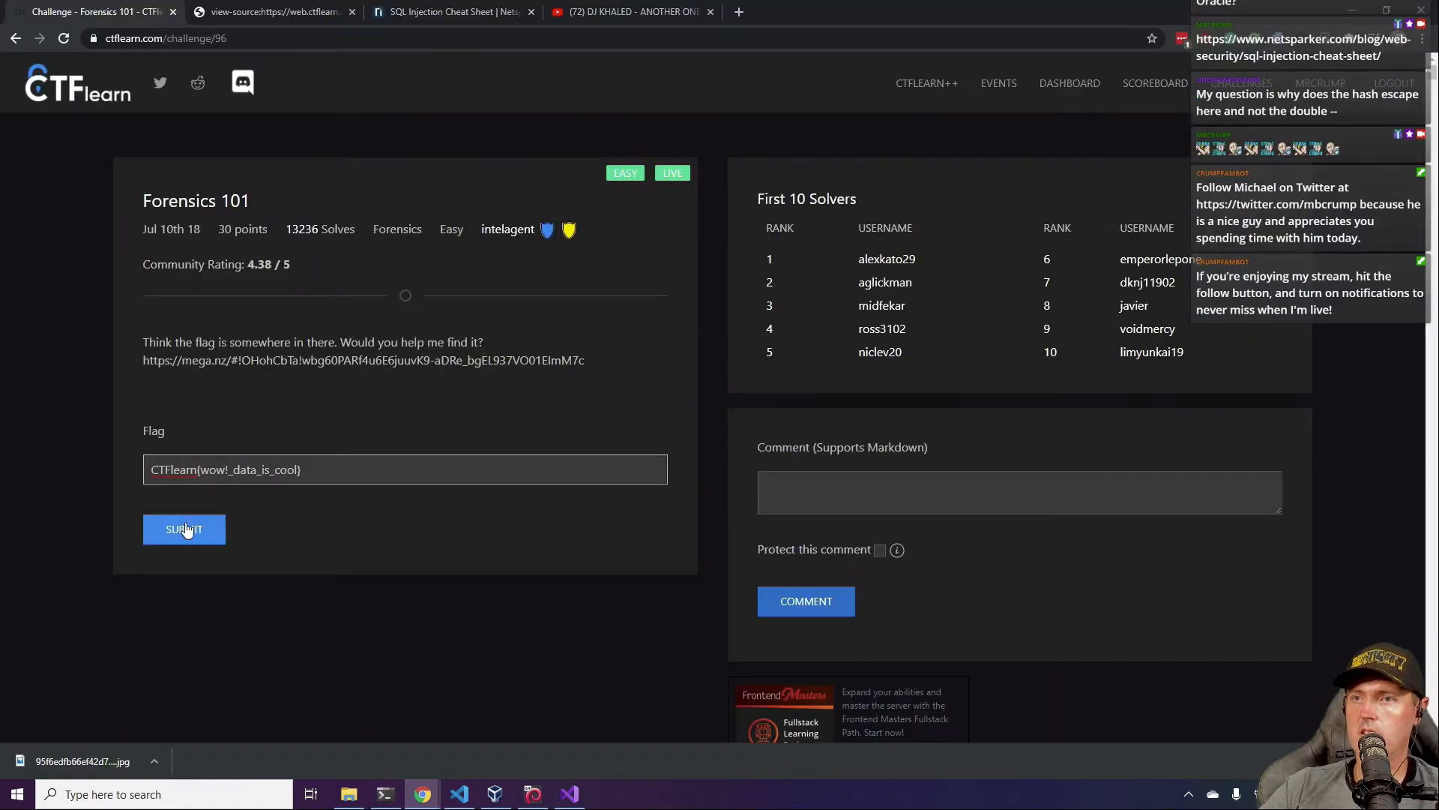
Submit the Forensics 101 flag and open the Simple Programming challenge
{"action": "left_click", "coordinate": [183, 528]}
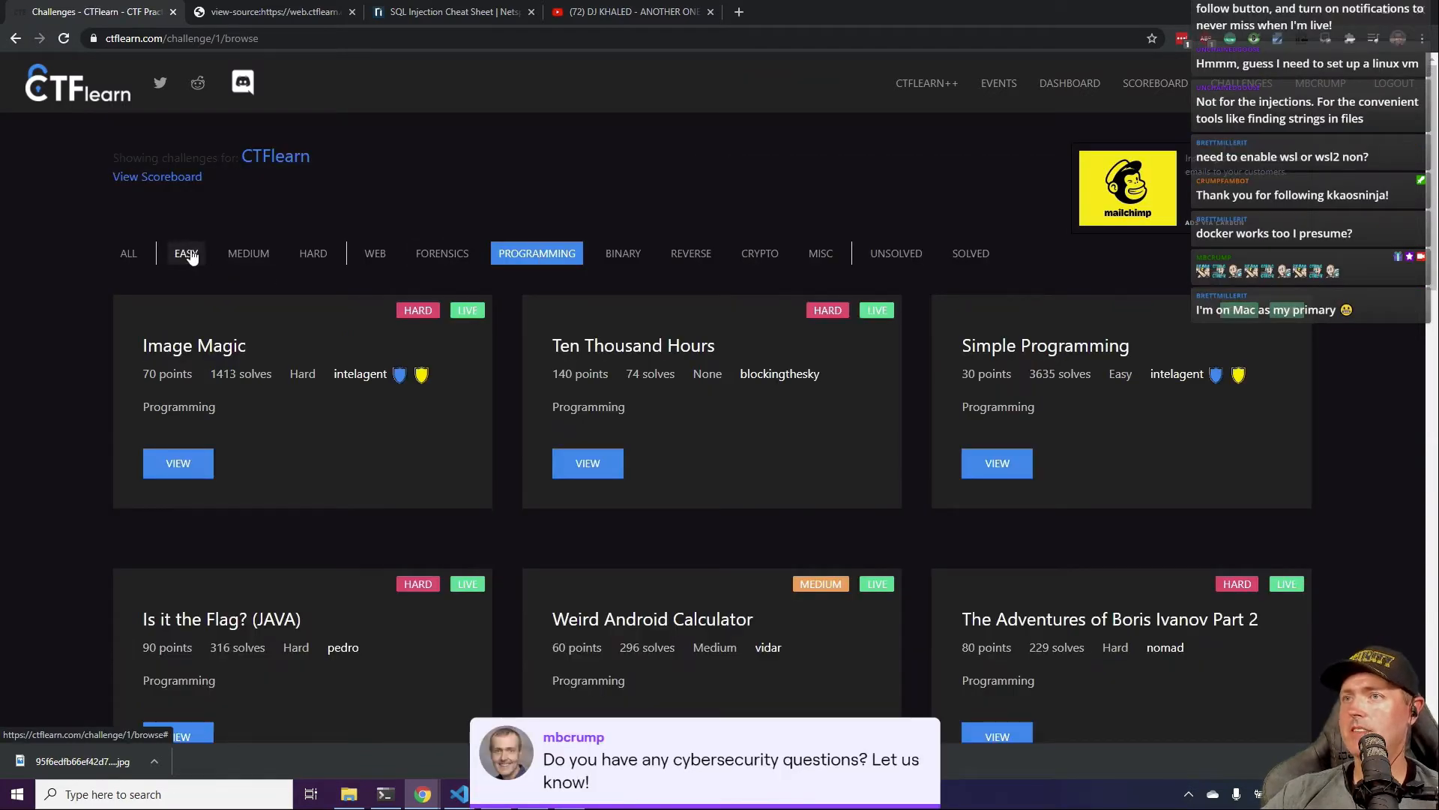
{"action": "scroll", "scroll_direction": "down", "scroll_amount": 3}
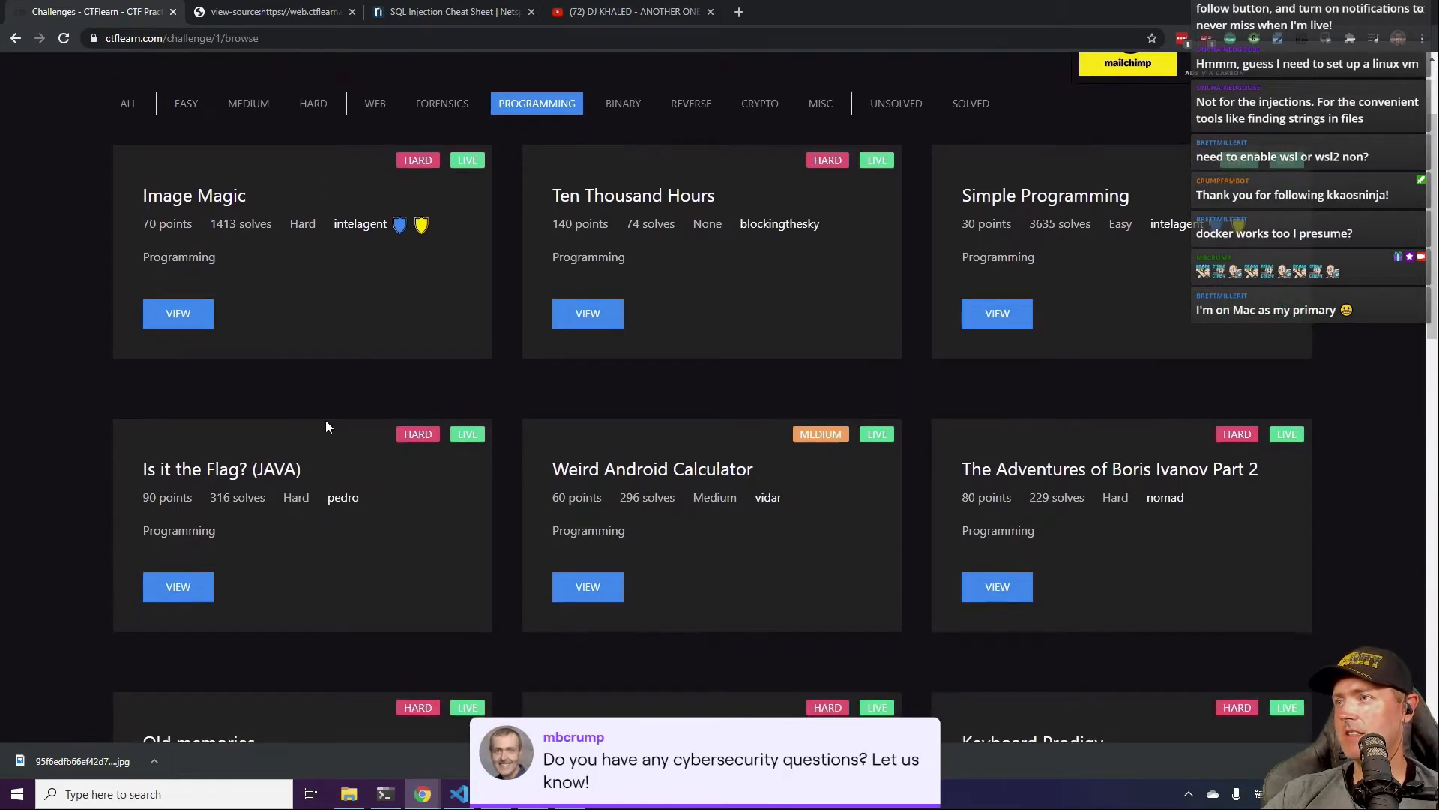
{"action": "left_click", "coordinate": [997, 313]}
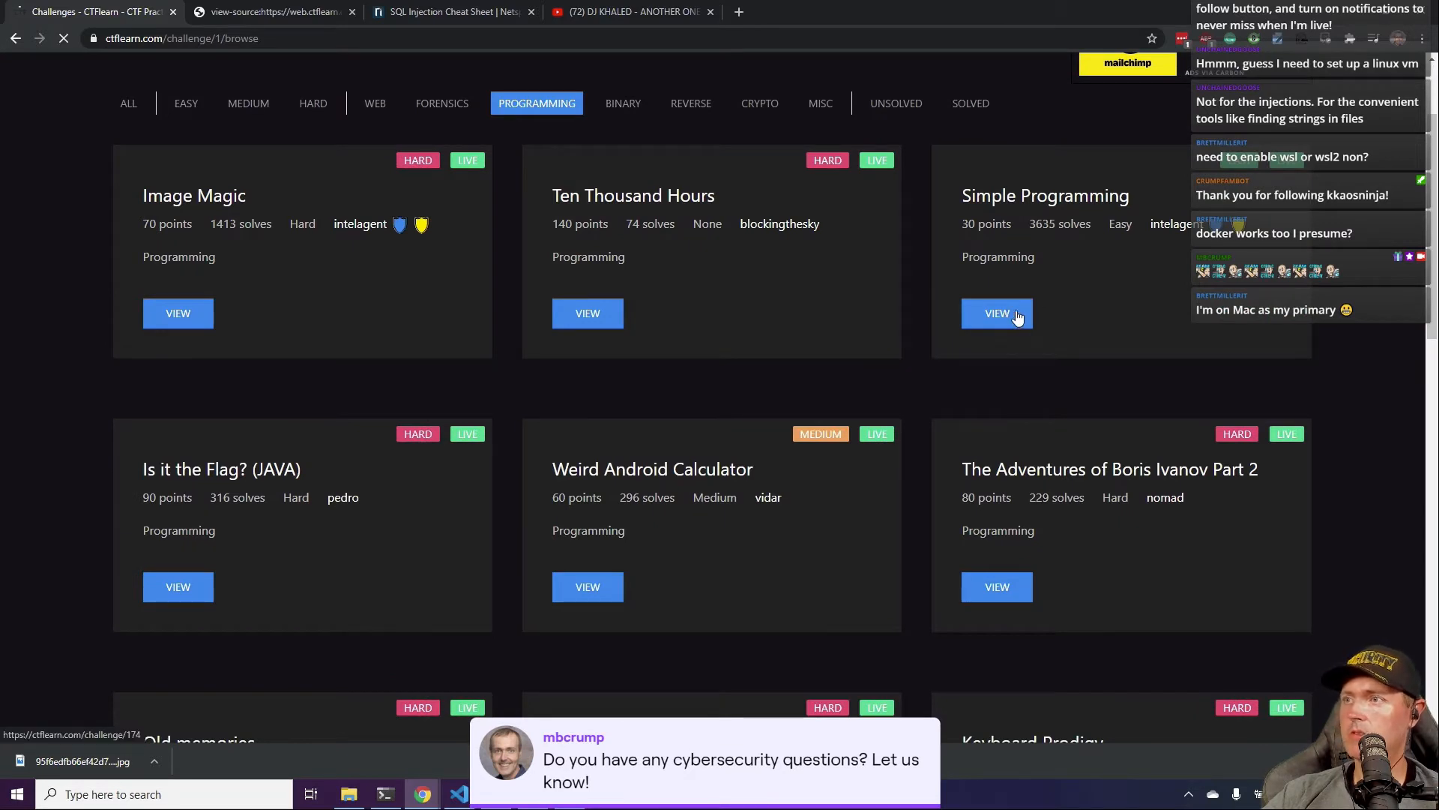
{"action": "left_click", "coordinate": [997, 314]}
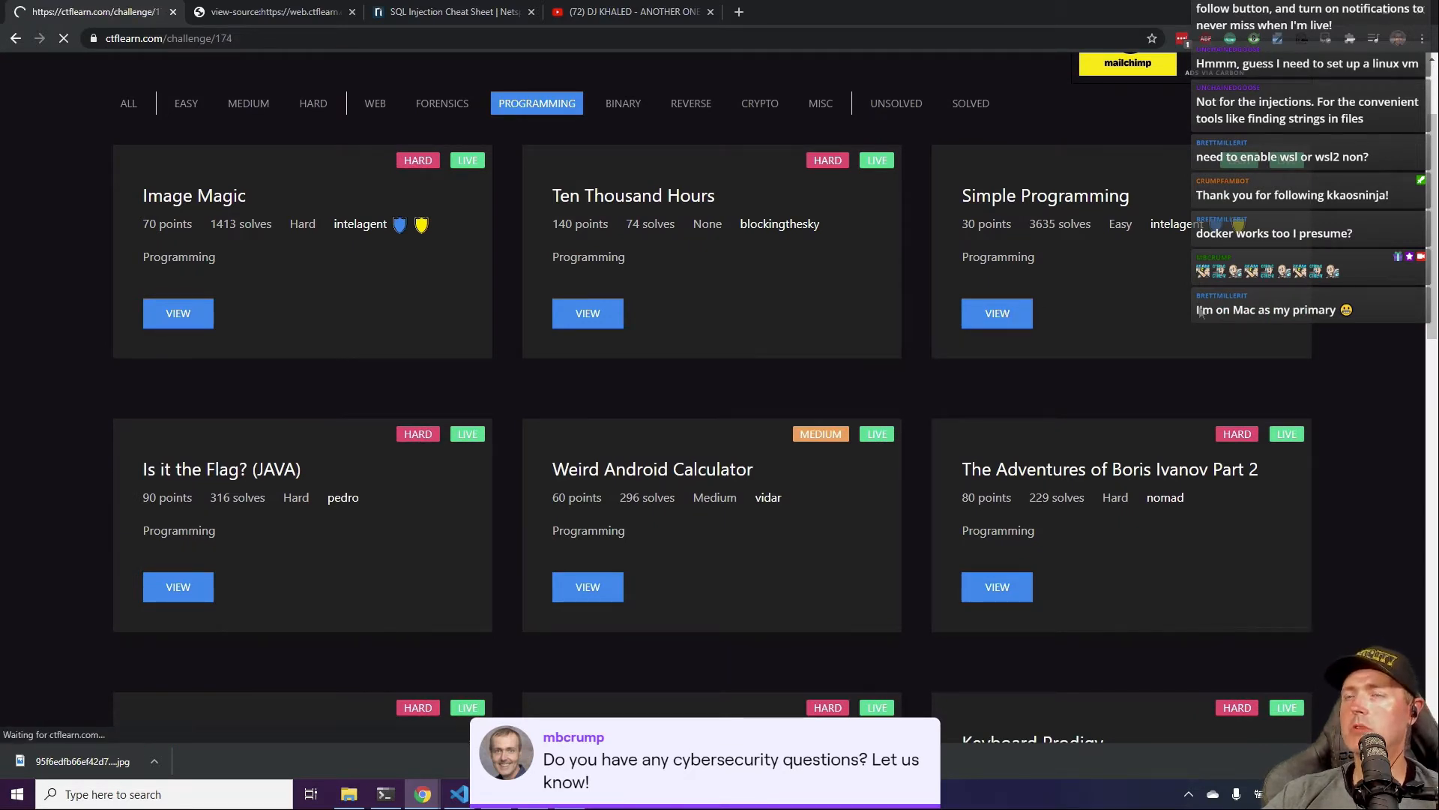
{"action": "left_click", "coordinate": [997, 313]}
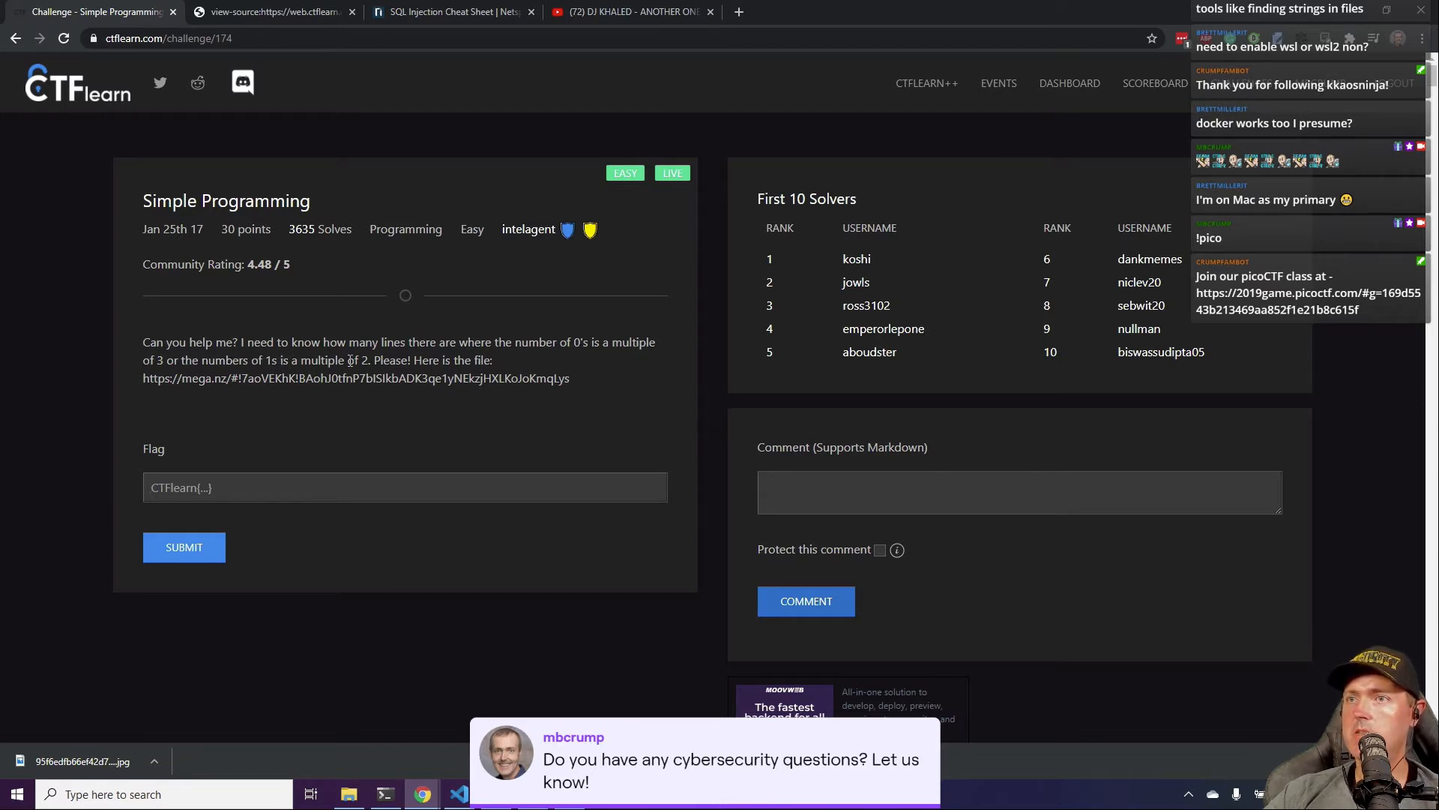
{"action": "mouse_move", "coordinate": [572, 378]}
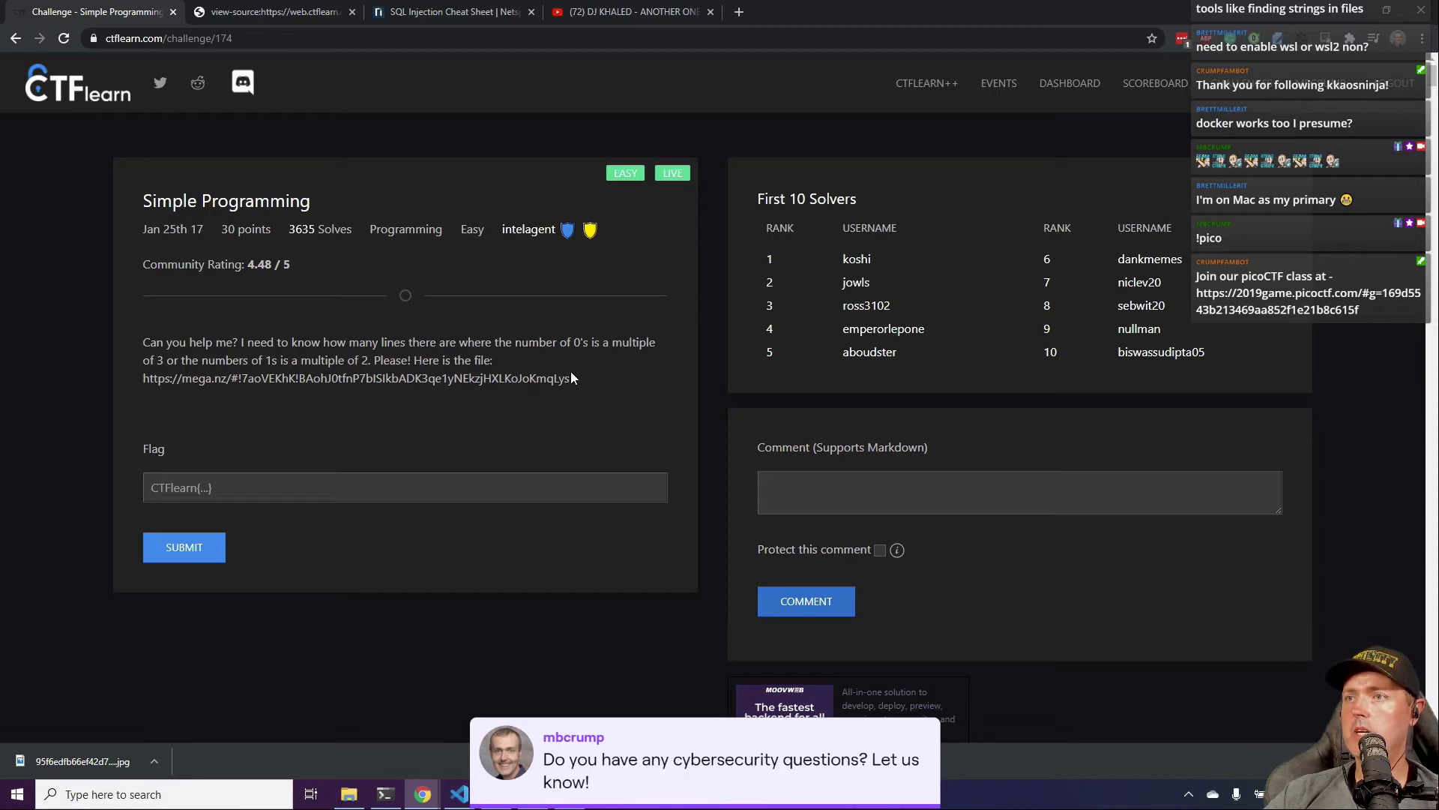
Select the Simple Programming mega.nz link and bring up its options to follow it
{"action": "left_click_drag", "start_coordinate": [147, 377], "coordinate": [569, 378]}
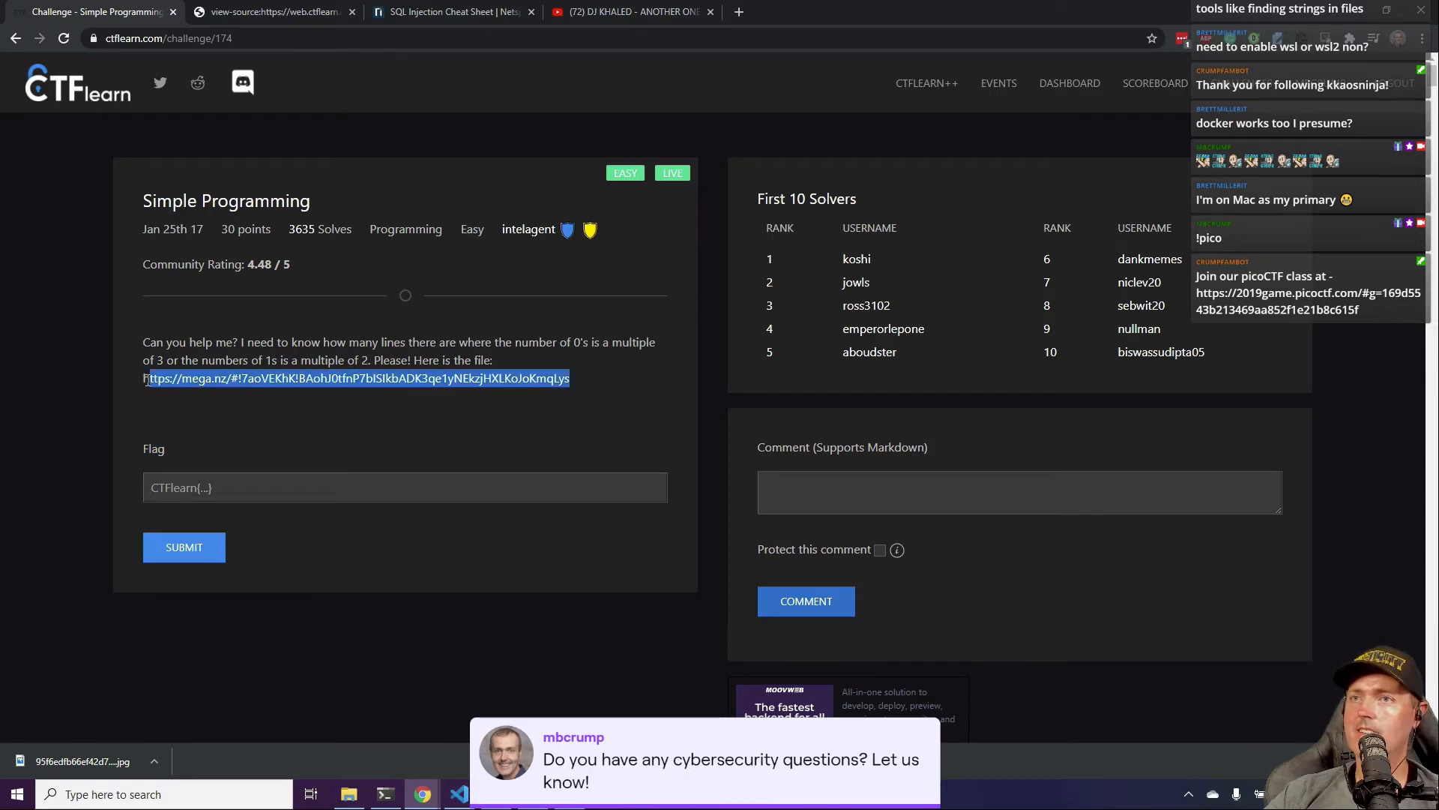
{"action": "right_click", "coordinate": [356, 377]}
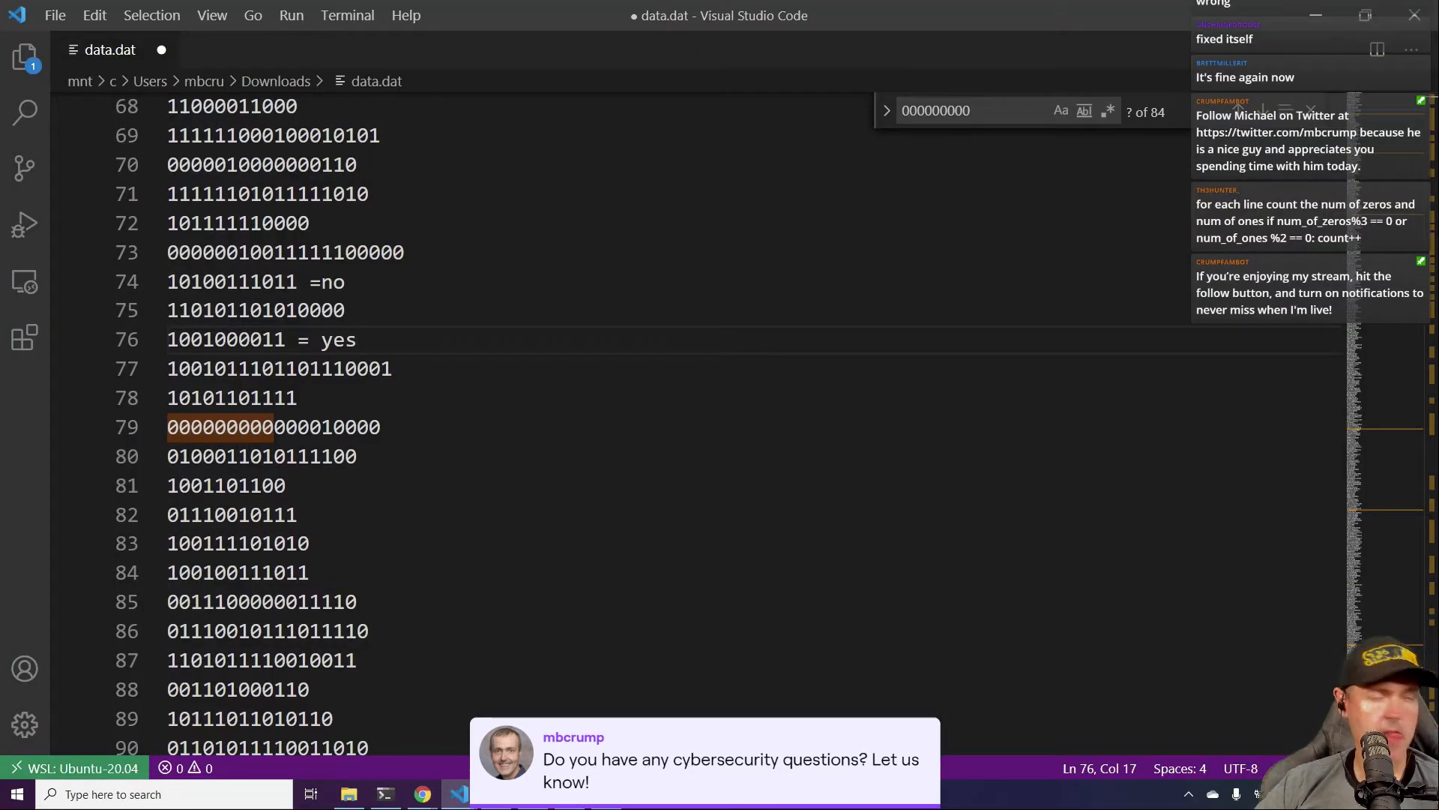
Inspect the zero-heavy line 79 in data.dat
{"action": "left_click", "coordinate": [381, 425]}
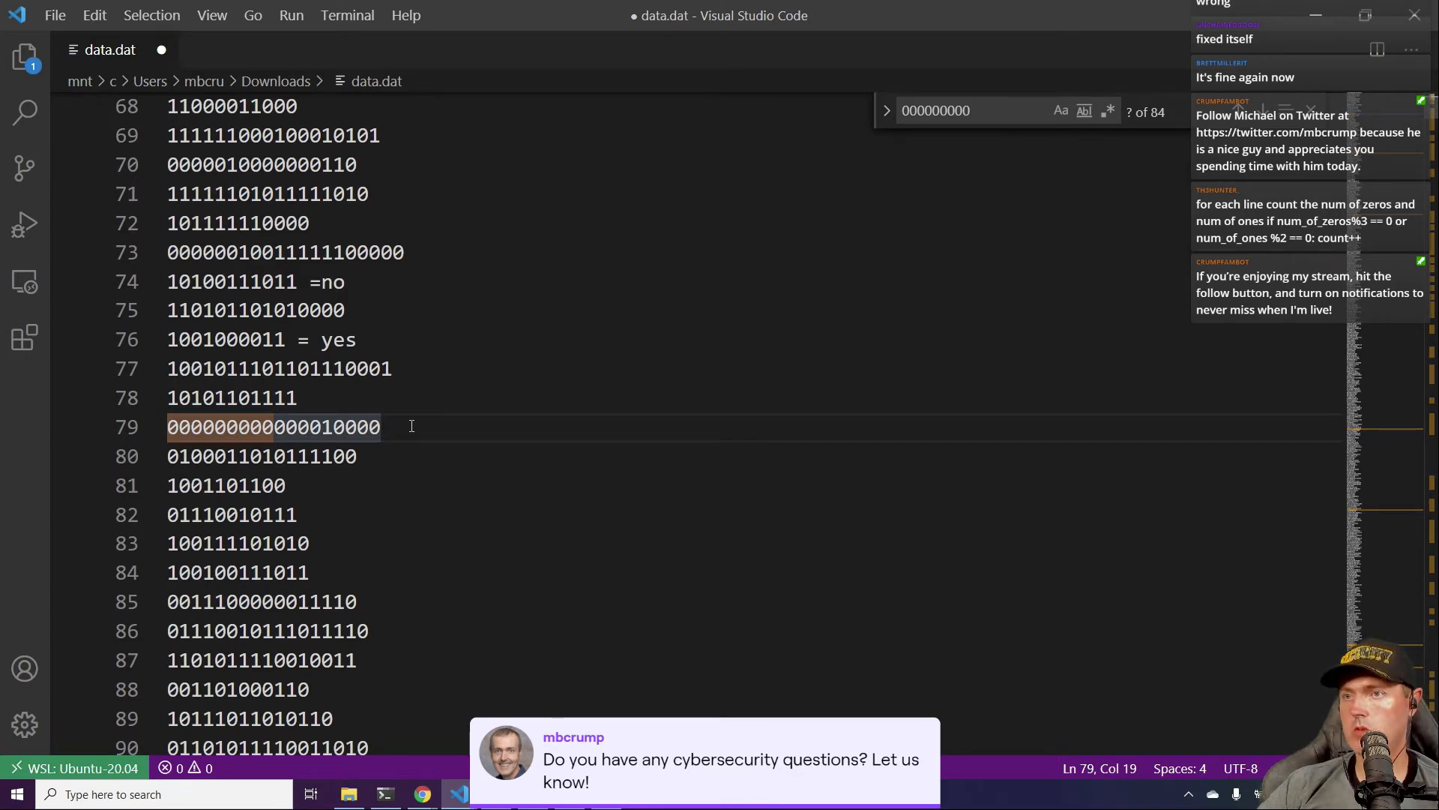
{"action": "mouse_move", "coordinate": [665, 517]}
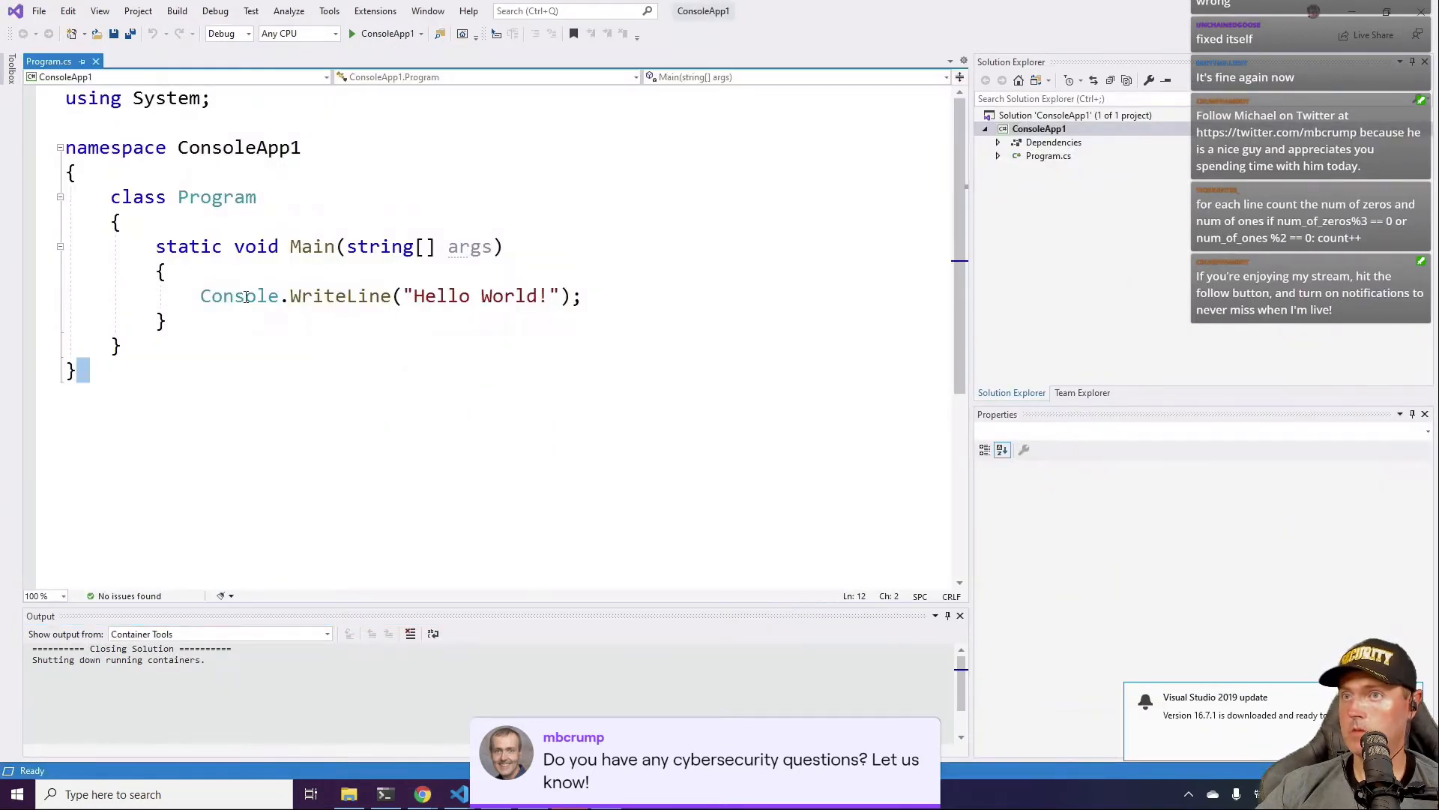
Delete the Hello World statement and add data.dat to ConsoleApp1 via the All Files filter
{"action": "triple_click", "coordinate": [386, 296]}
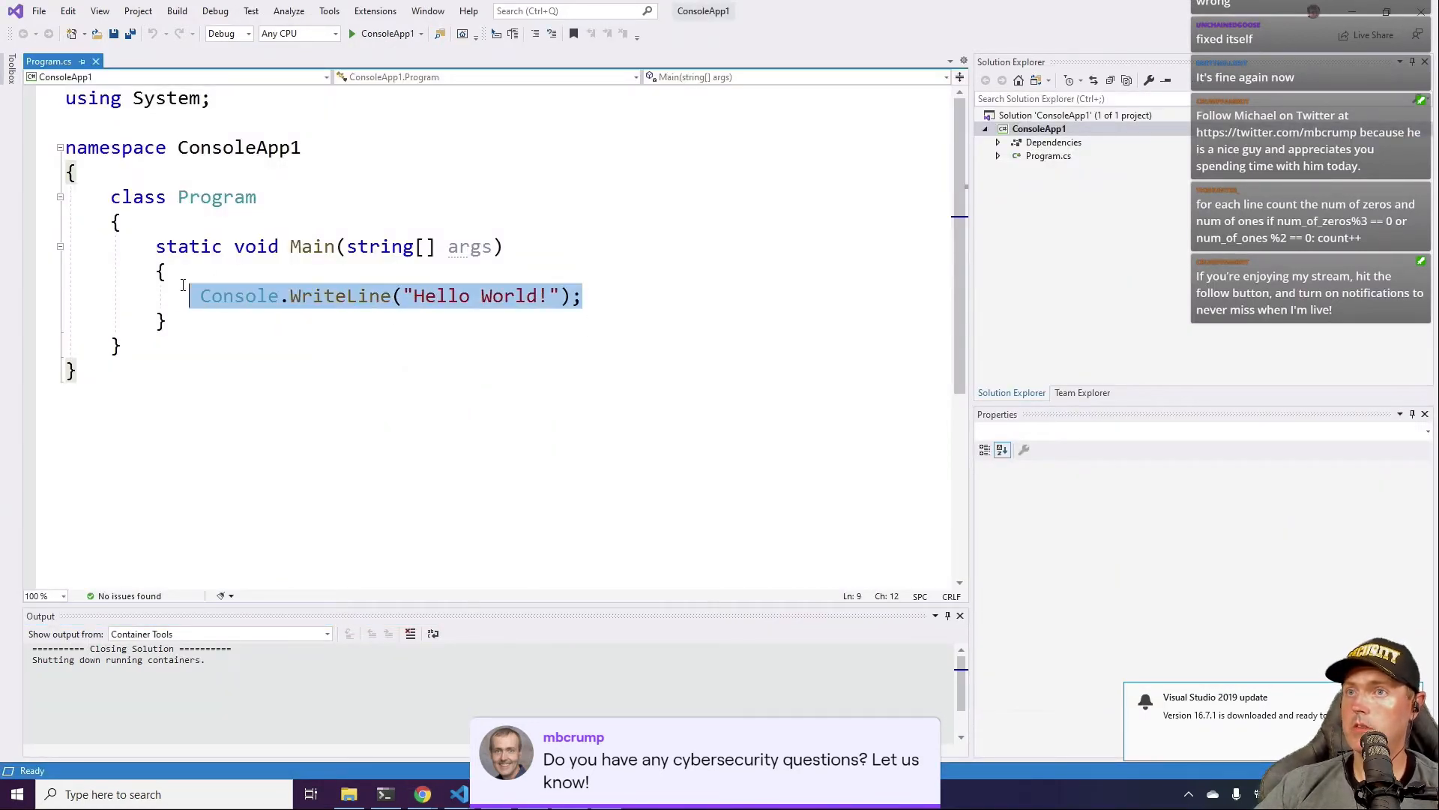
{"action": "key", "text": "Delete"}
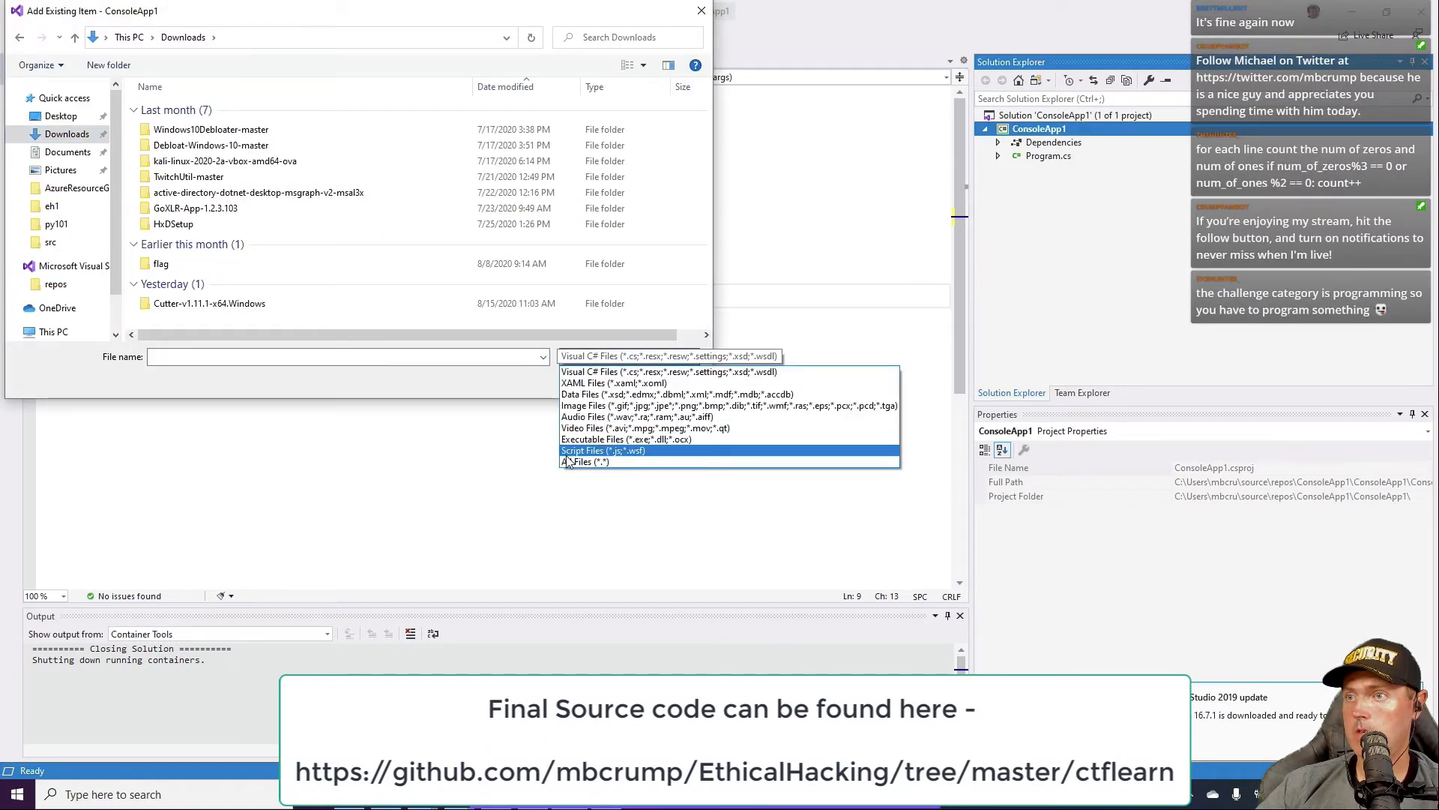
{"action": "left_click", "coordinate": [603, 450]}
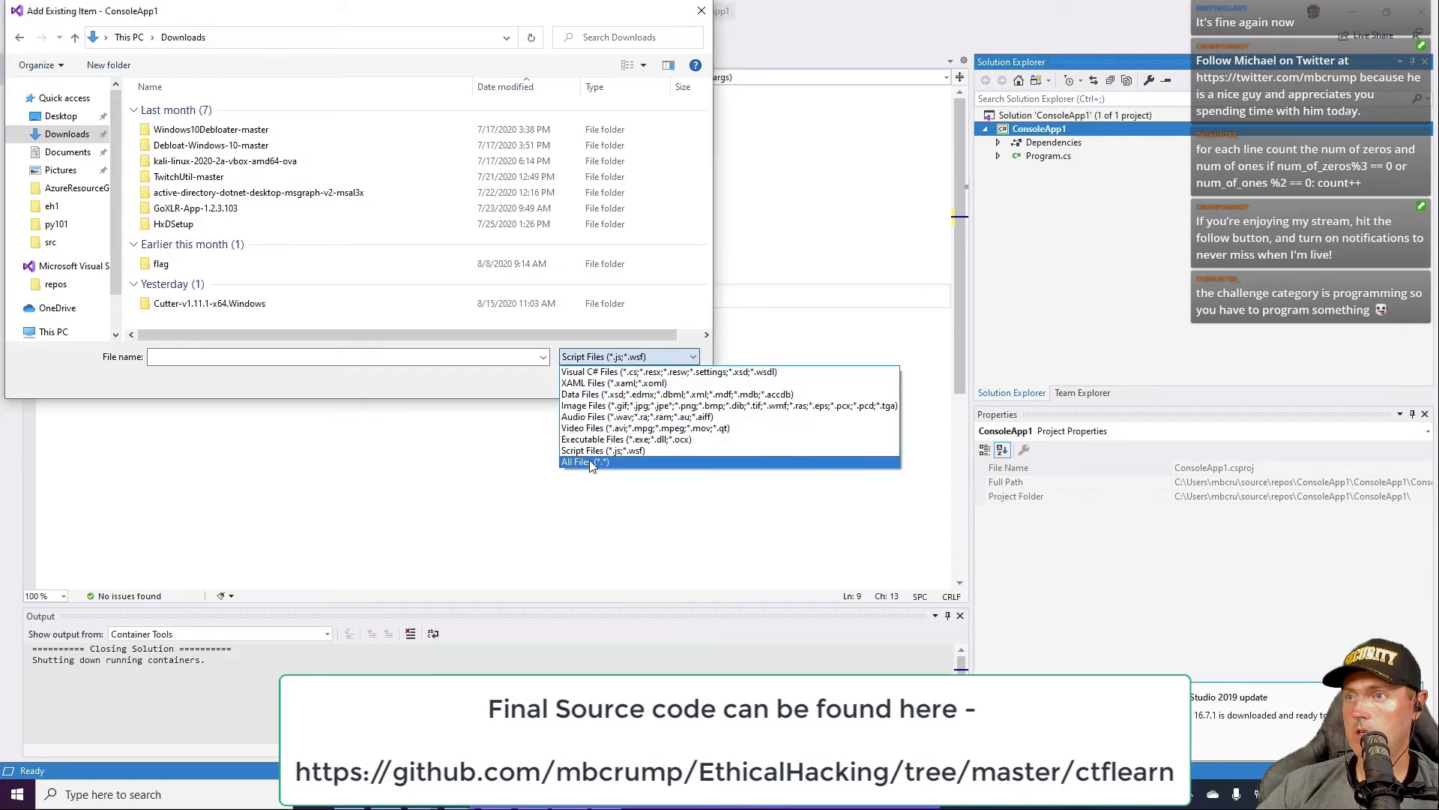
{"action": "left_click", "coordinate": [578, 462]}
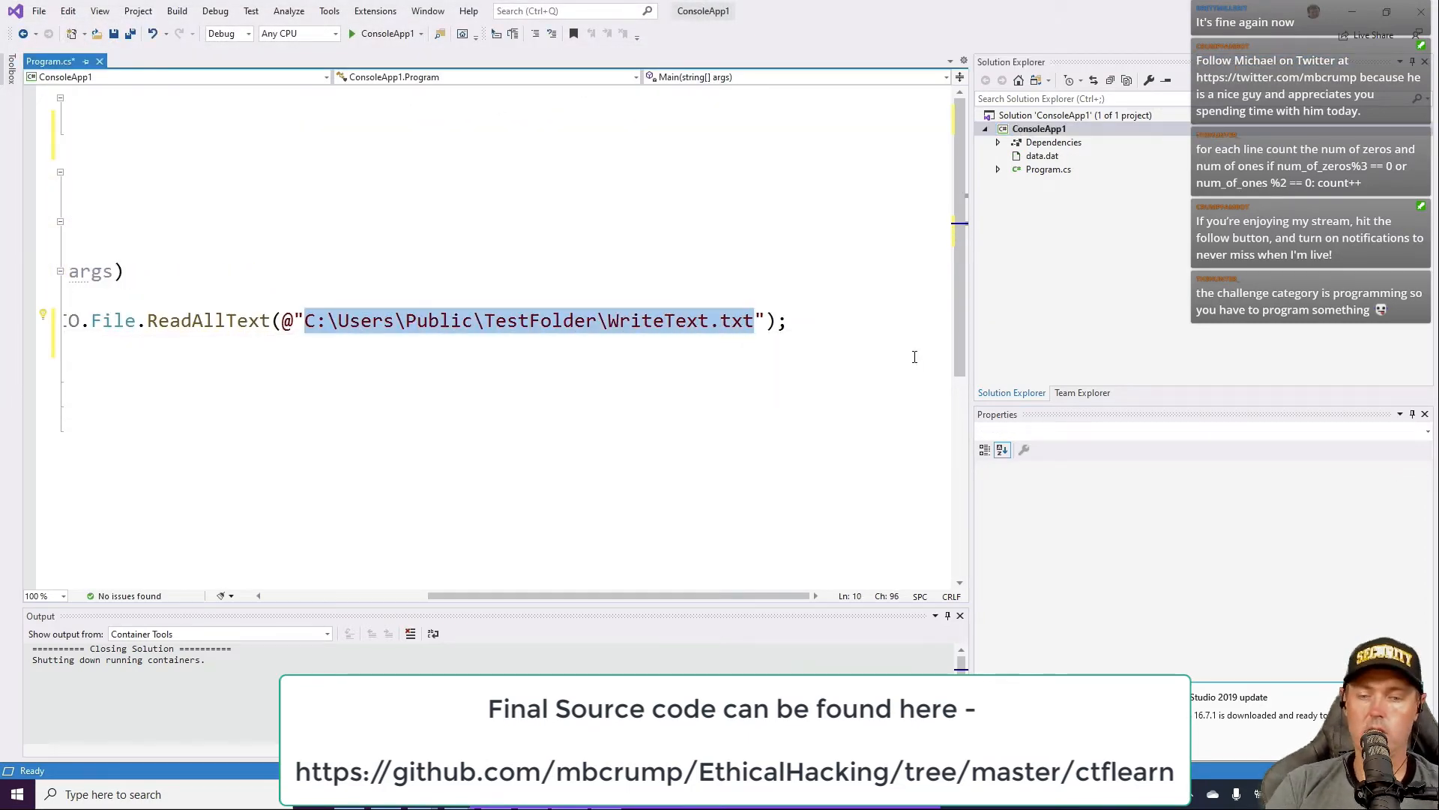
Set the read path to data.dat, make the condition use ||, and run the program
{"action": "type", "text": "data.dat\");"}
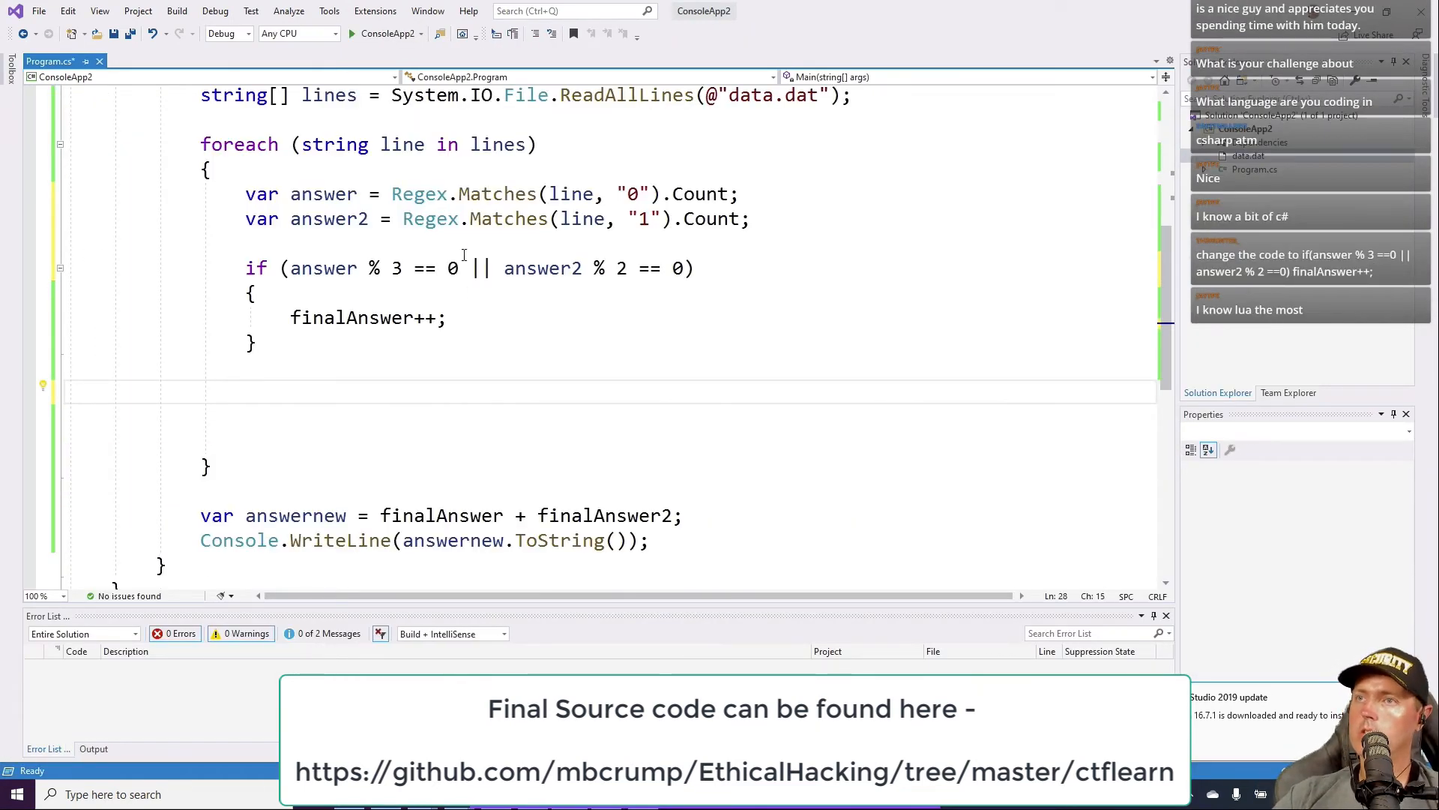
{"action": "double_click", "coordinate": [477, 269]}
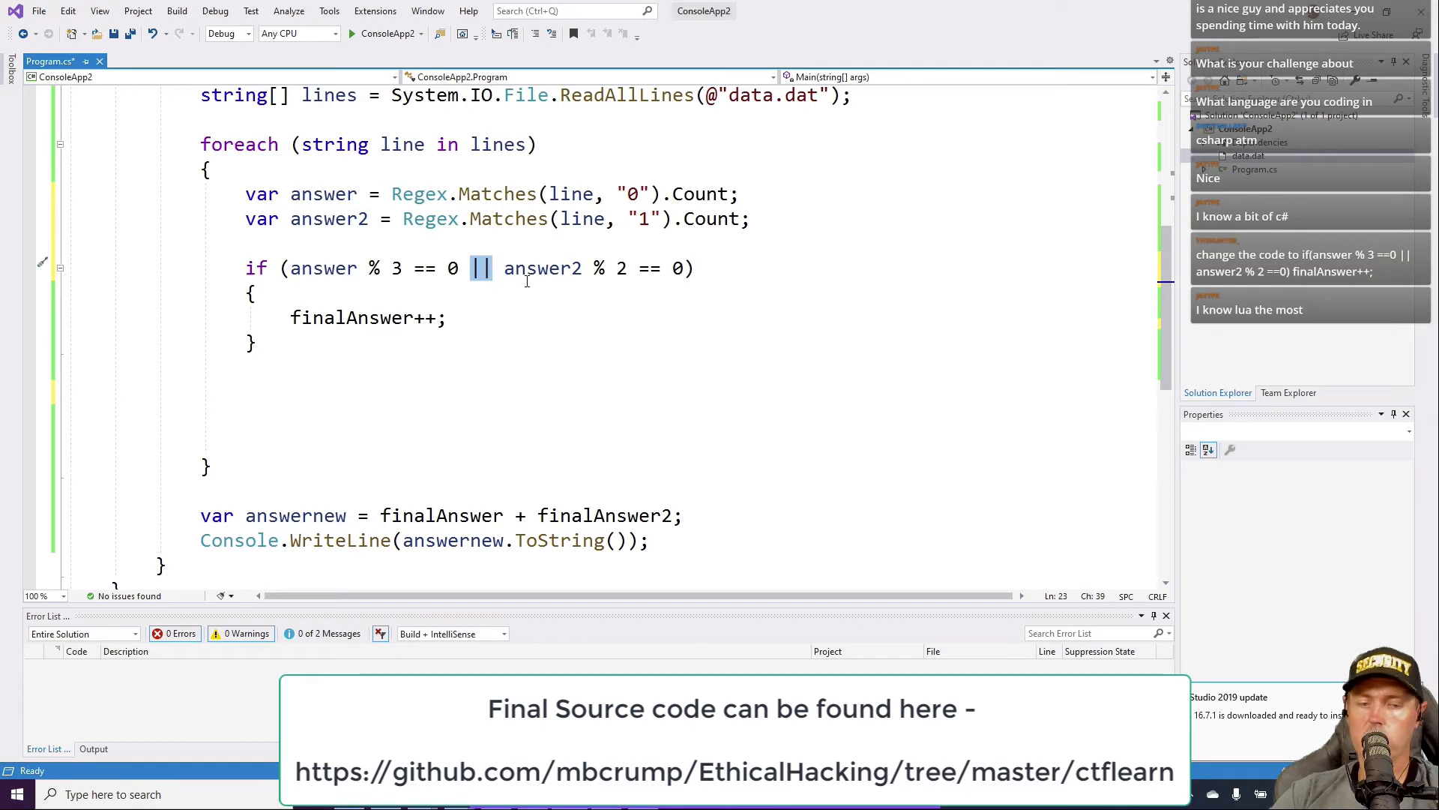
{"action": "type", "text": "&"}
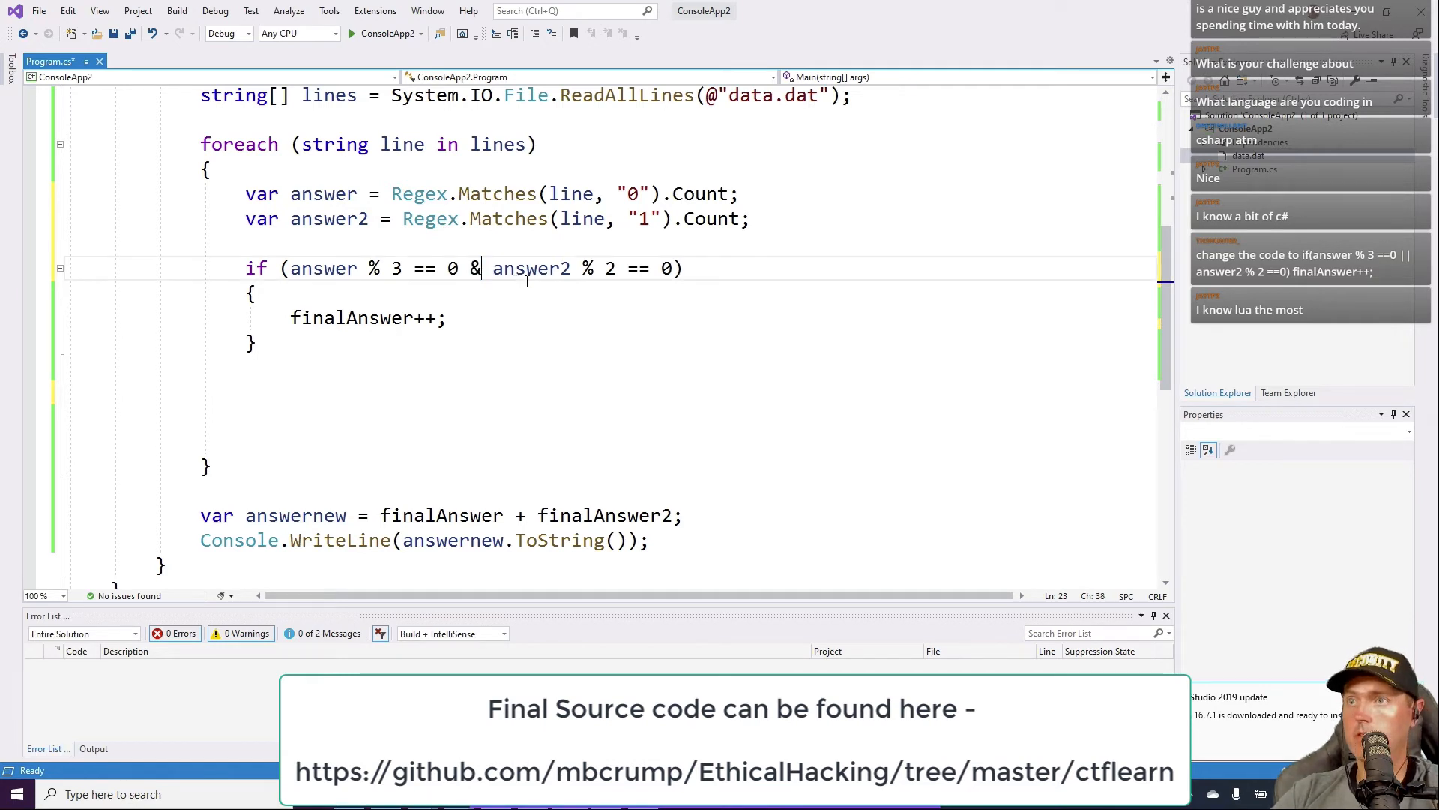
{"action": "key", "text": "Backspace"}
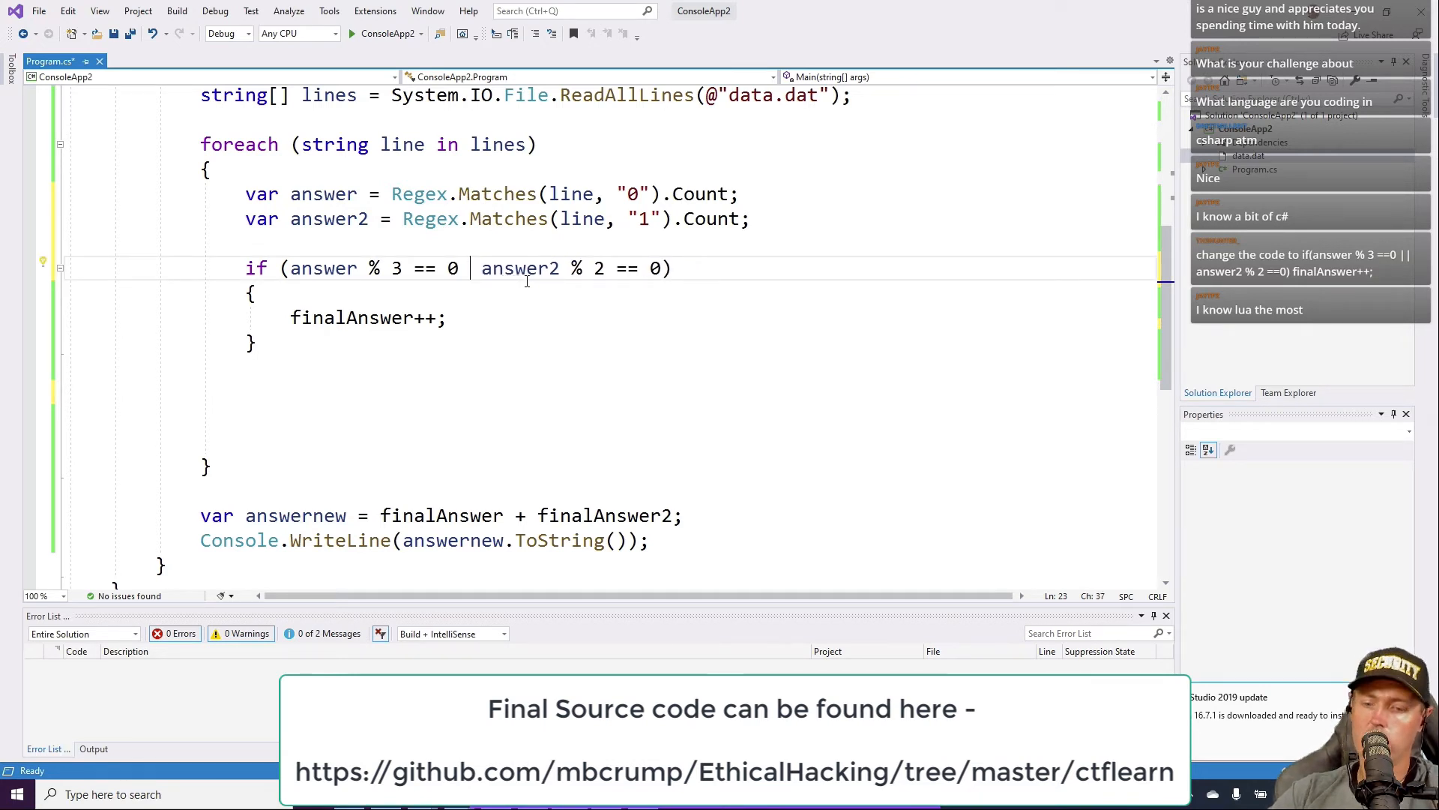
{"action": "type", "text": "||"}
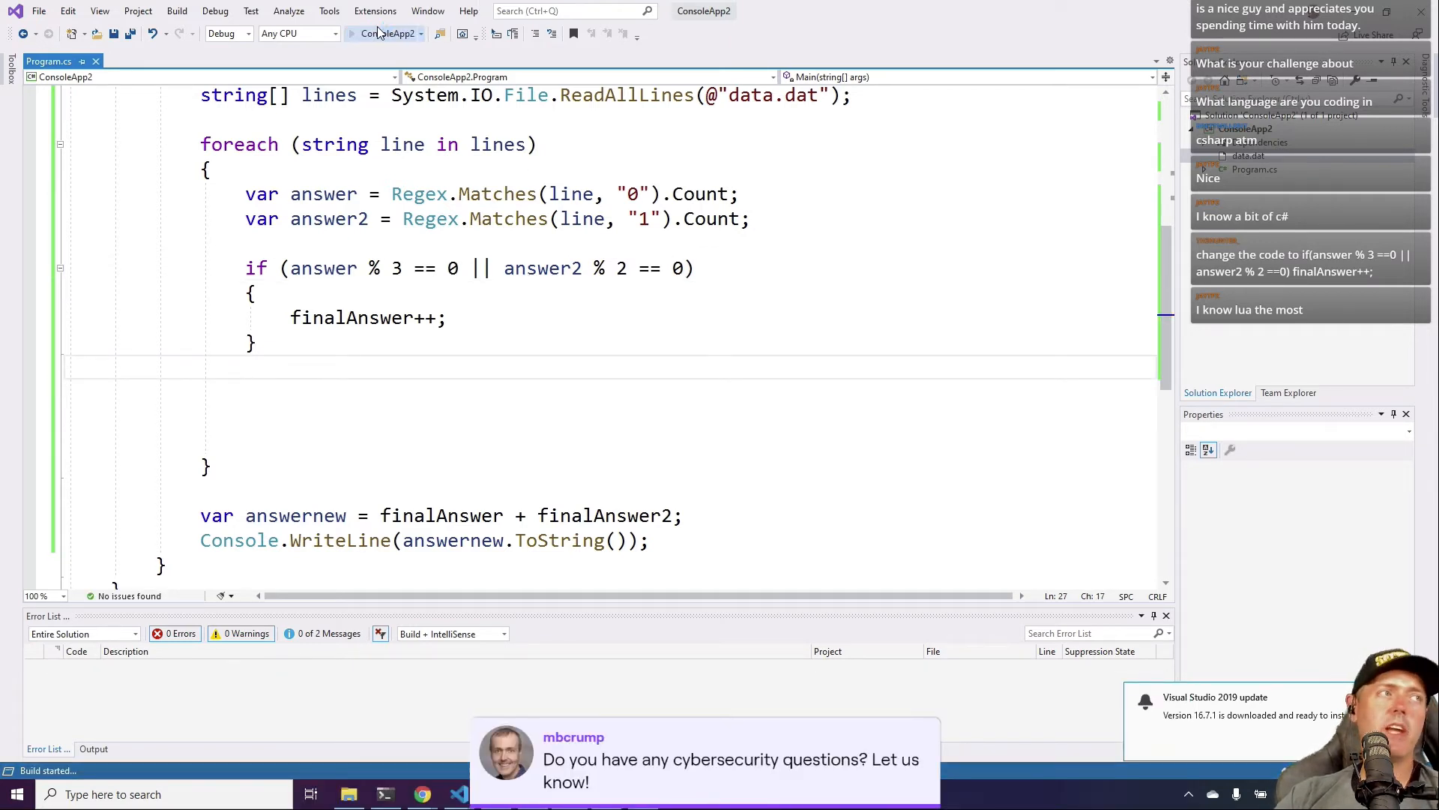
{"action": "left_click", "coordinate": [352, 34]}
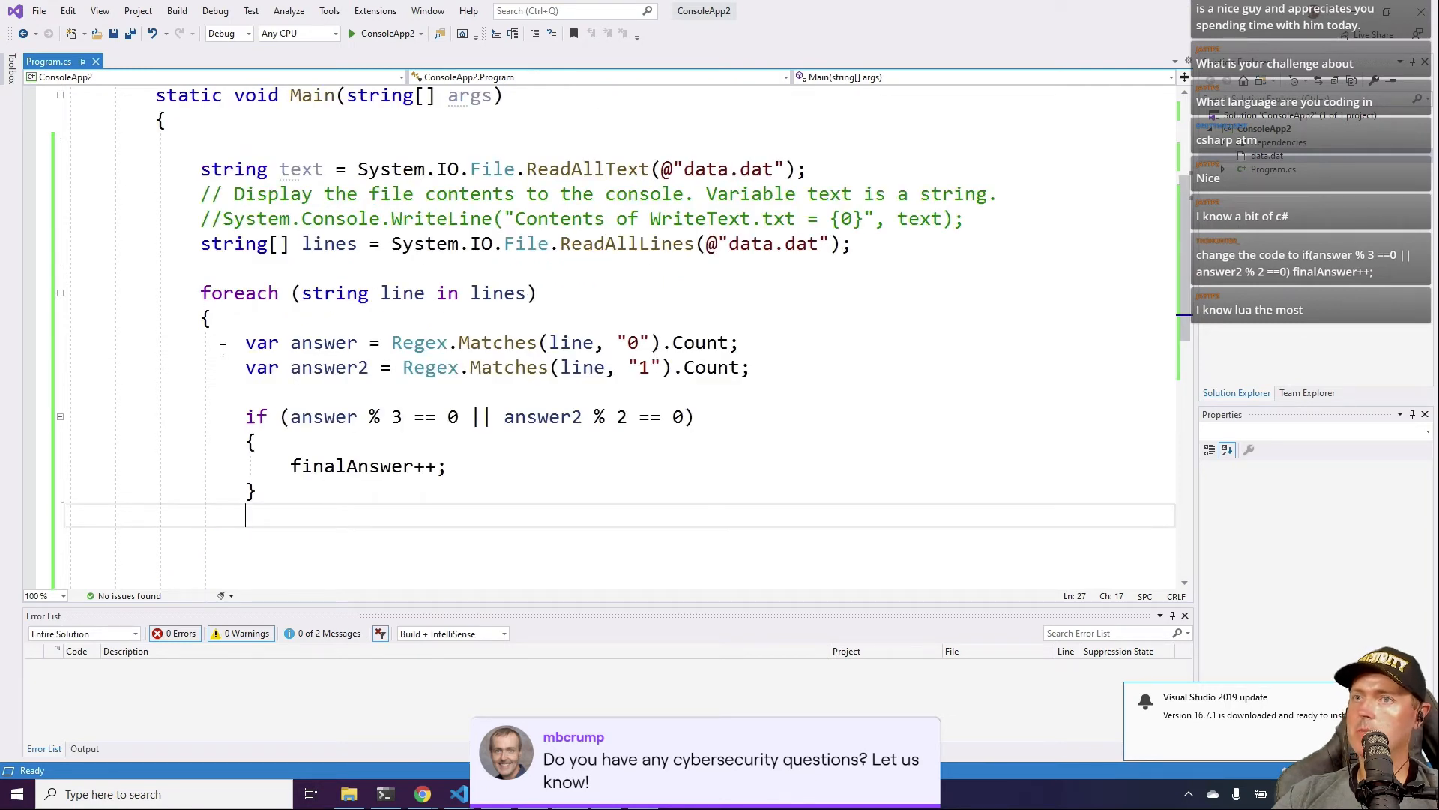
{"action": "double_click", "coordinate": [323, 342]}
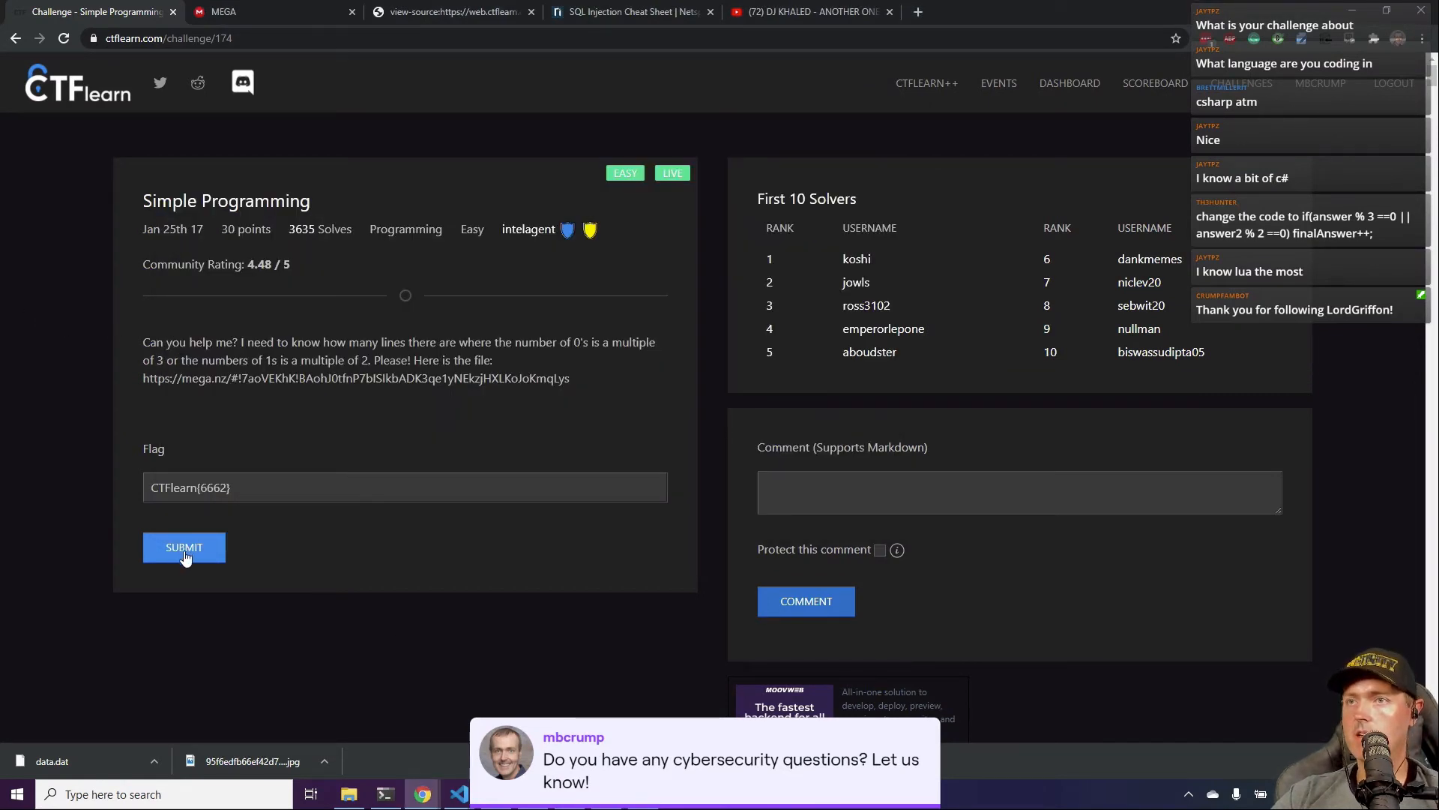
Submit the Simple Programming flag CTFlearn{6662}
{"action": "left_click", "coordinate": [183, 547]}
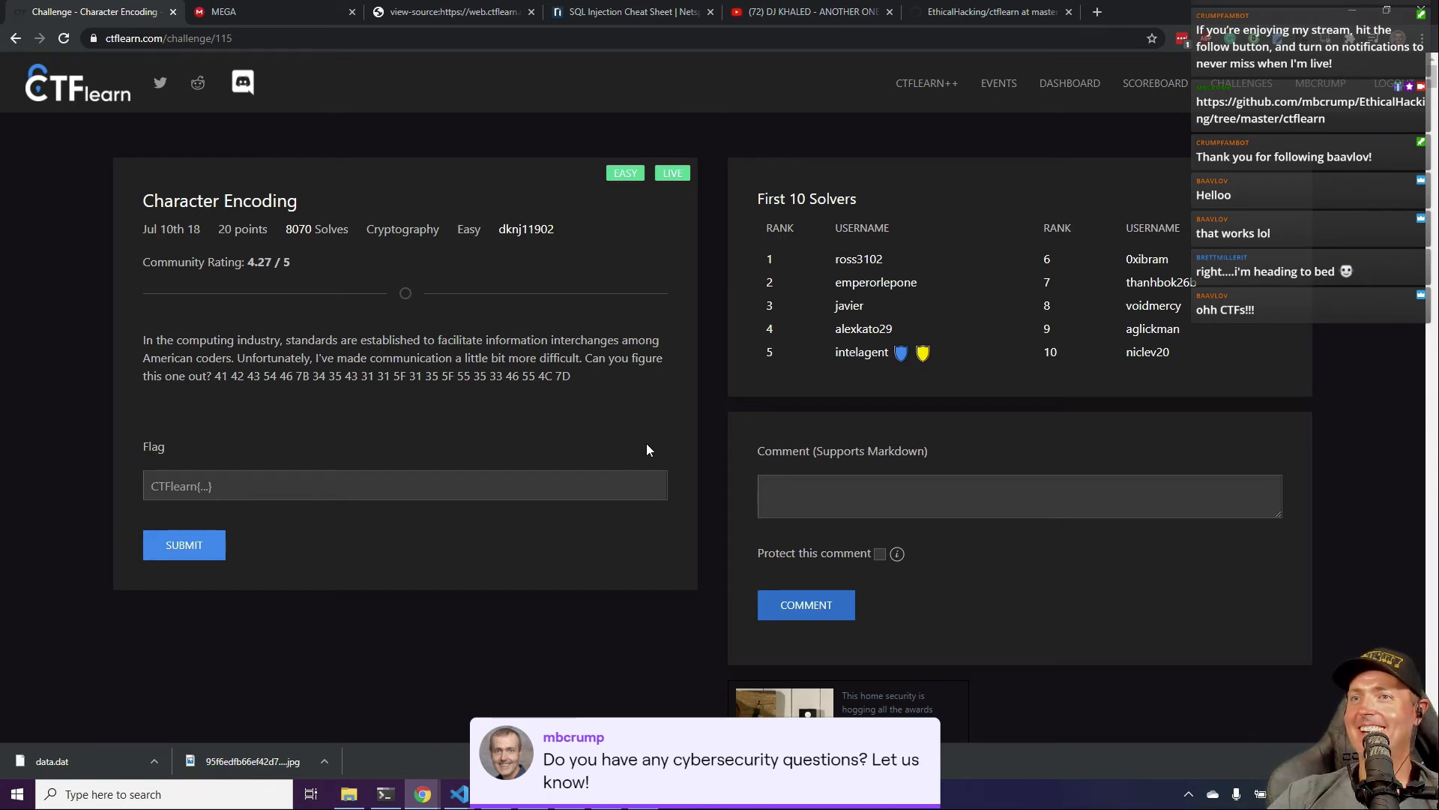
{"action": "mouse_move", "coordinate": [515, 404]}
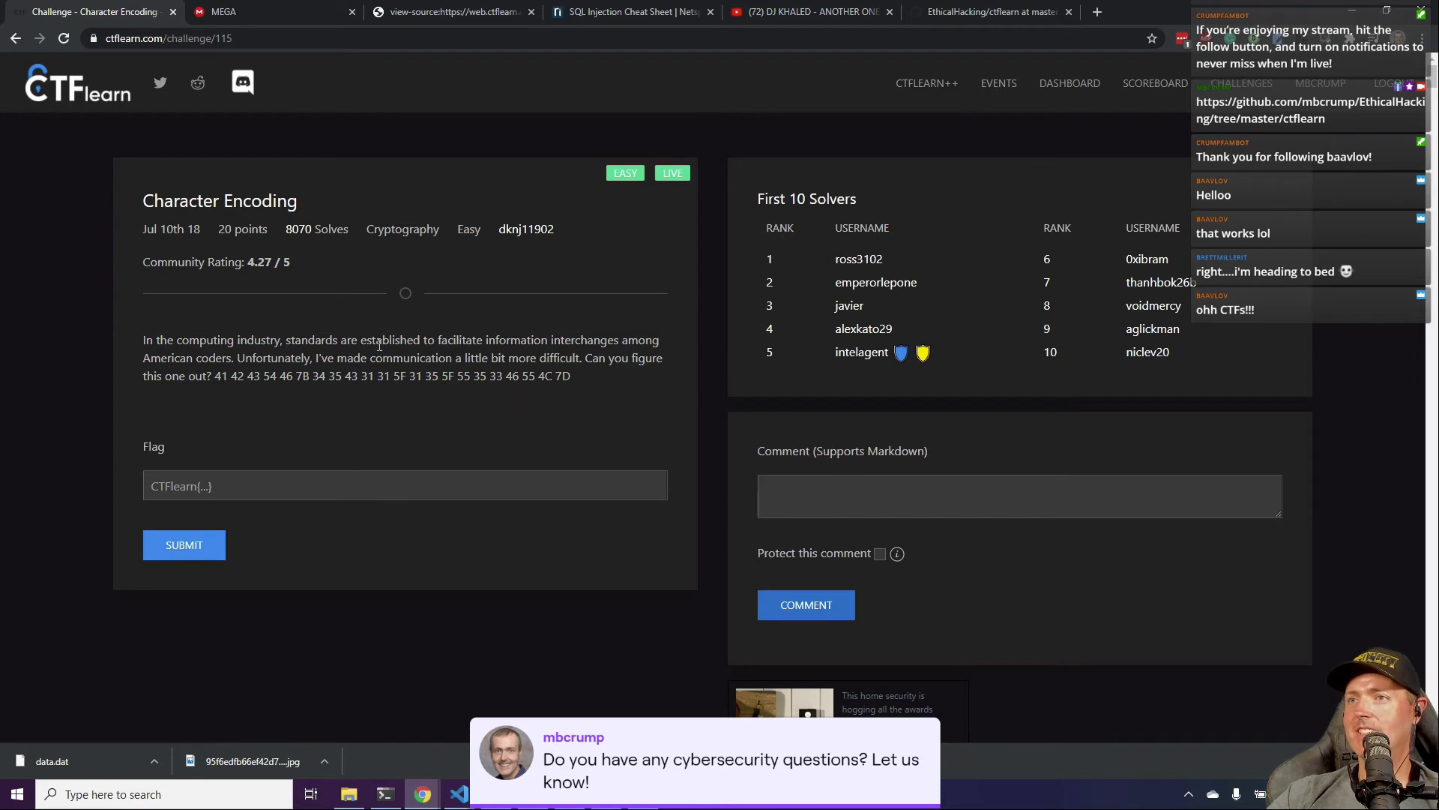
{"action": "mouse_move", "coordinate": [143, 344]}
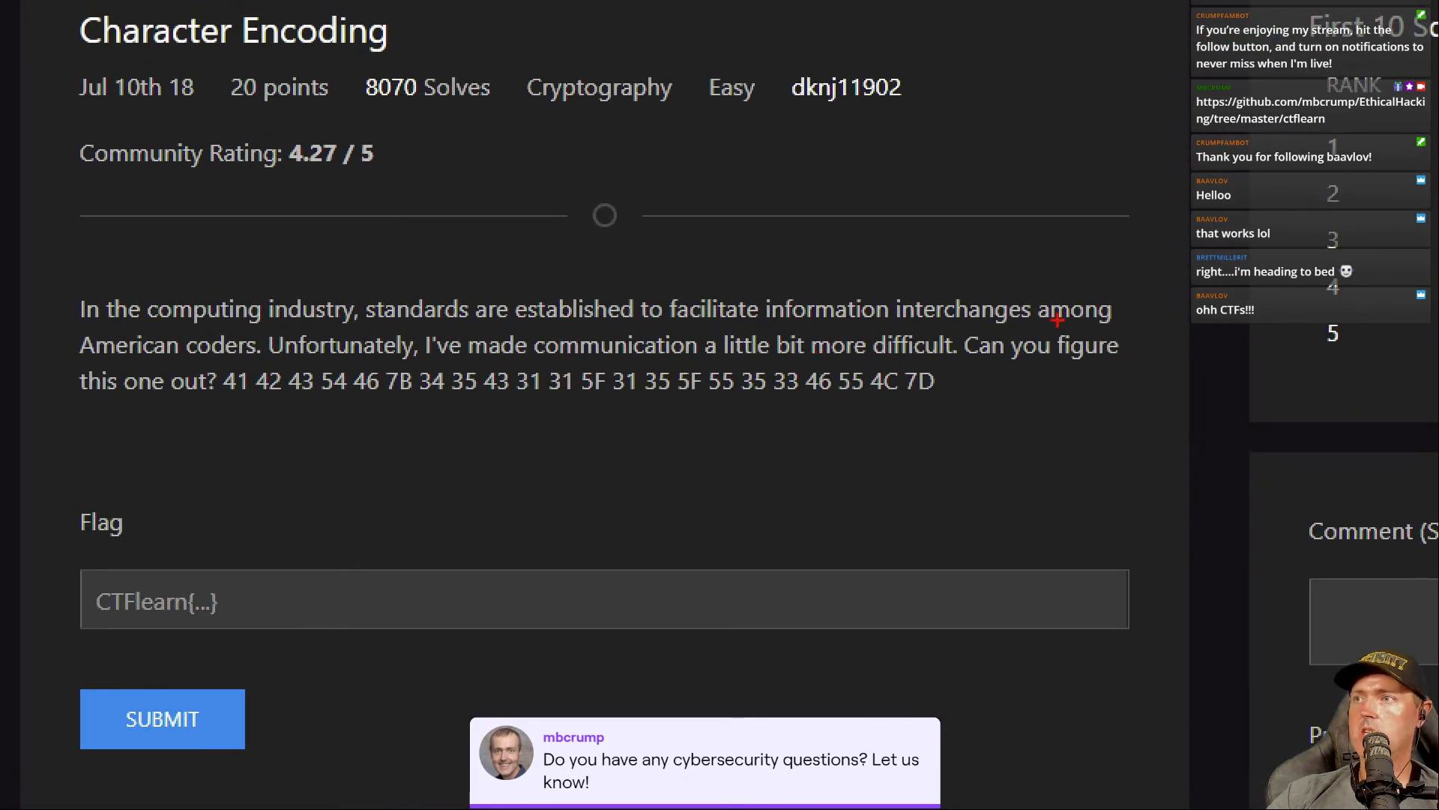
{"action": "mouse_move", "coordinate": [756, 360]}
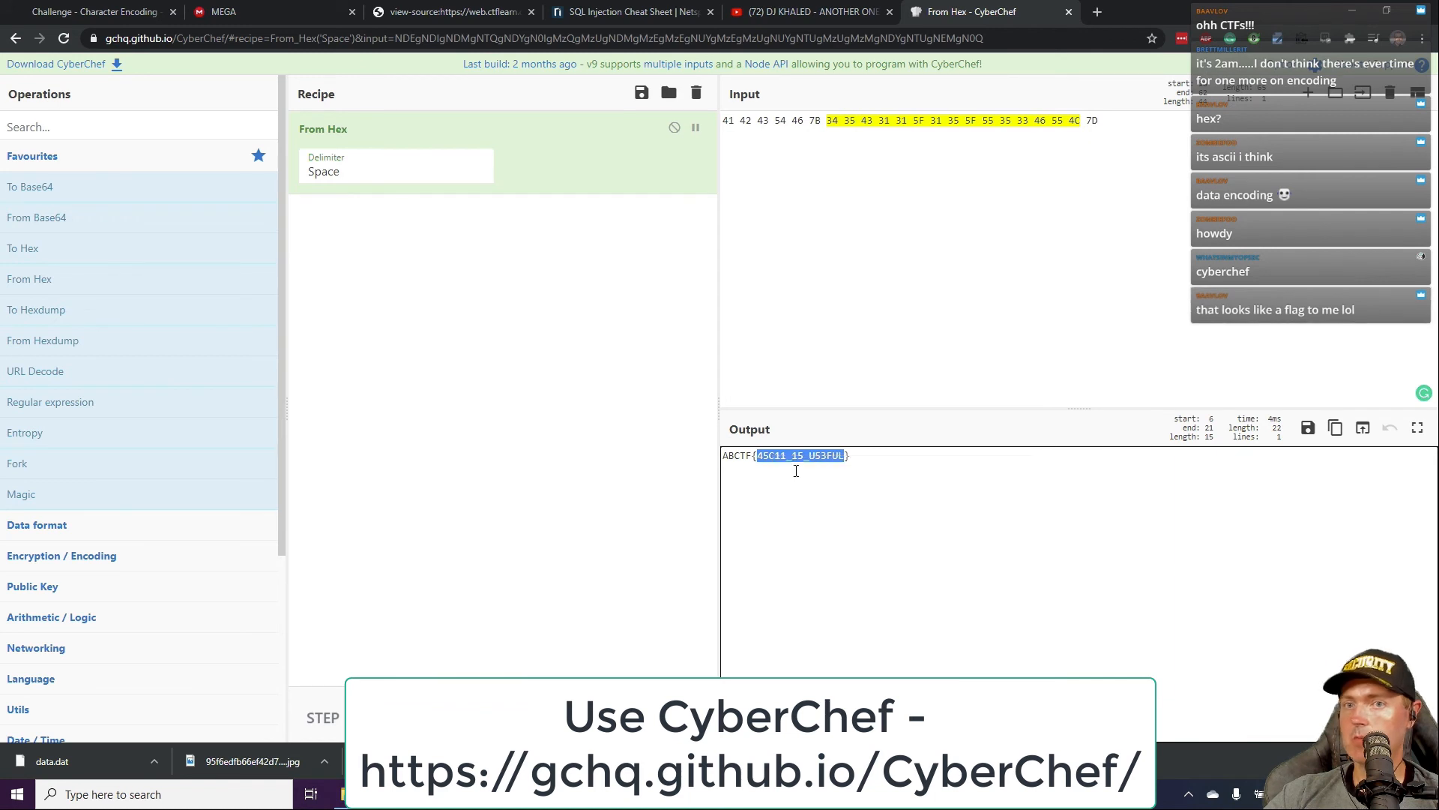
Note the decoded flag 45C11_15_U53FUL and go back to the Character Encoding challenge
{"action": "left_click", "coordinate": [793, 495]}
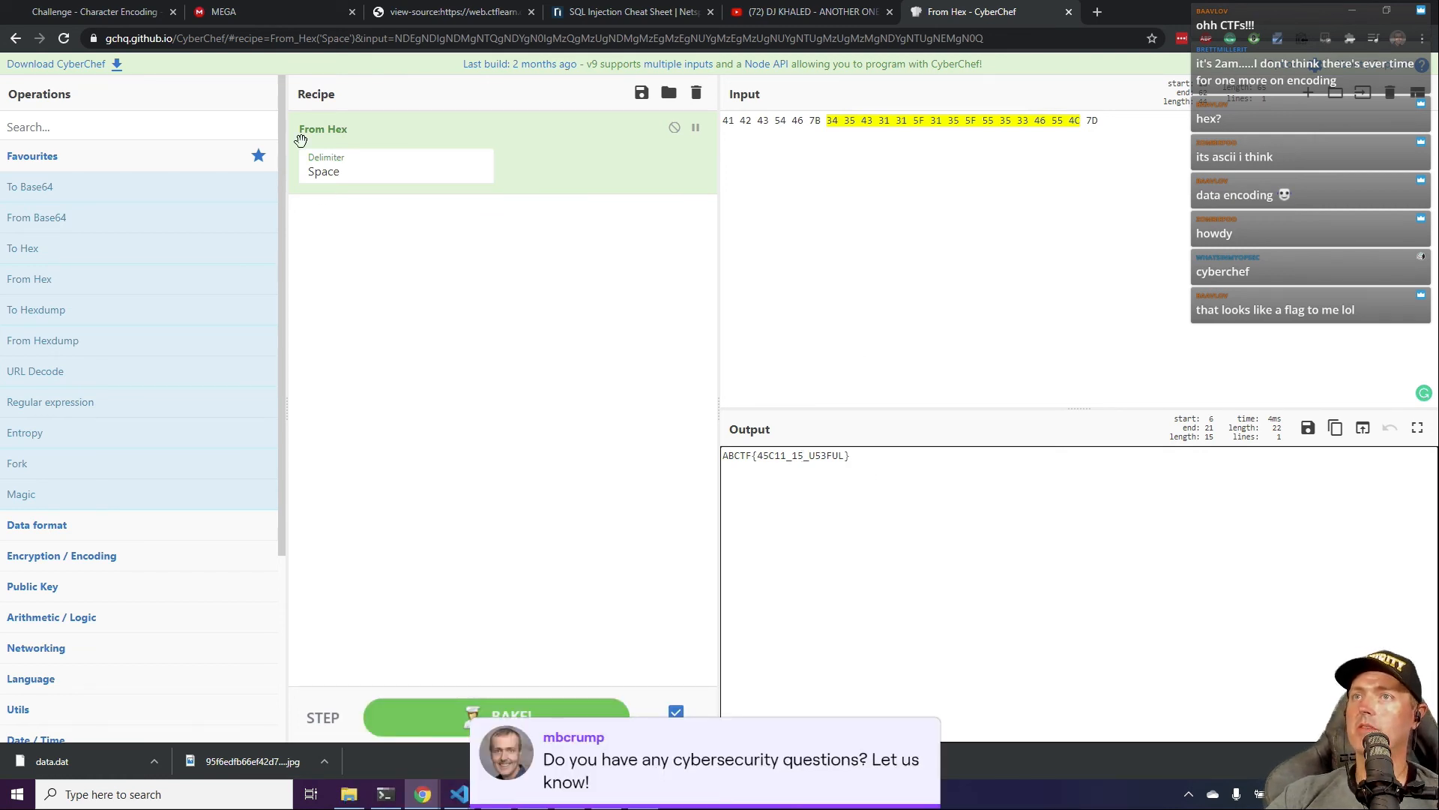
{"action": "left_click", "coordinate": [92, 11]}
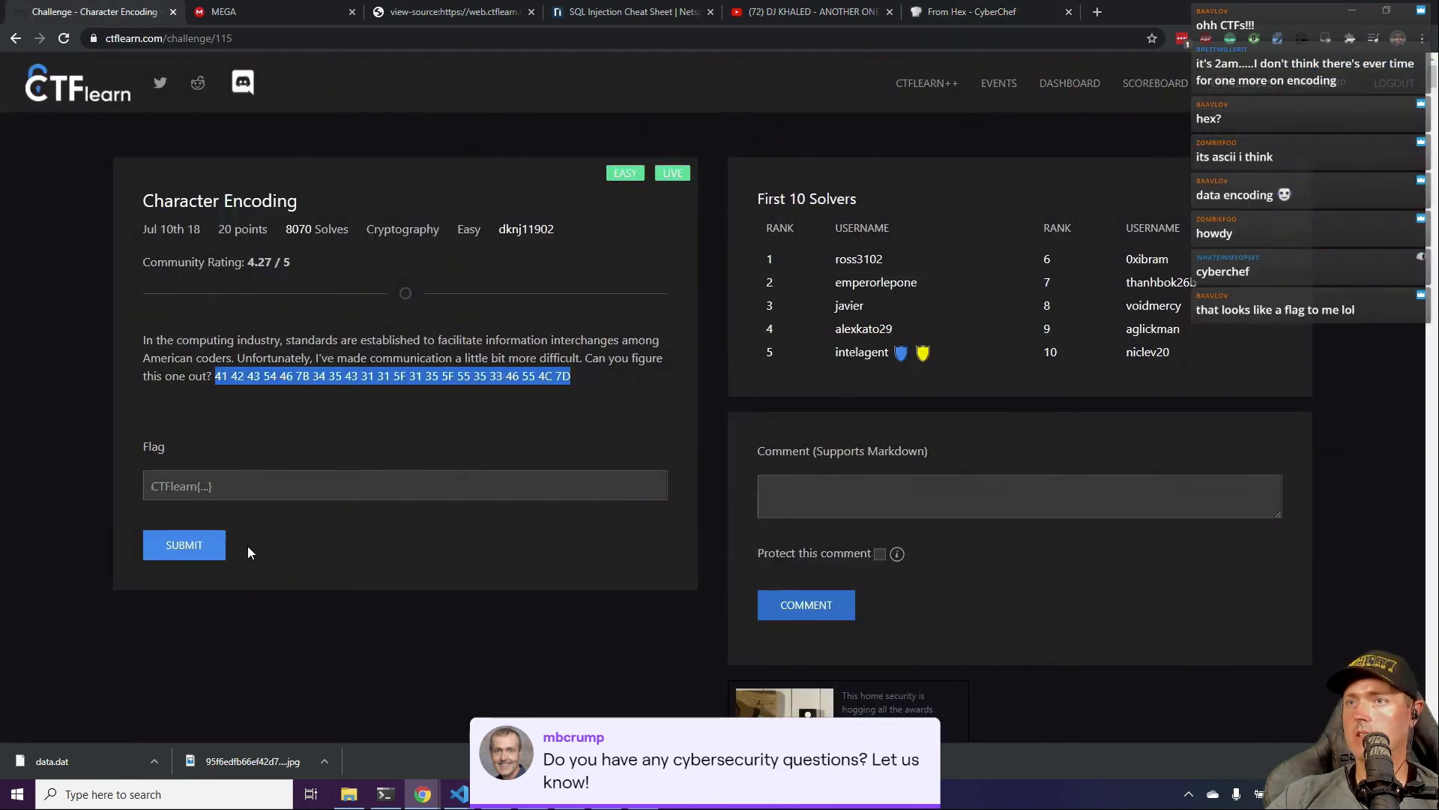
{"action": "type", "text": "C"}
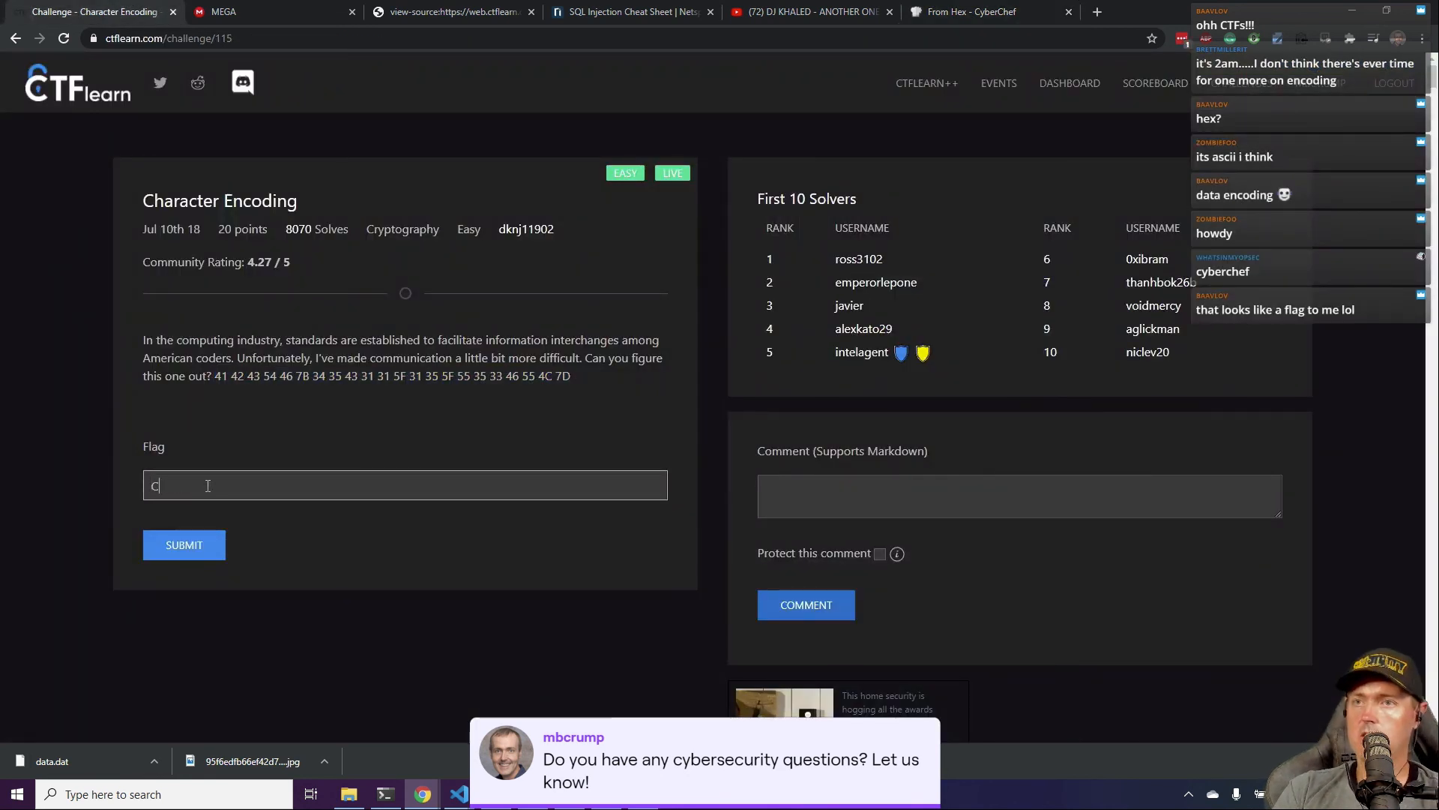
{"action": "type", "text": "TFlear"}
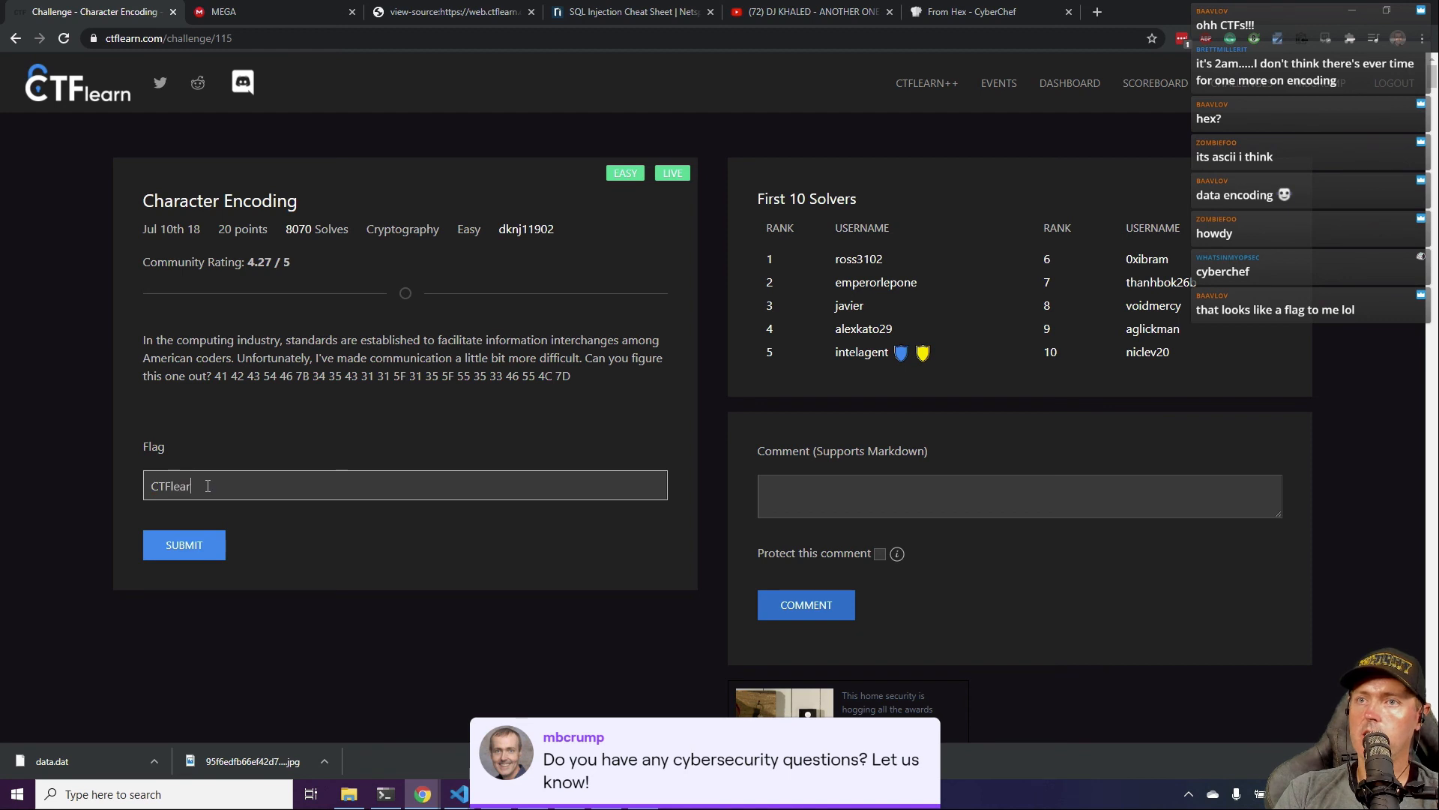
{"action": "type", "text": "{"}
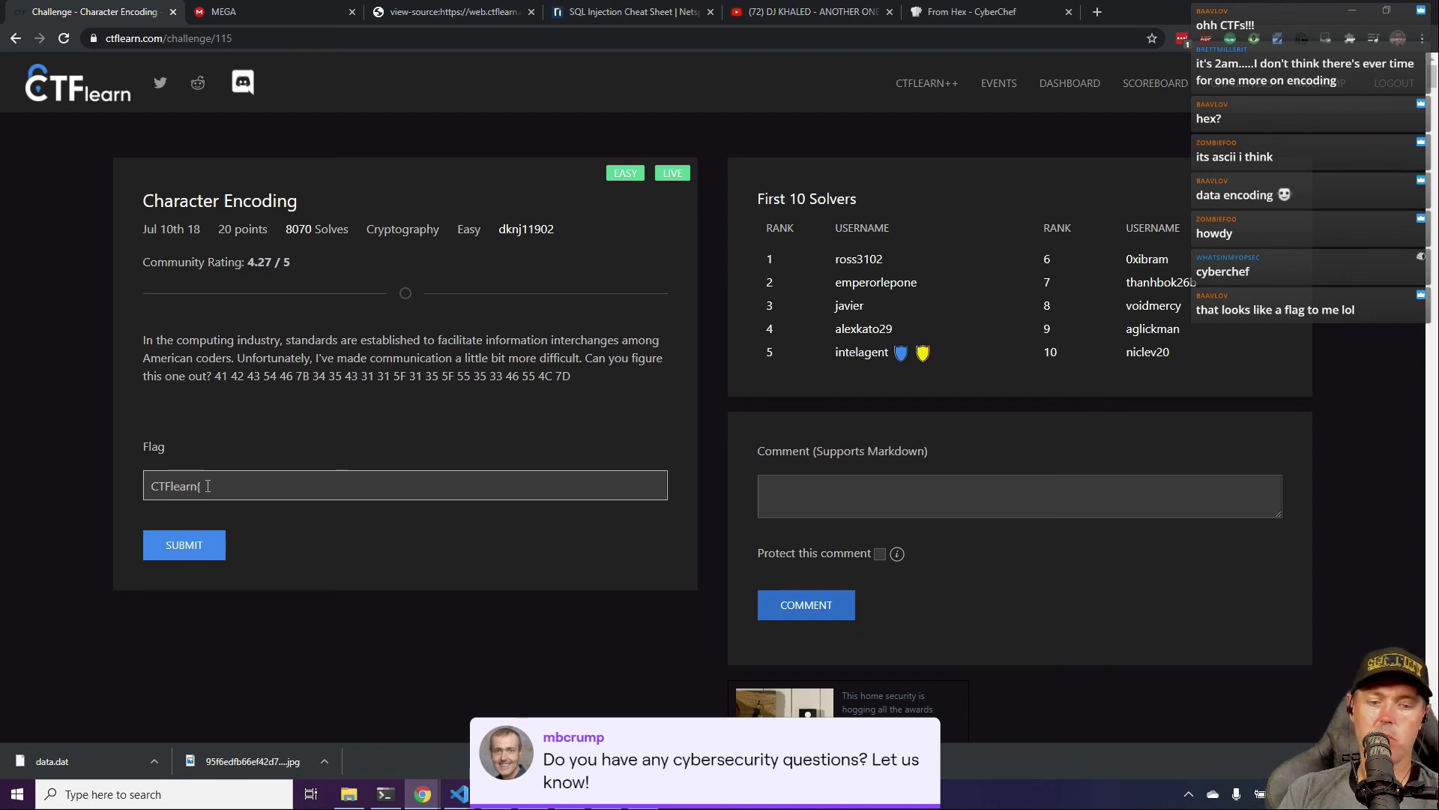
{"action": "type", "text": "45C11_15_U53FUL}"}
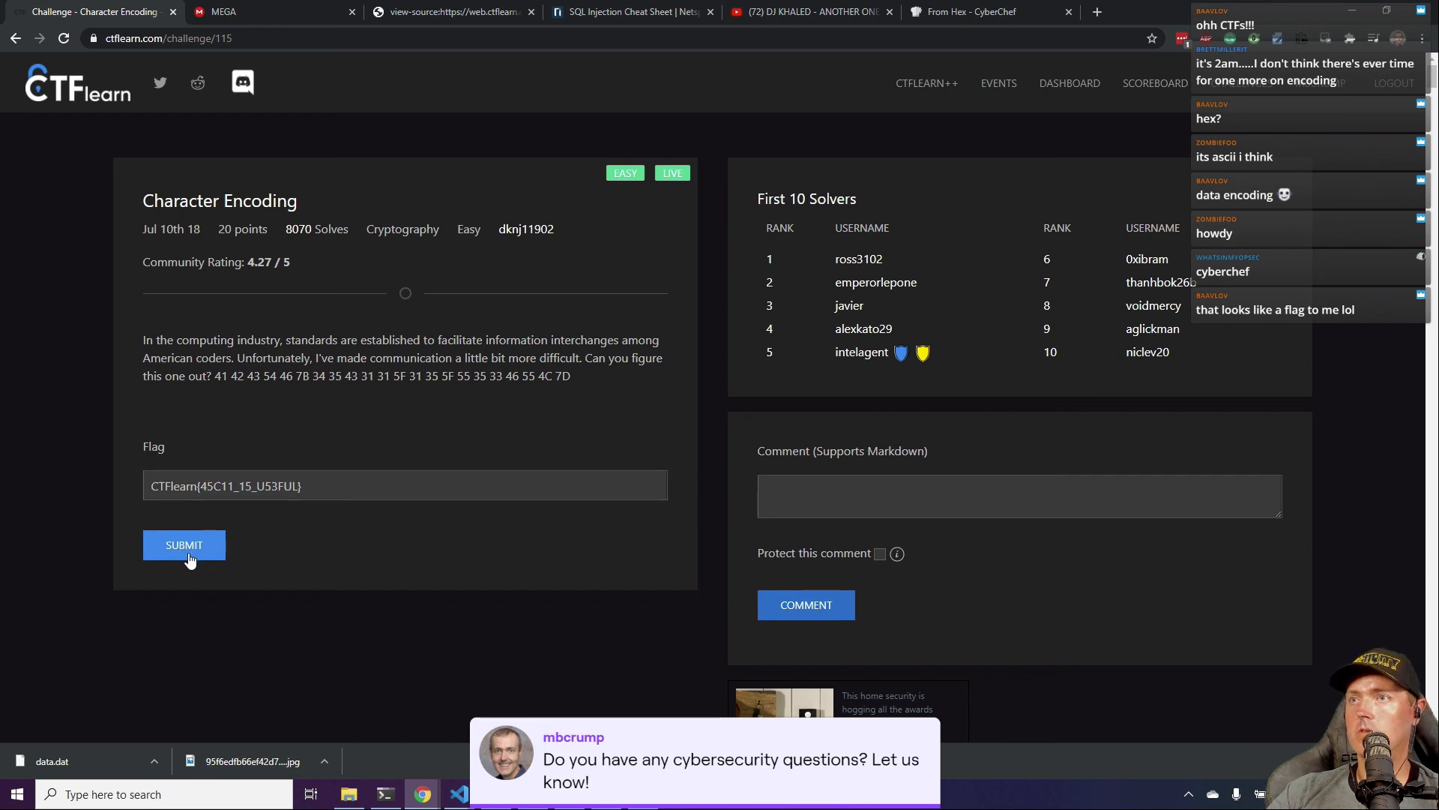
{"action": "left_click", "coordinate": [183, 544]}
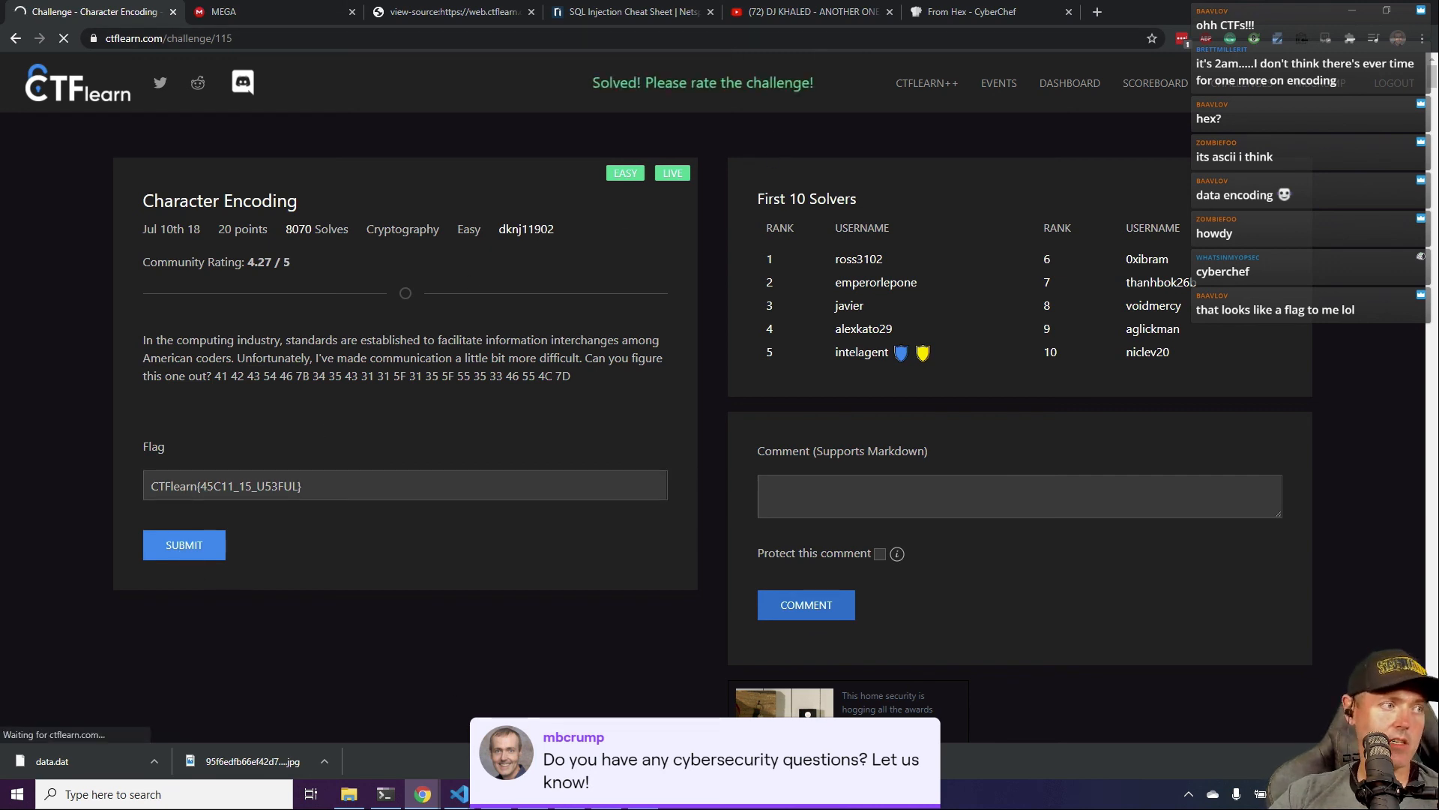
{"action": "left_click", "coordinate": [183, 544]}
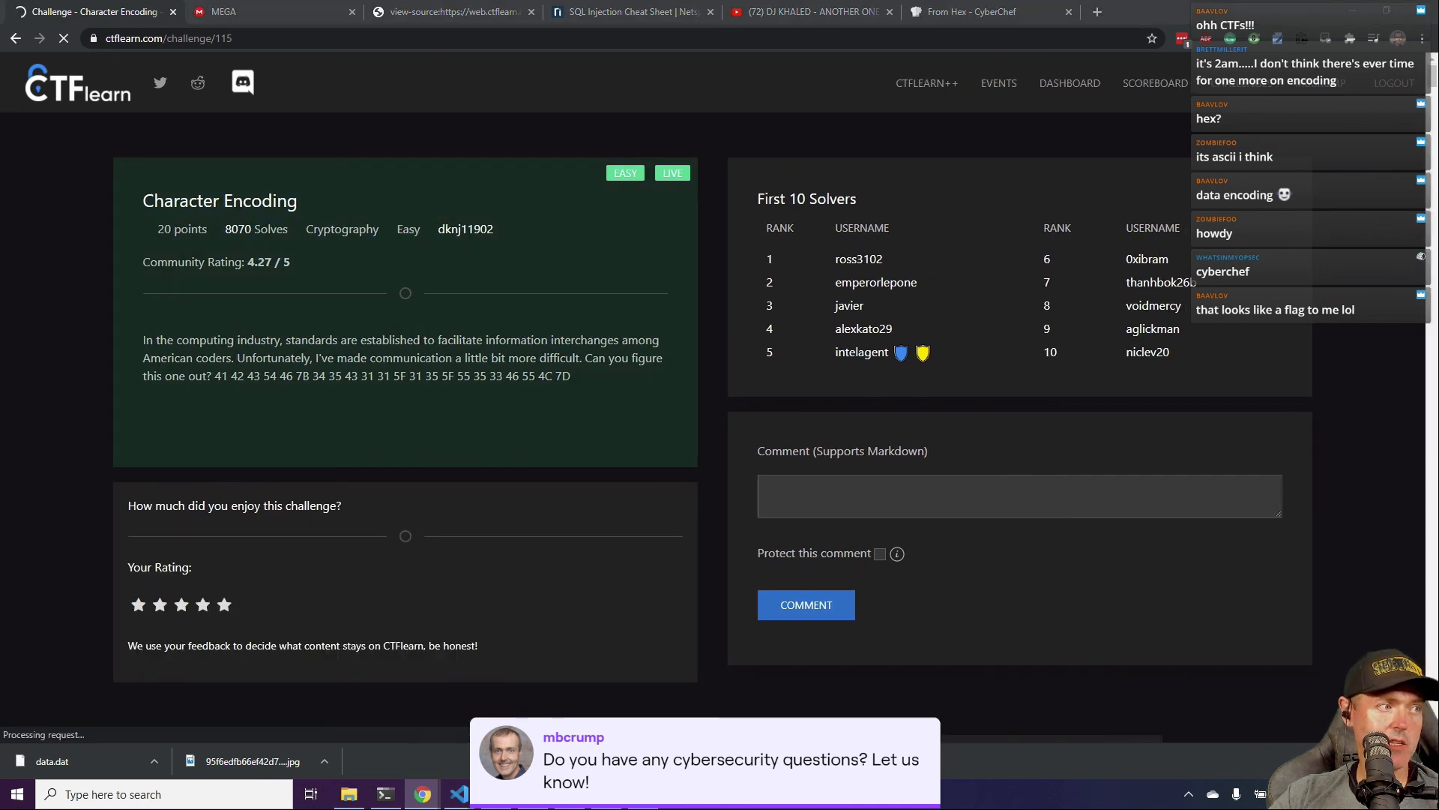